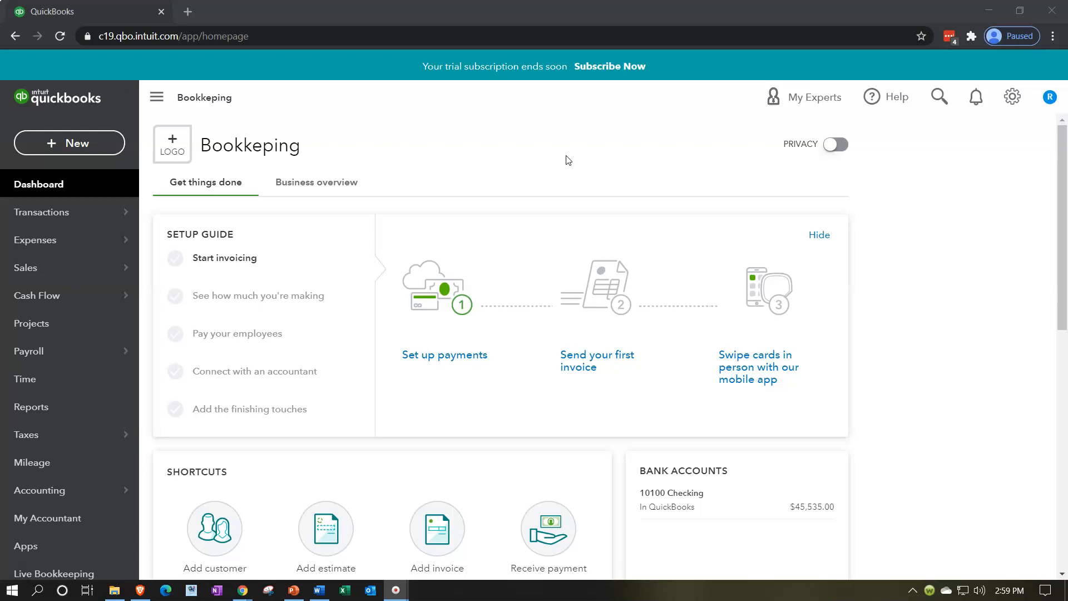
mouse_move(514, 97)
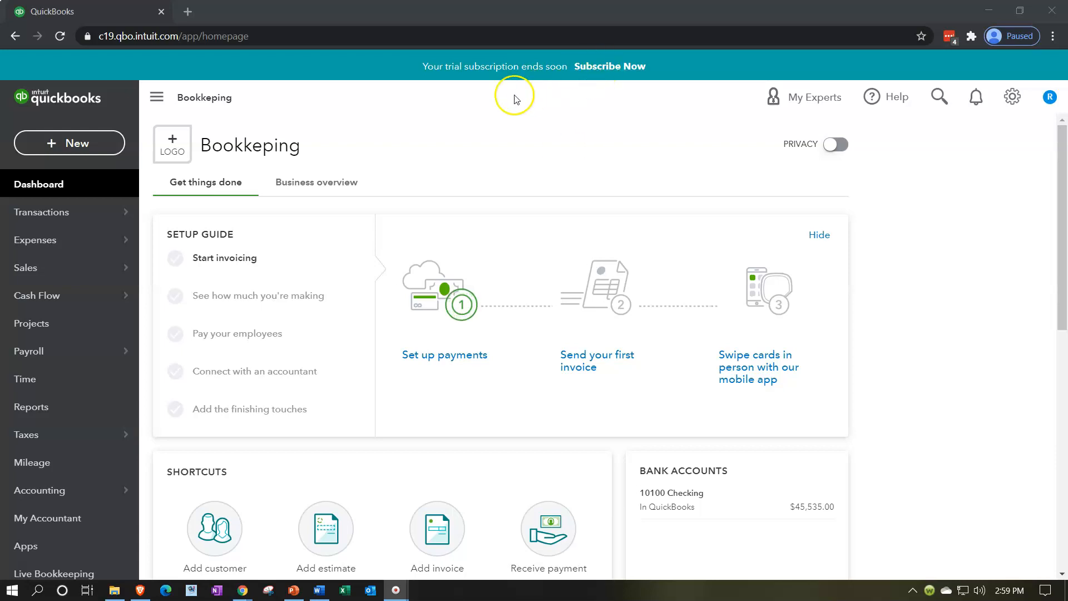
Start a new estimate from the + New create menu.
left_click(69, 143)
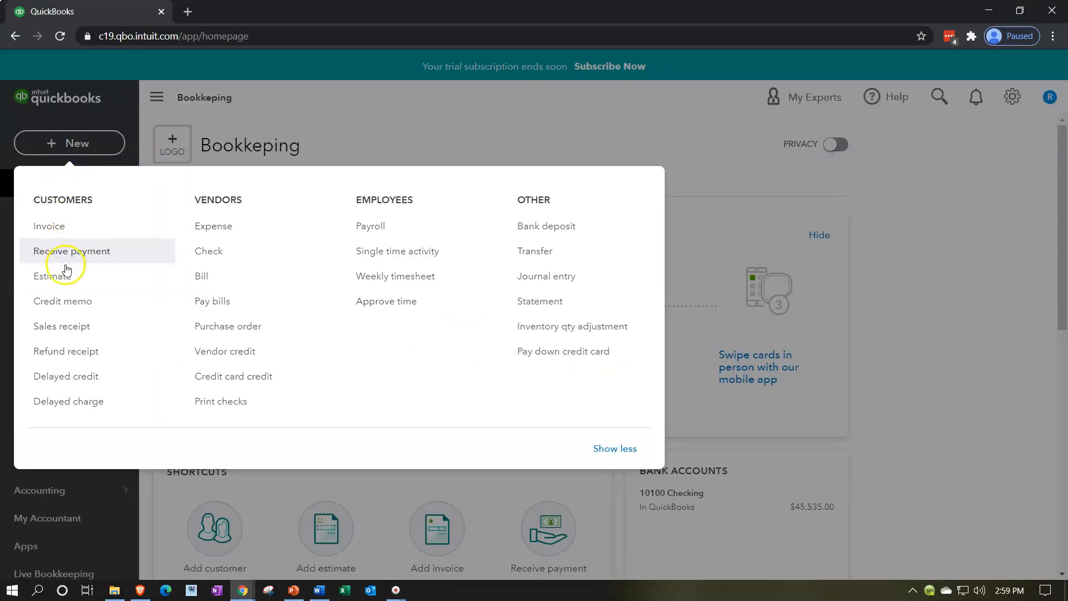
mouse_move(67, 280)
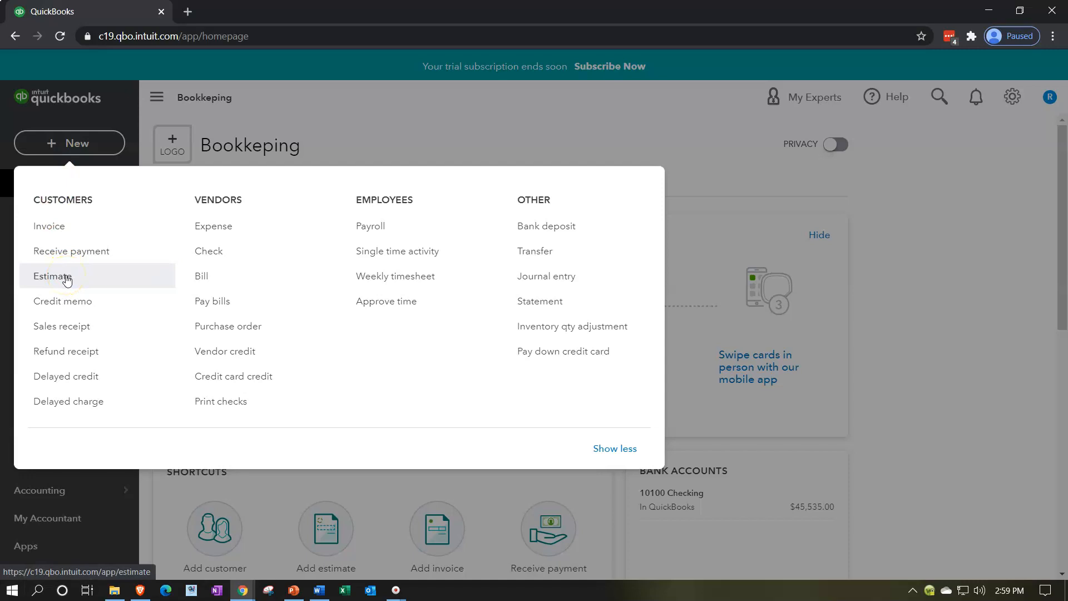
mouse_move(62, 270)
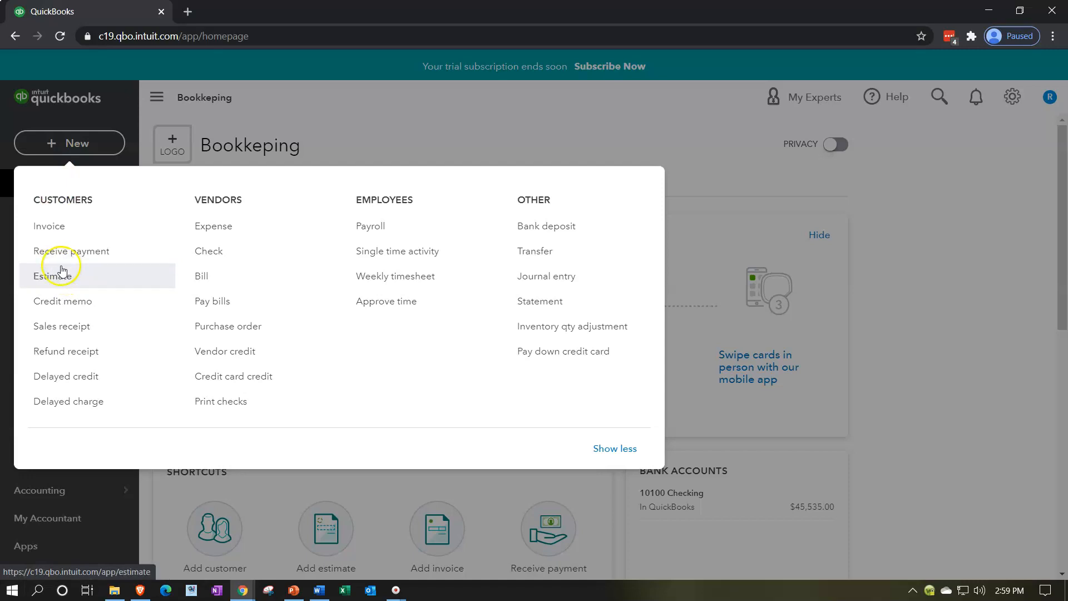
left_click(53, 276)
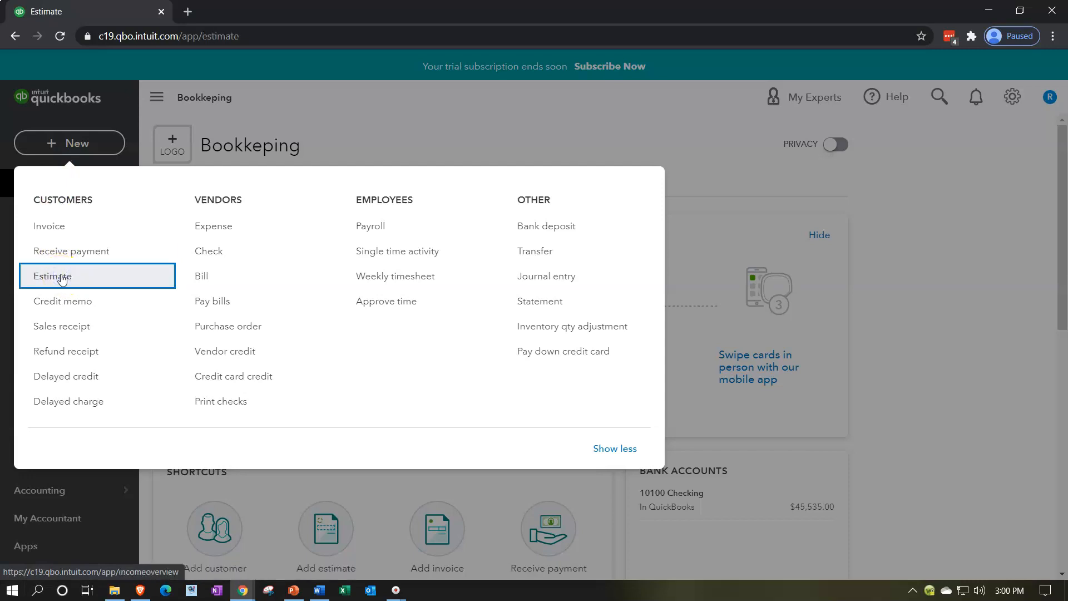
Add Customer 1 and an Item 1 line to Estimate #1001, then bring up print options.
left_click(52, 276)
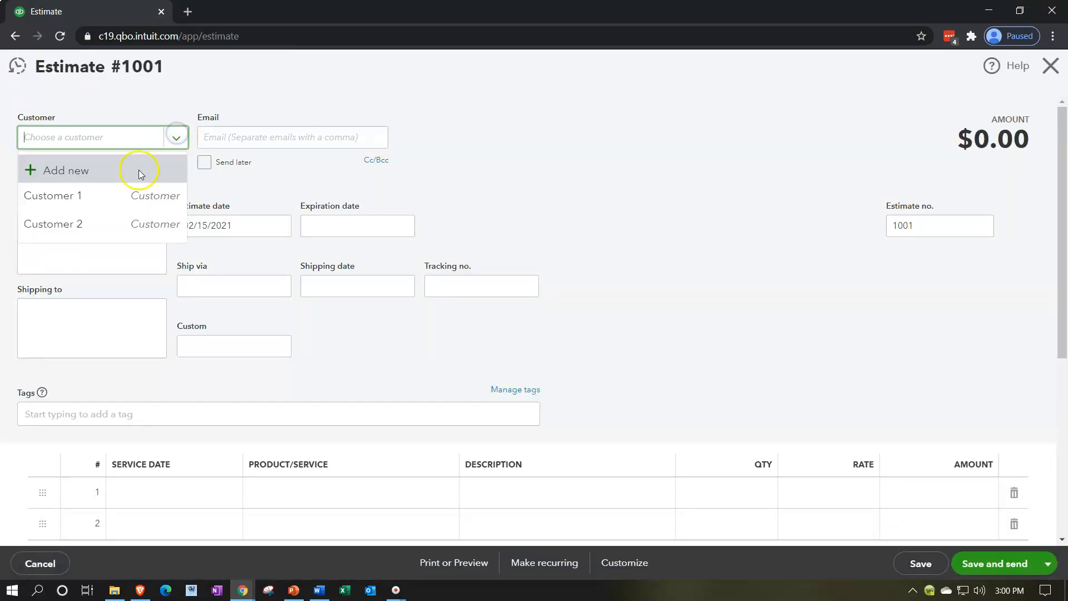
left_click(54, 196)
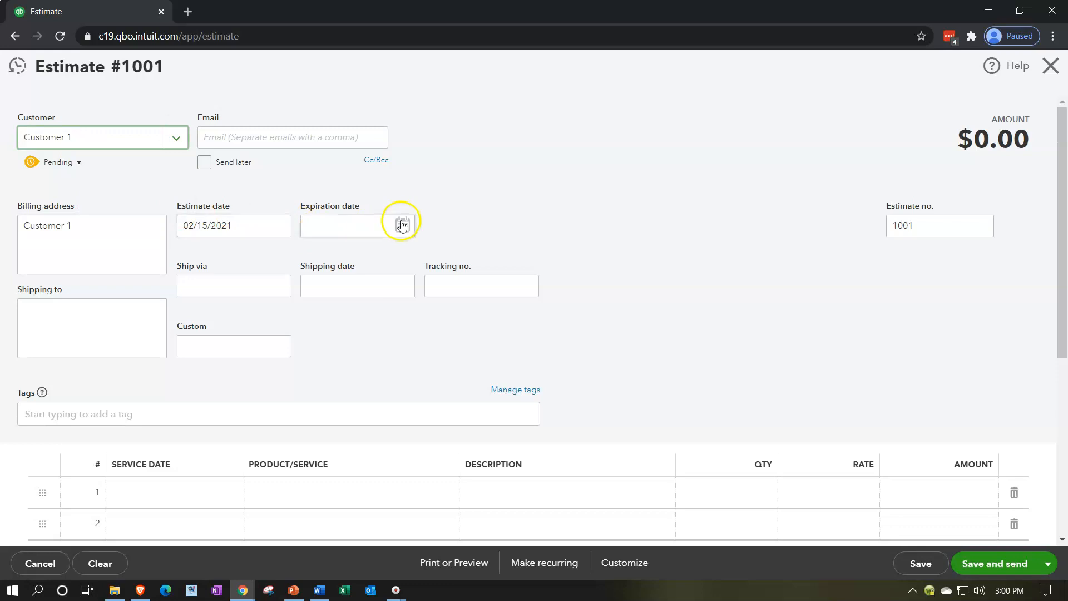
scroll("down", 3)
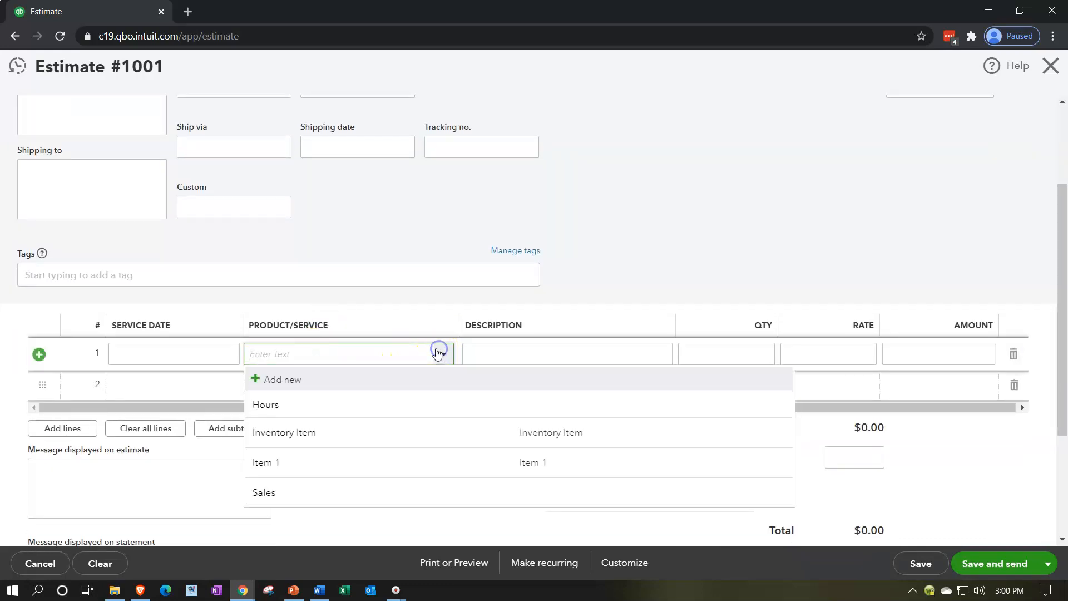
left_click(267, 462)
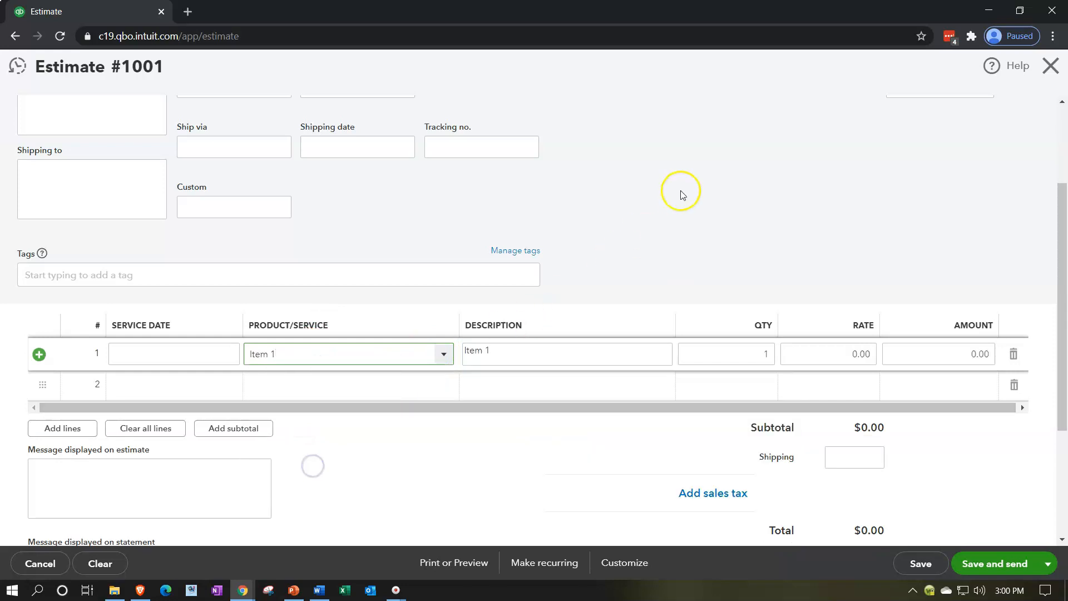
scroll("down", 3)
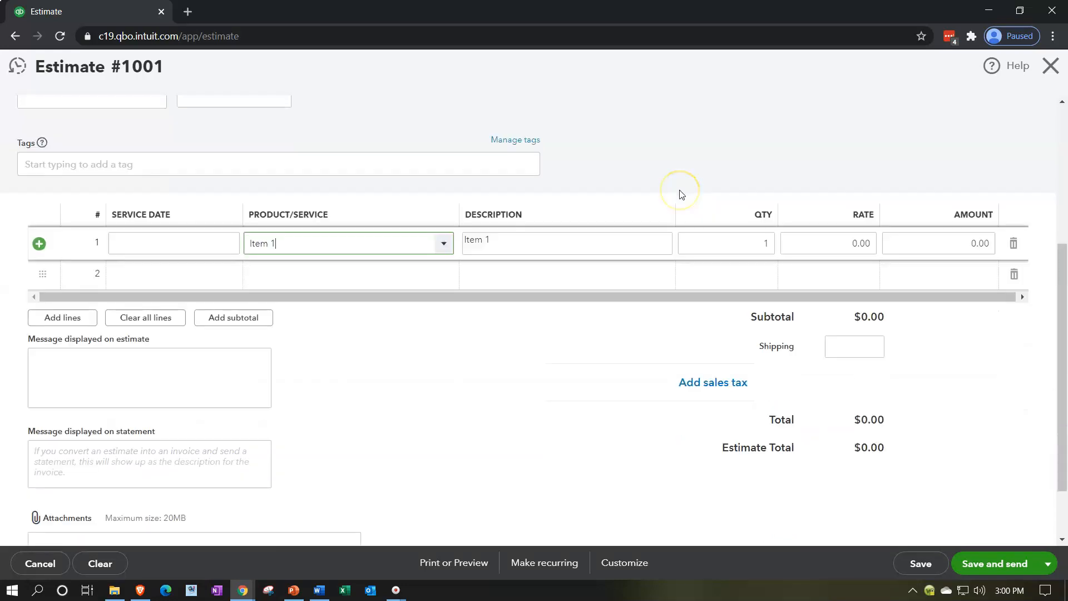
scroll("down", 3)
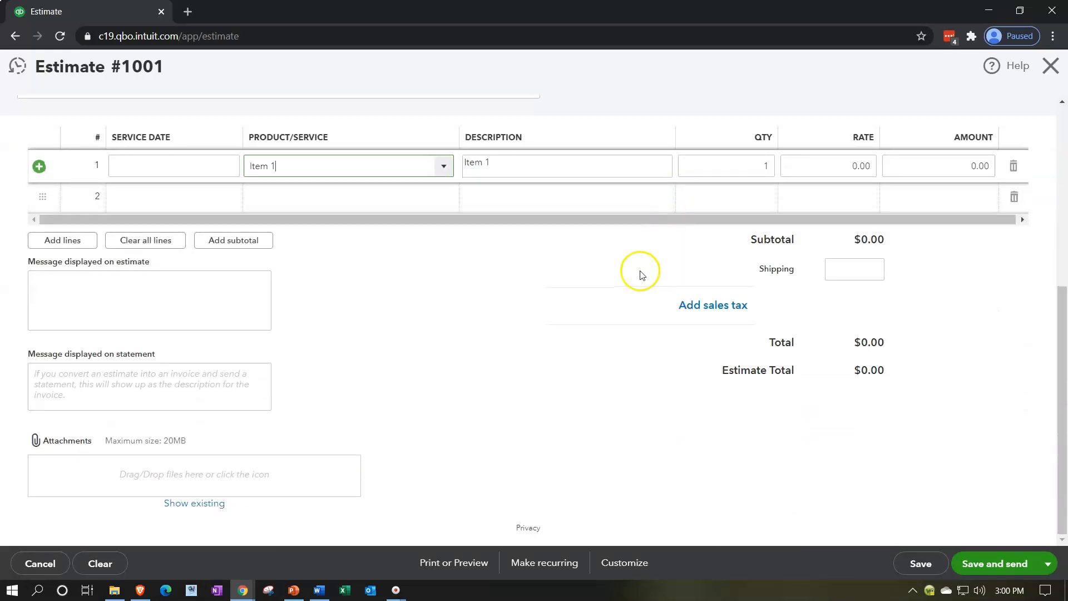
mouse_move(458, 552)
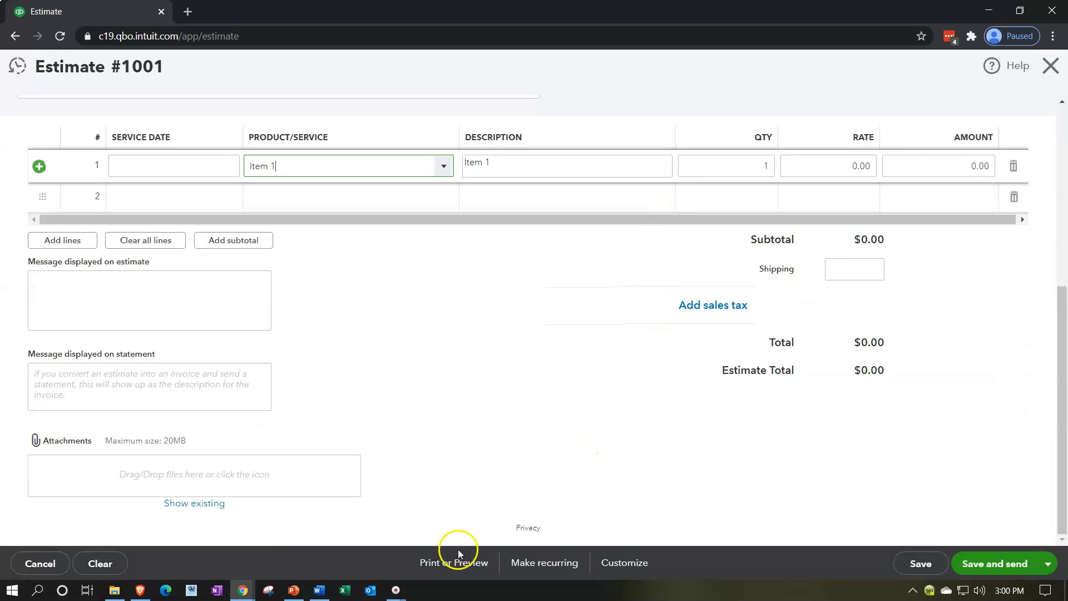
left_click(455, 562)
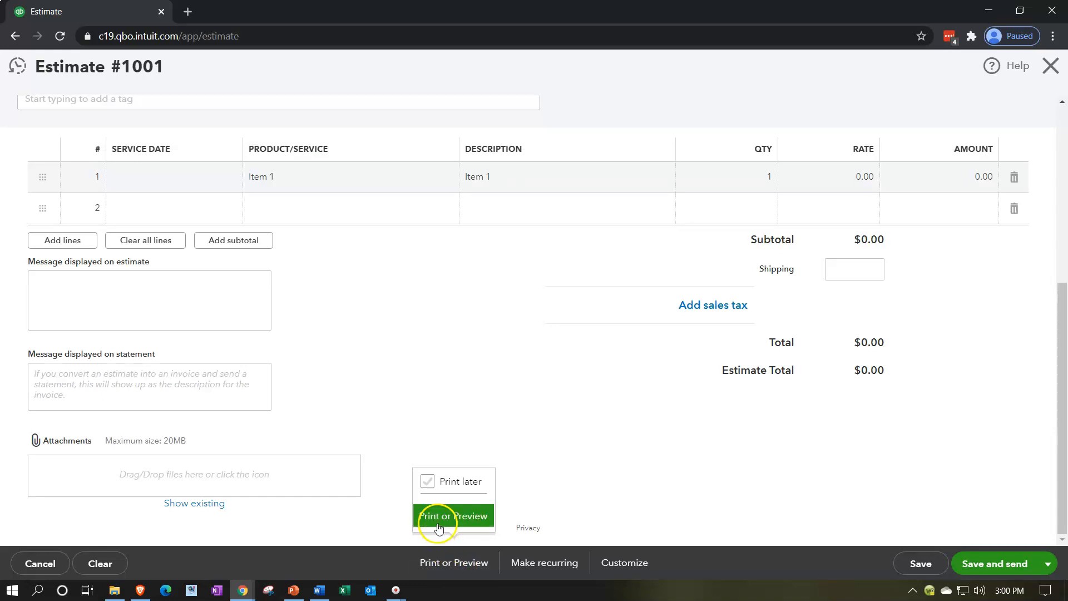
Preview Estimate #1001 for printing, showing Customer 1, Item 1 and a $0.00 total.
left_click(454, 516)
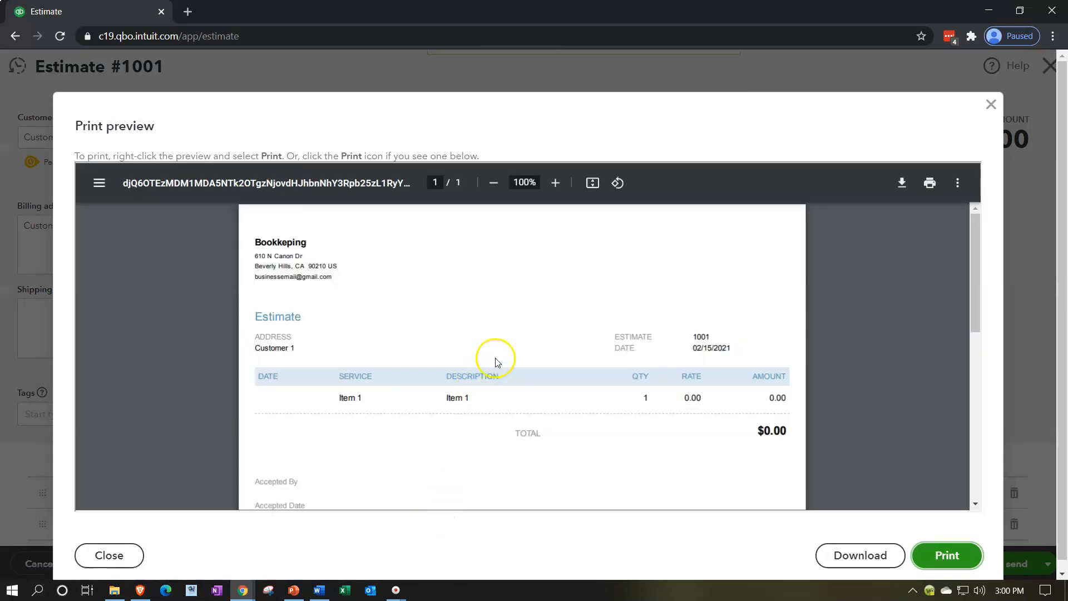
mouse_move(495, 362)
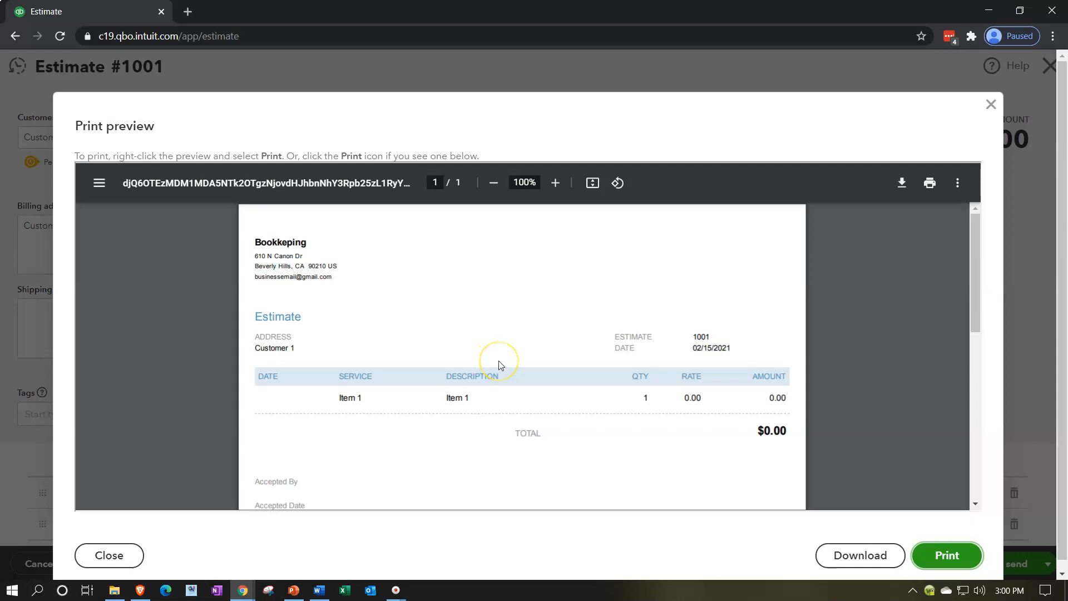
mouse_move(498, 364)
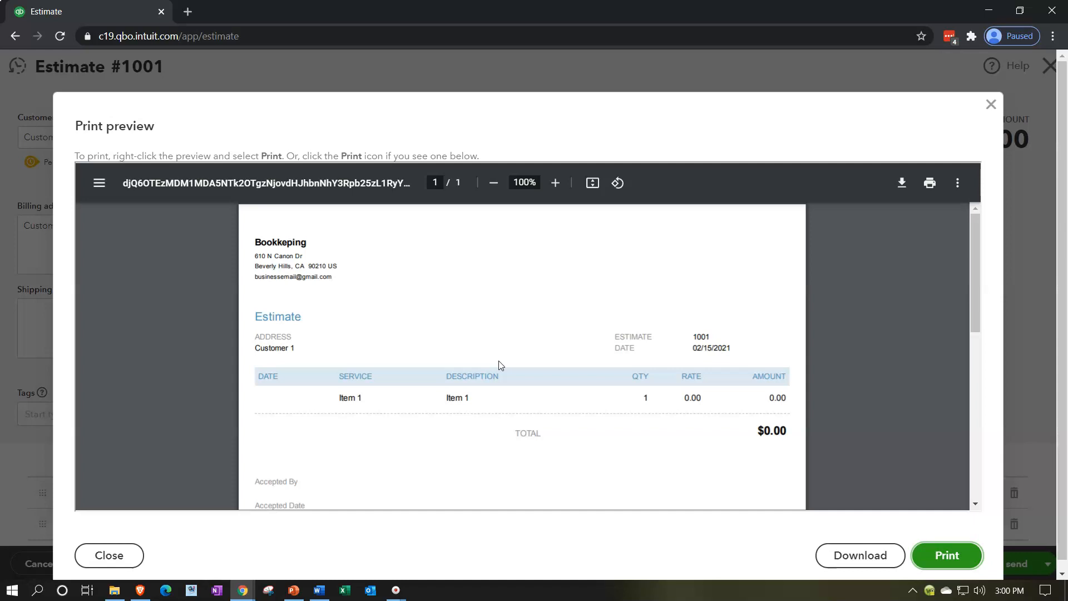
Close the print preview and exit Estimate #1001 back to the dashboard.
left_click(109, 555)
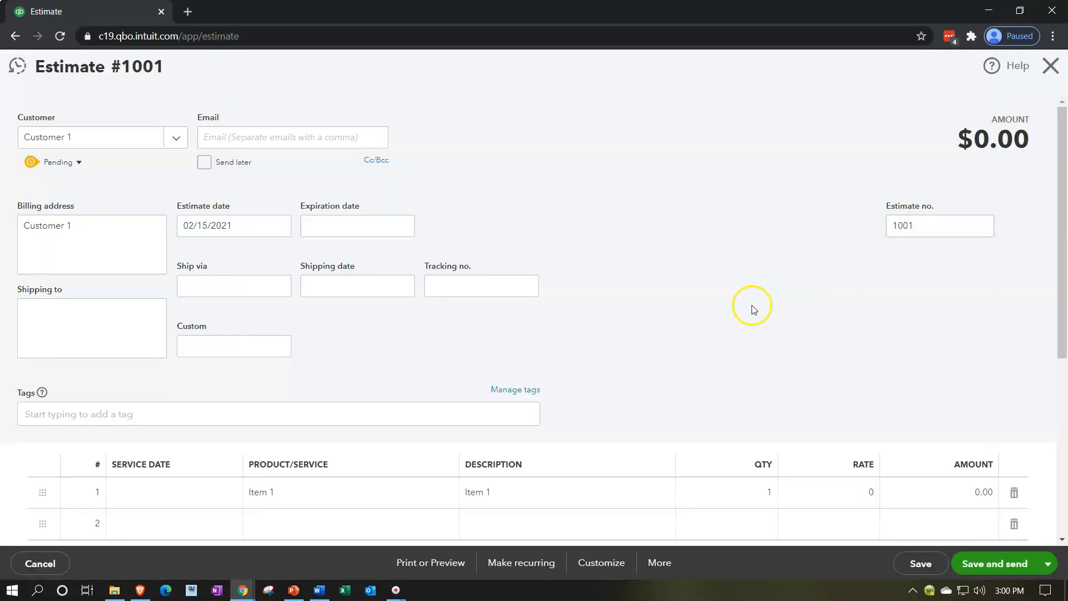
scroll("down", 3)
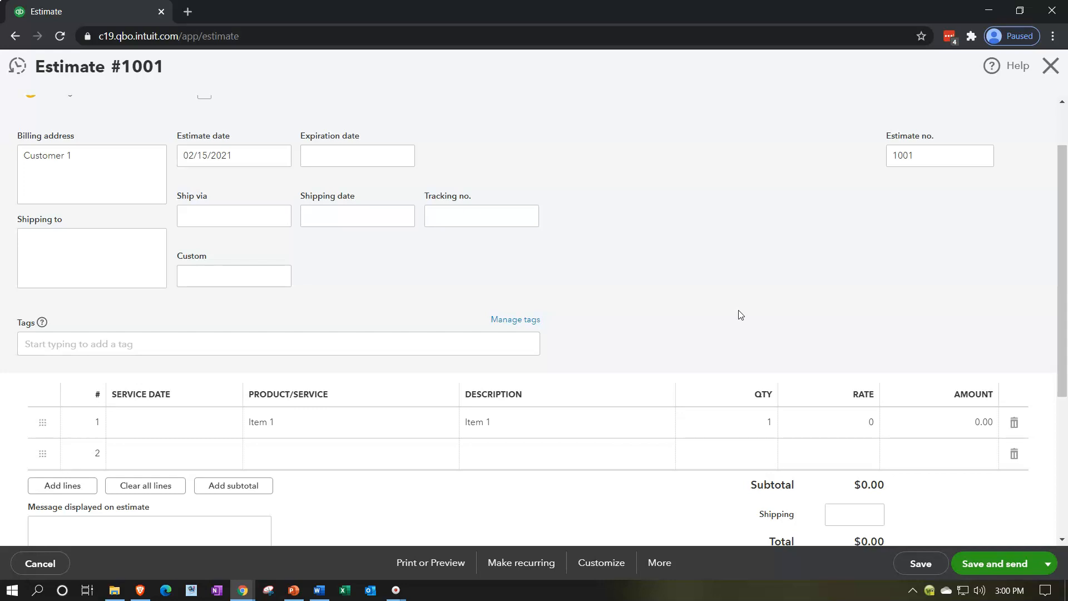
scroll("down", 3)
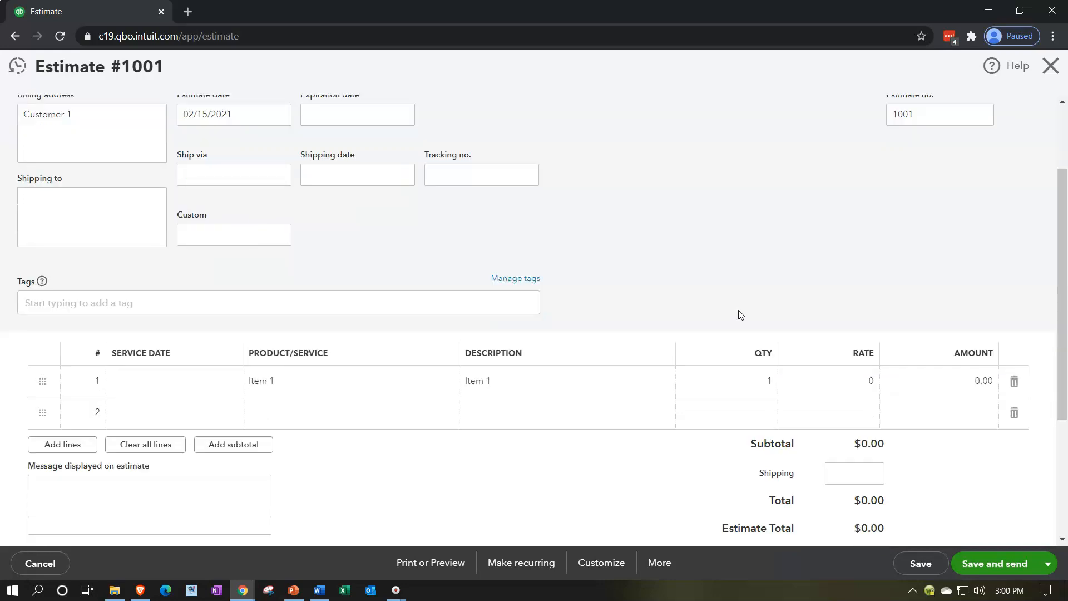
scroll("down", 3)
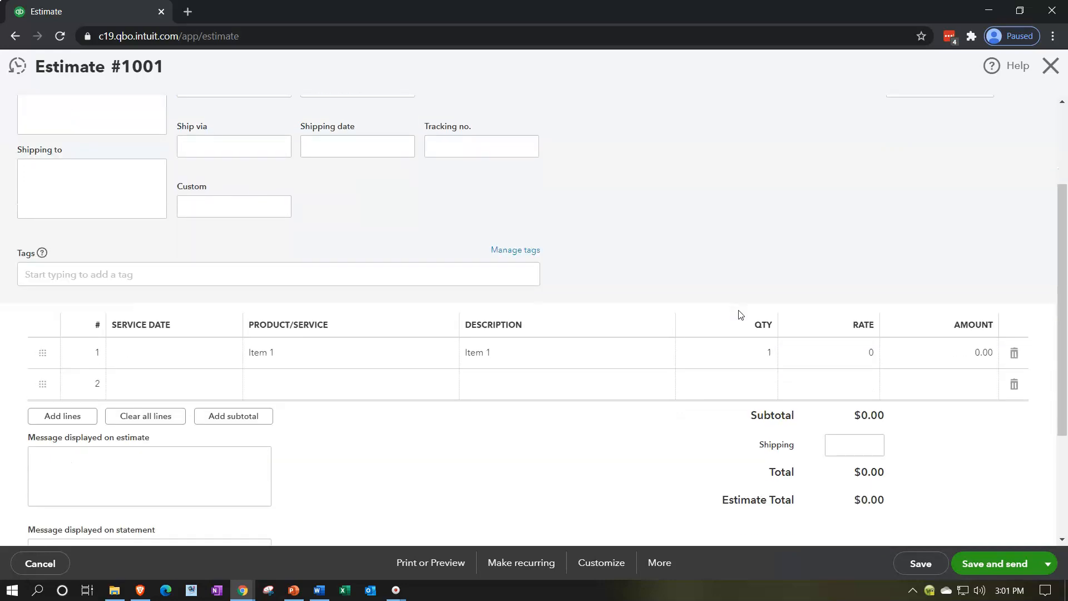
mouse_move(689, 344)
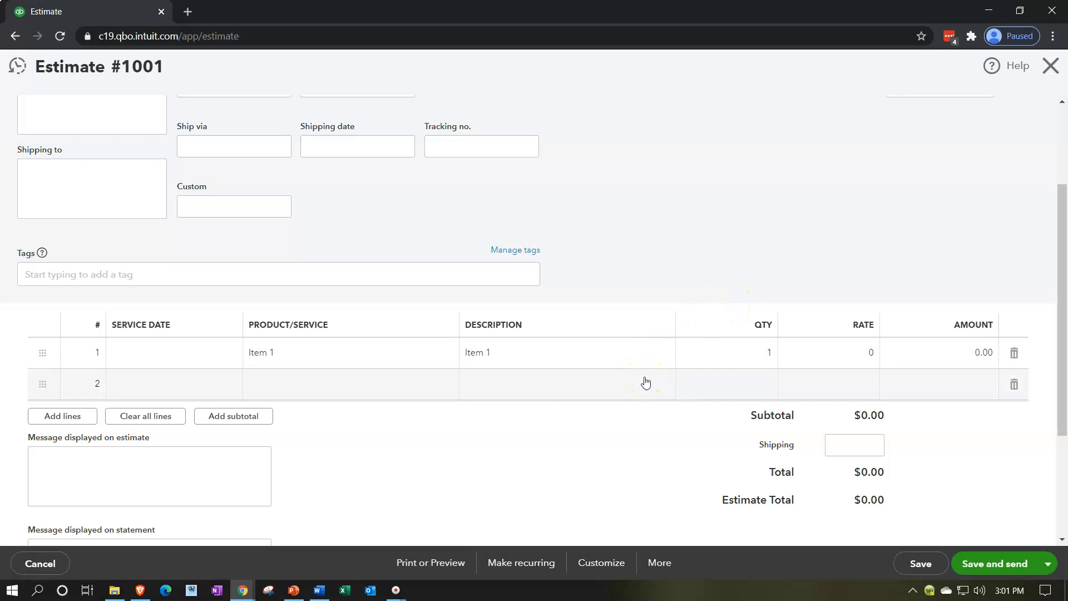
mouse_move(1002, 128)
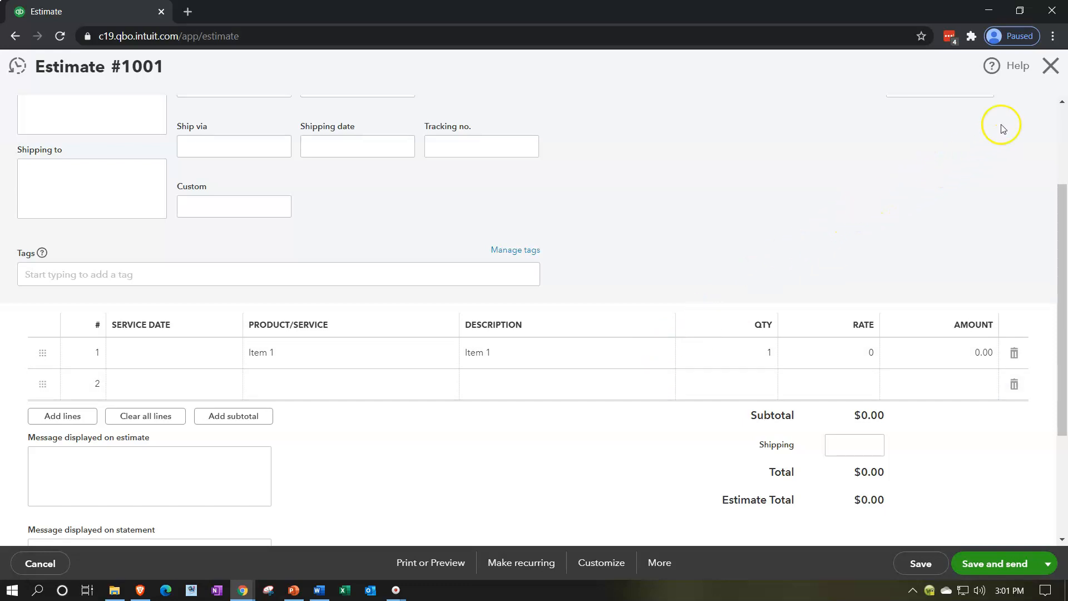
left_click(1052, 66)
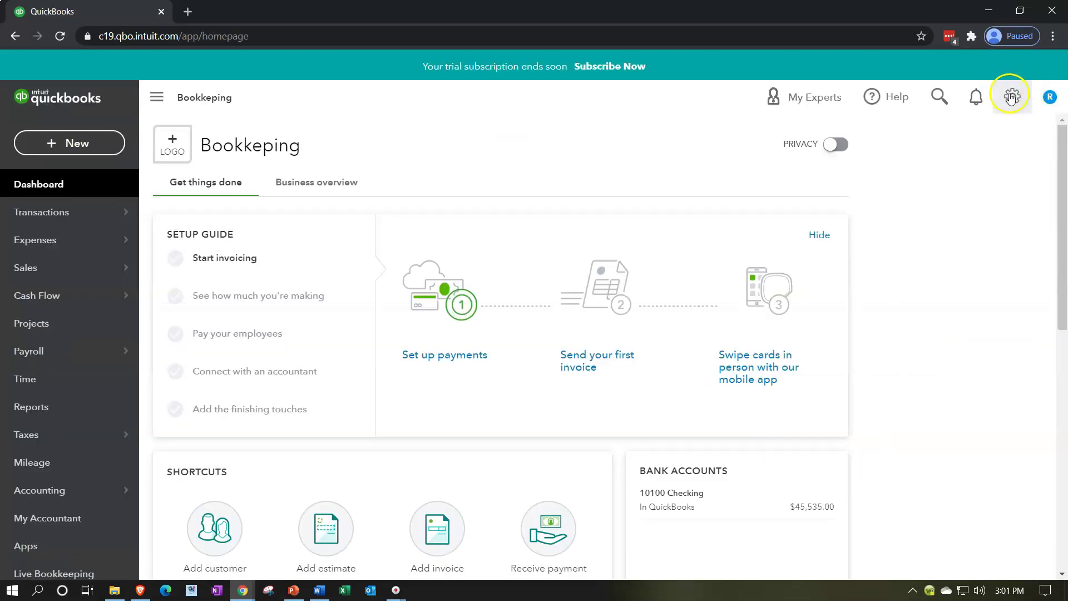
Open Custom form styles from the gear menu and reach QuickBooks Labs with Import Style on.
left_click(1011, 97)
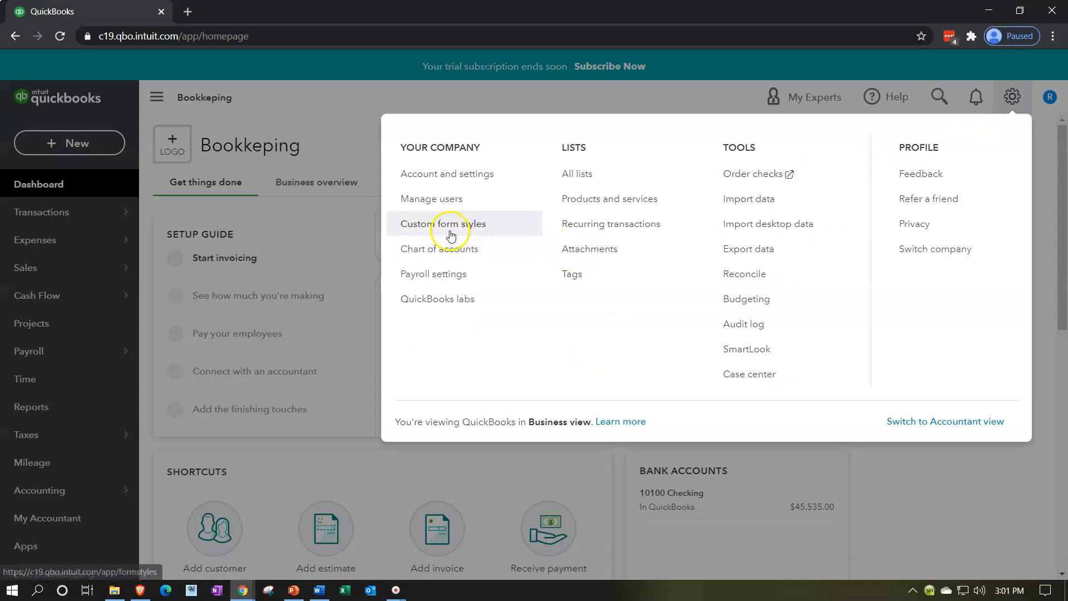
left_click(443, 223)
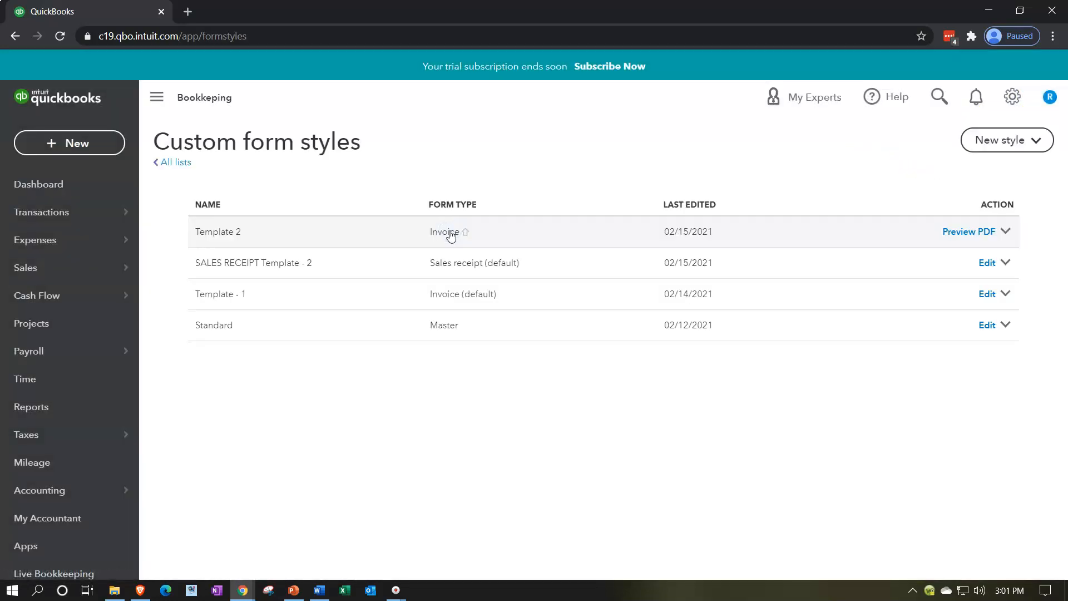
mouse_move(404, 272)
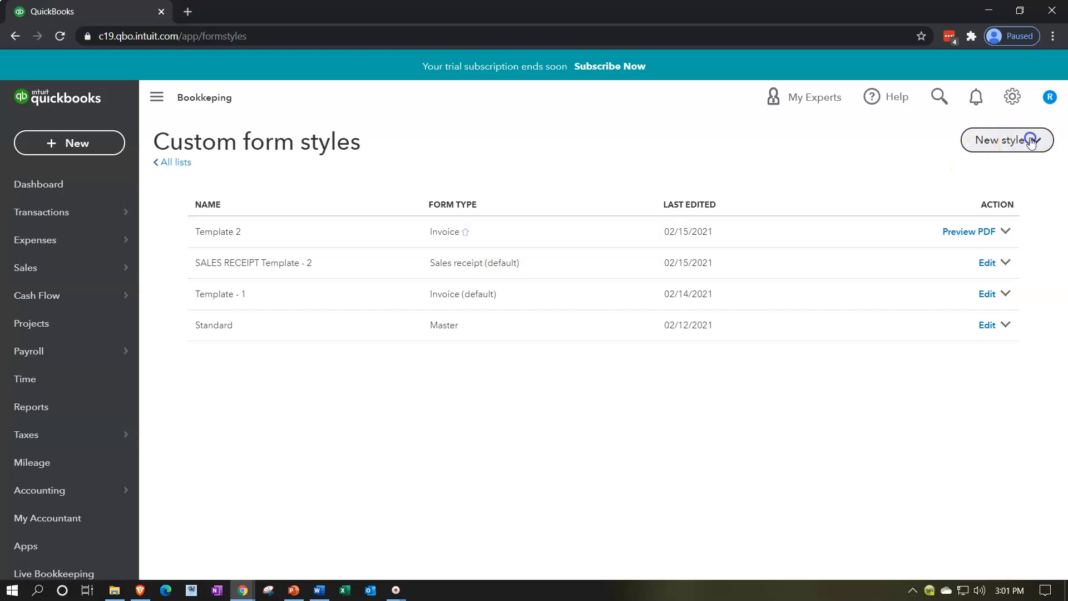
left_click(1007, 140)
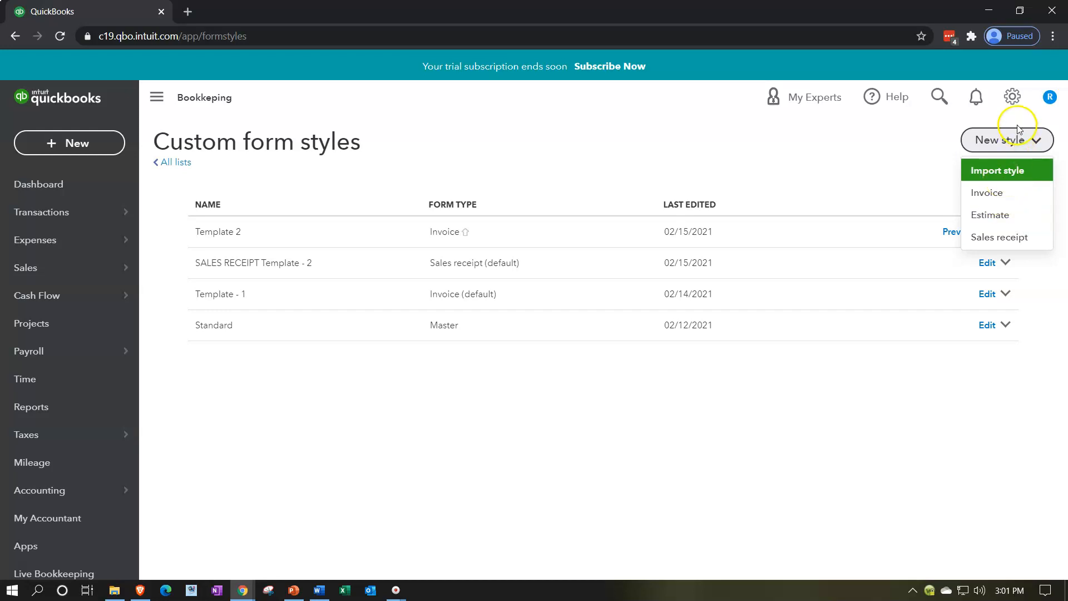
left_click(1012, 96)
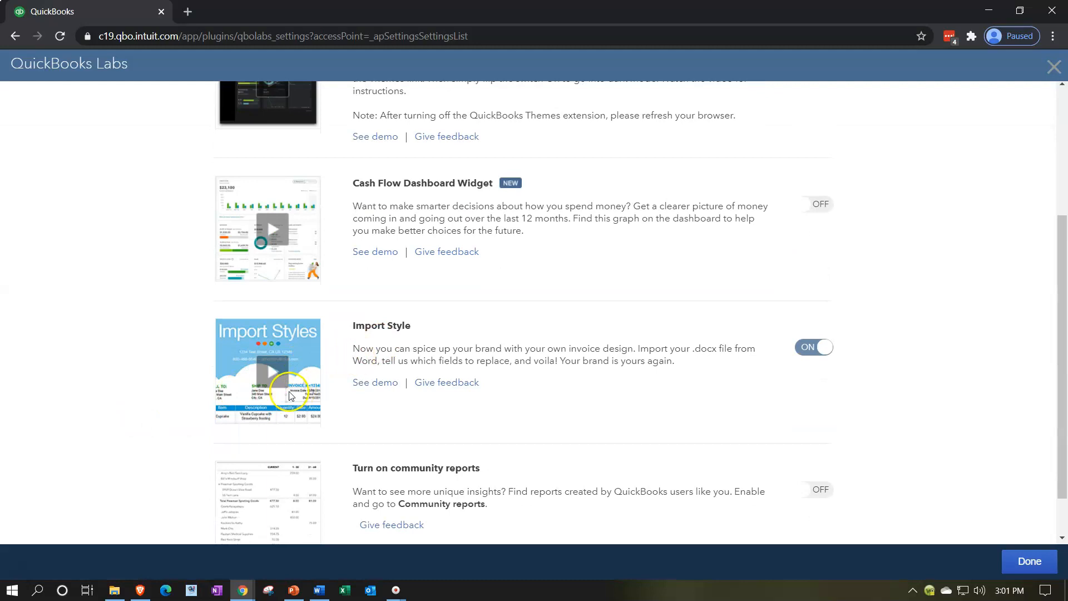
Confirm Import Style is on and close QuickBooks Labs, back to Custom form styles.
scroll("down", 3)
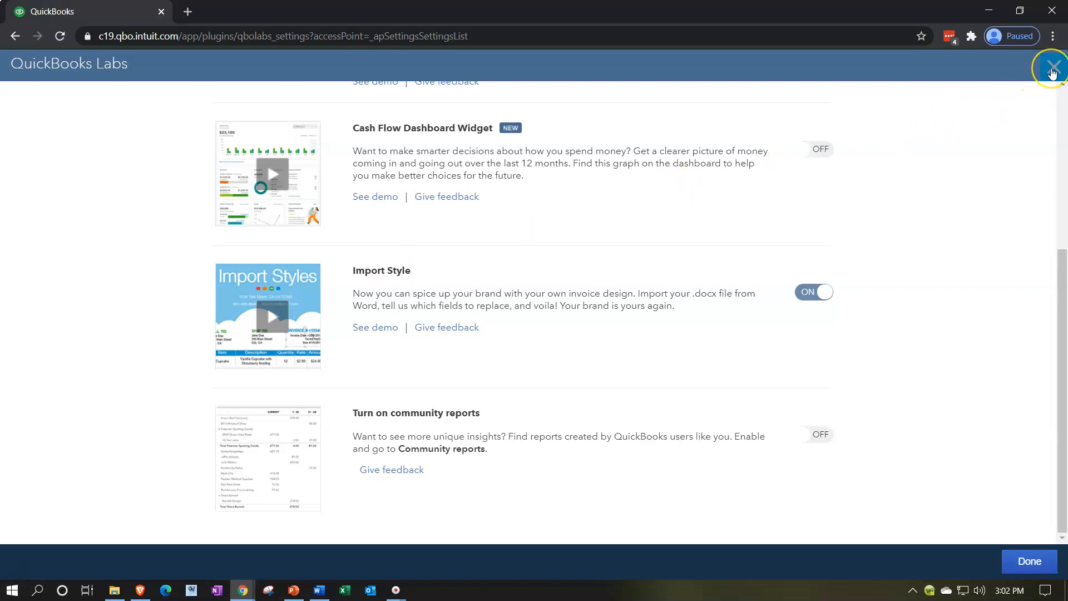
left_click(1053, 71)
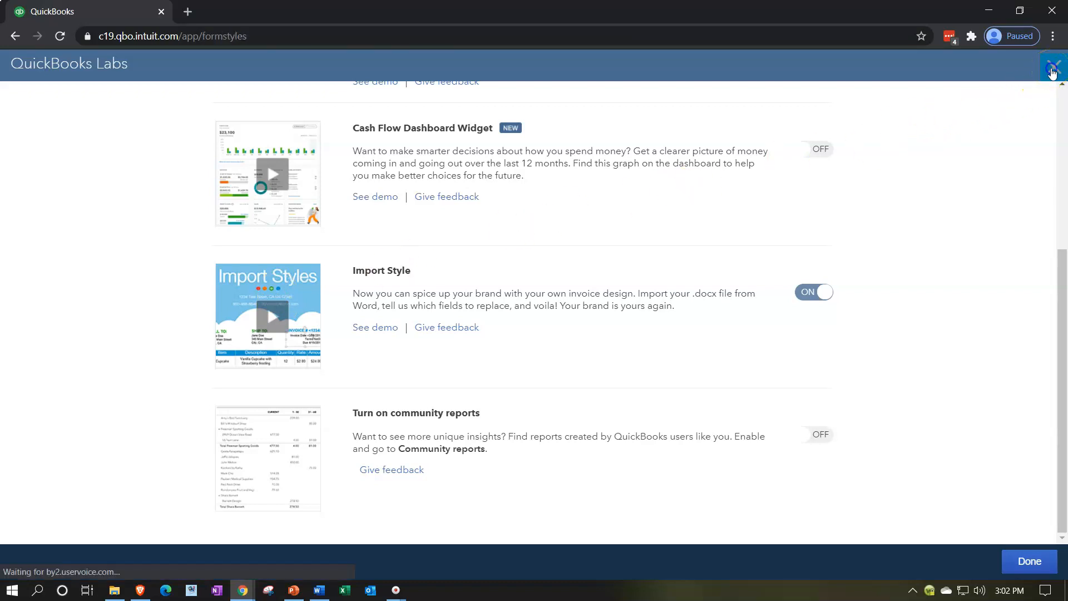
left_click(1029, 562)
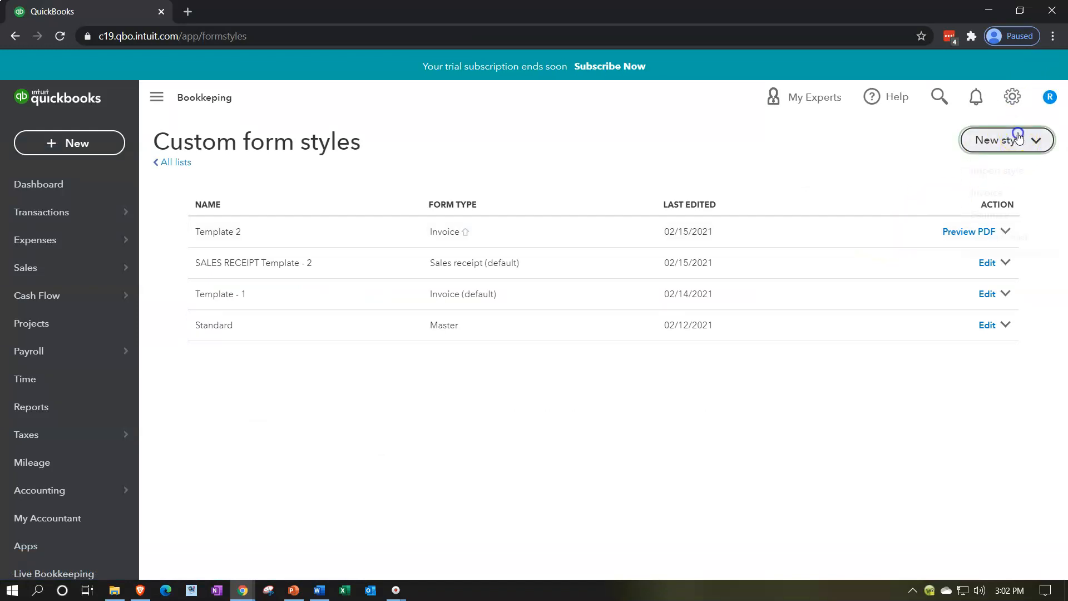
Create a new estimate style and rename it 'Template - 2-15'.
left_click(1007, 139)
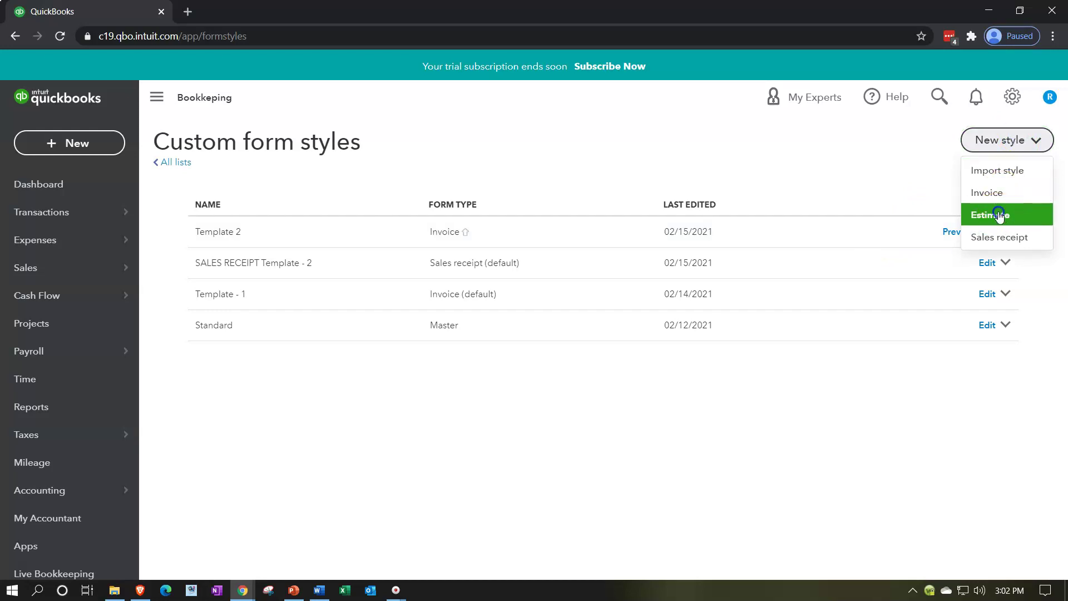
left_click(993, 215)
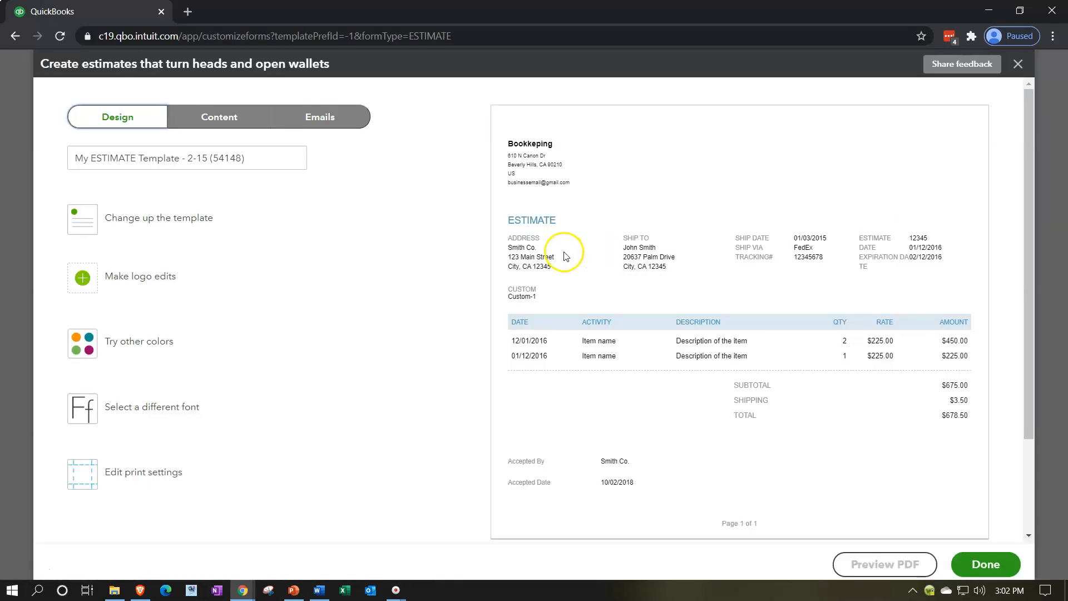
mouse_move(116, 129)
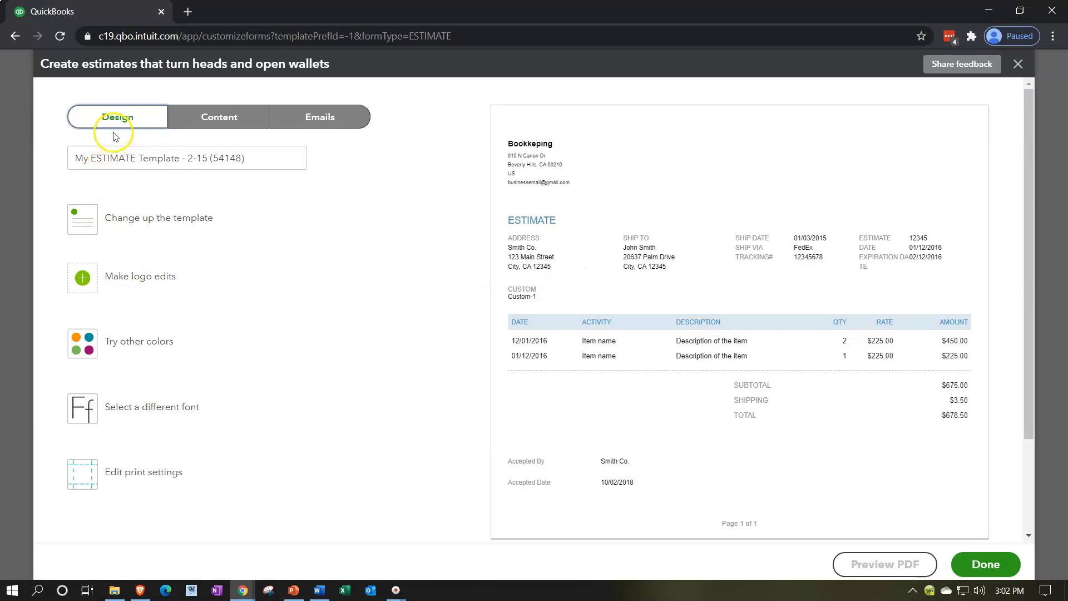
mouse_move(306, 132)
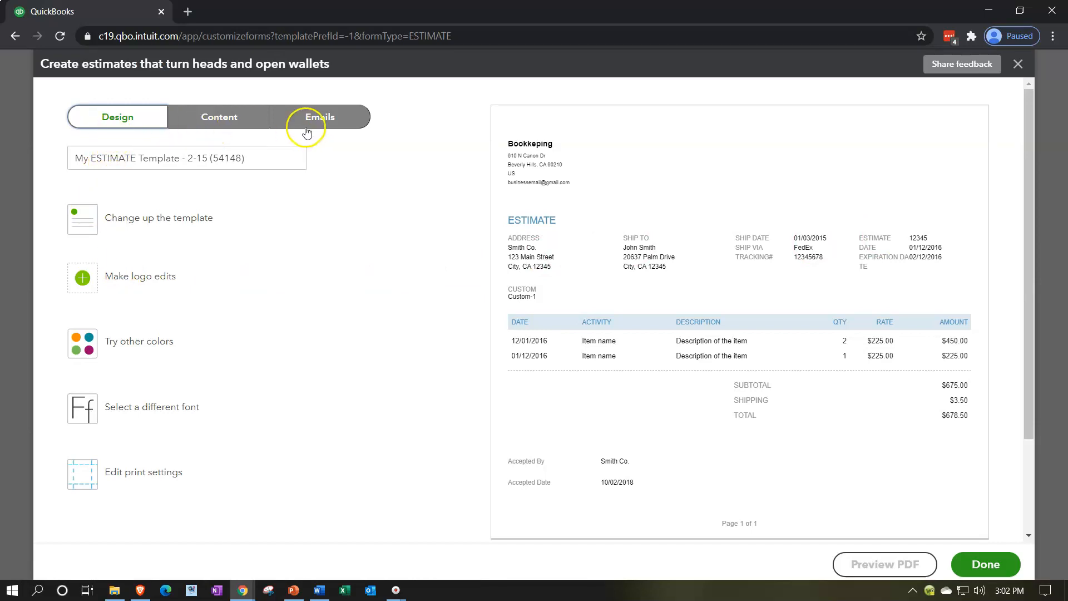
left_click(138, 158)
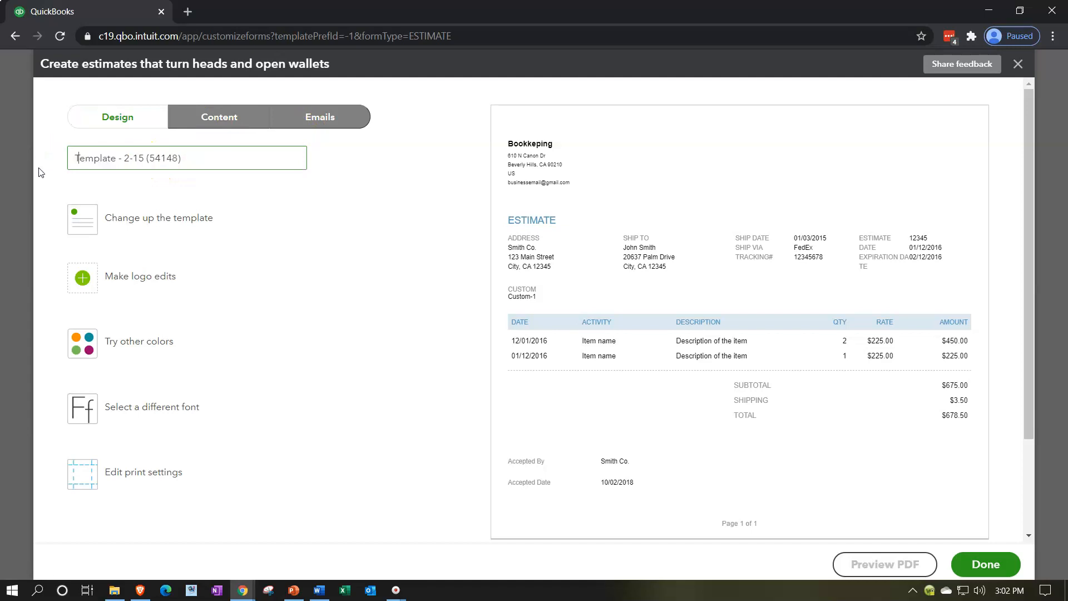
key("Backspace")
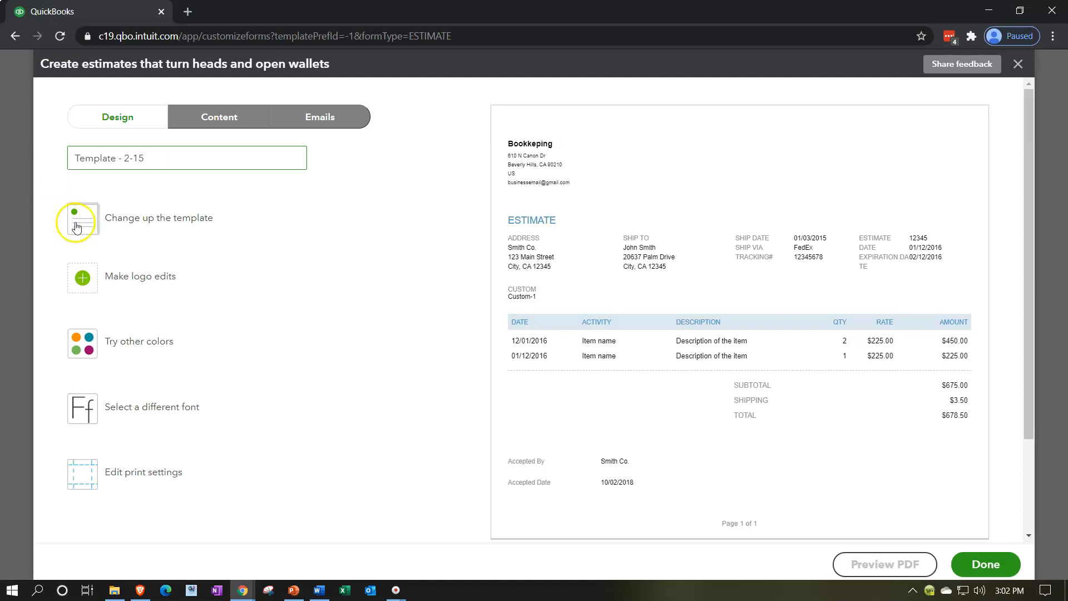
Try the Modern and Fresh layouts, then settle on the Friendly layout.
left_click(82, 220)
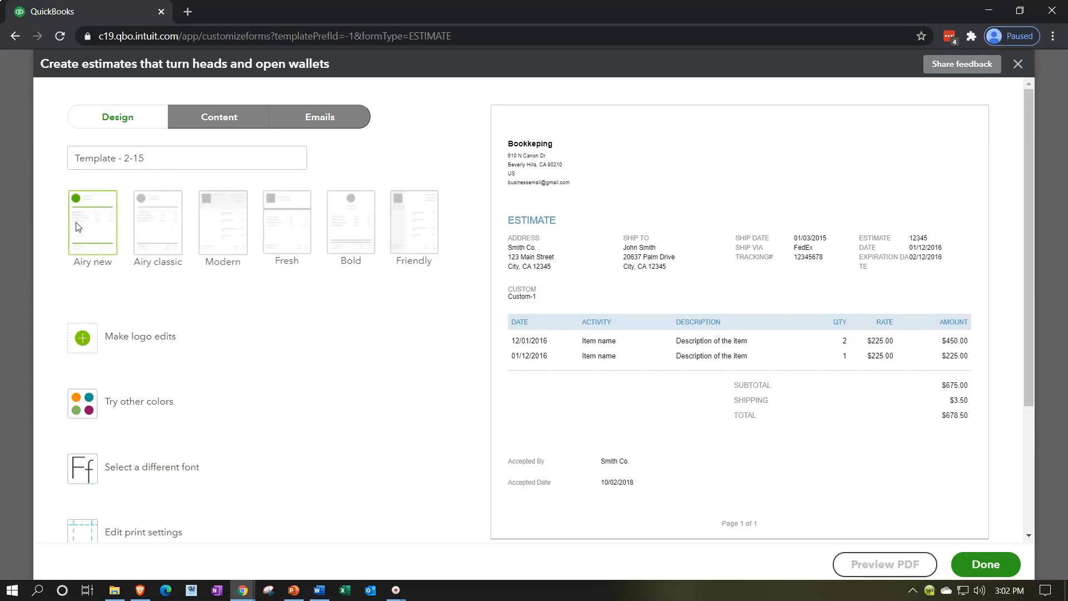
mouse_move(149, 229)
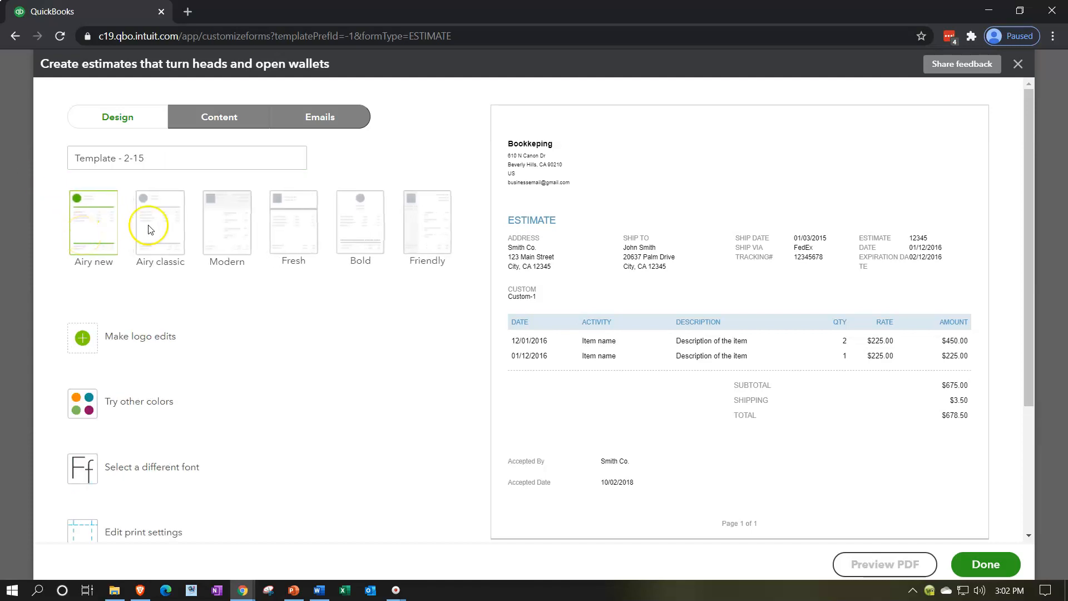
left_click(227, 222)
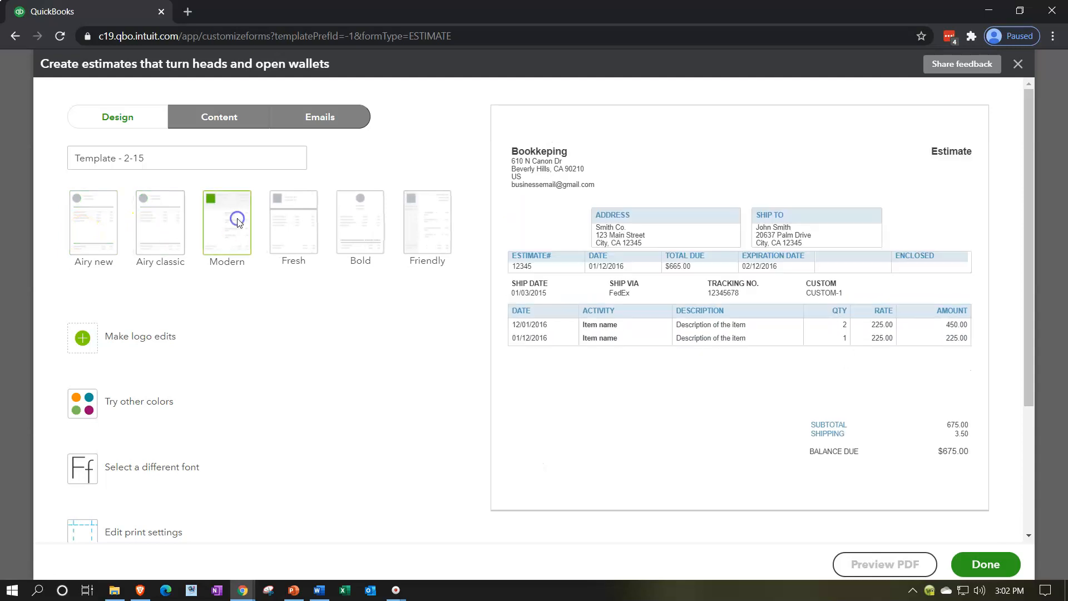
left_click(294, 223)
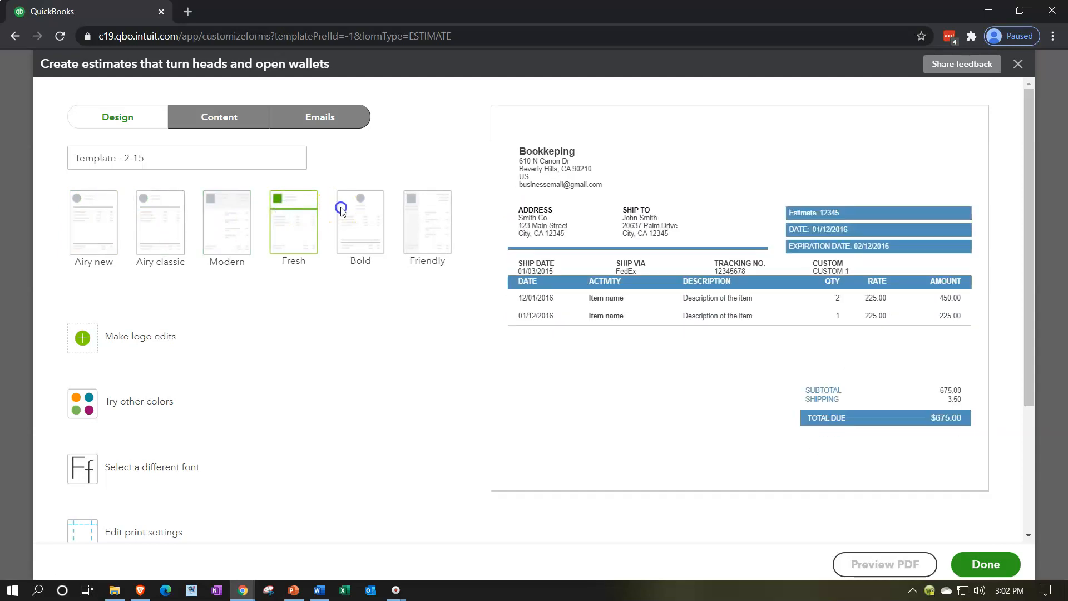
left_click(427, 223)
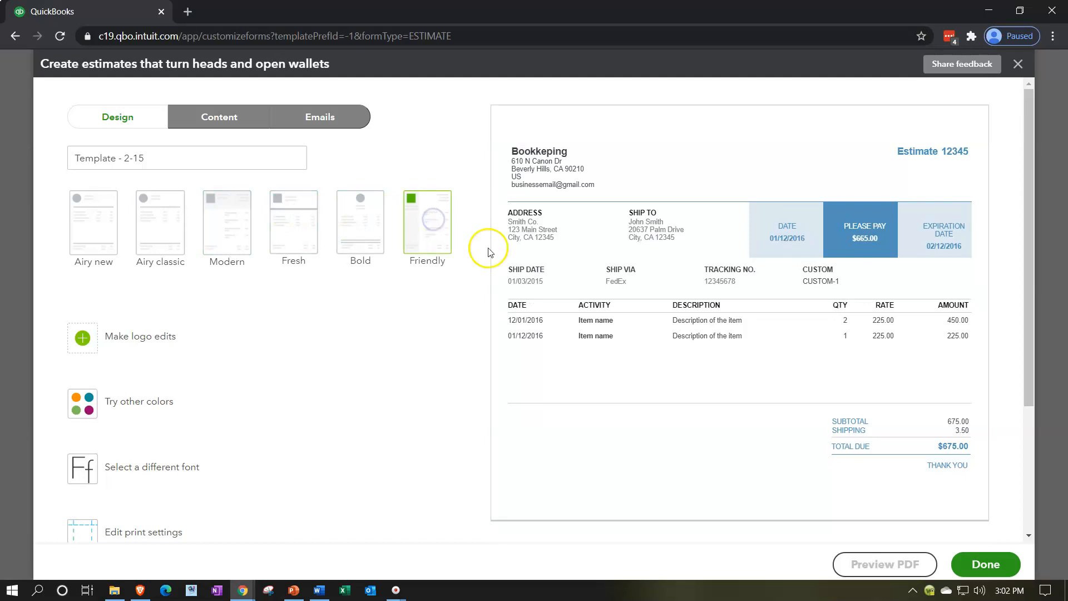
mouse_move(450, 195)
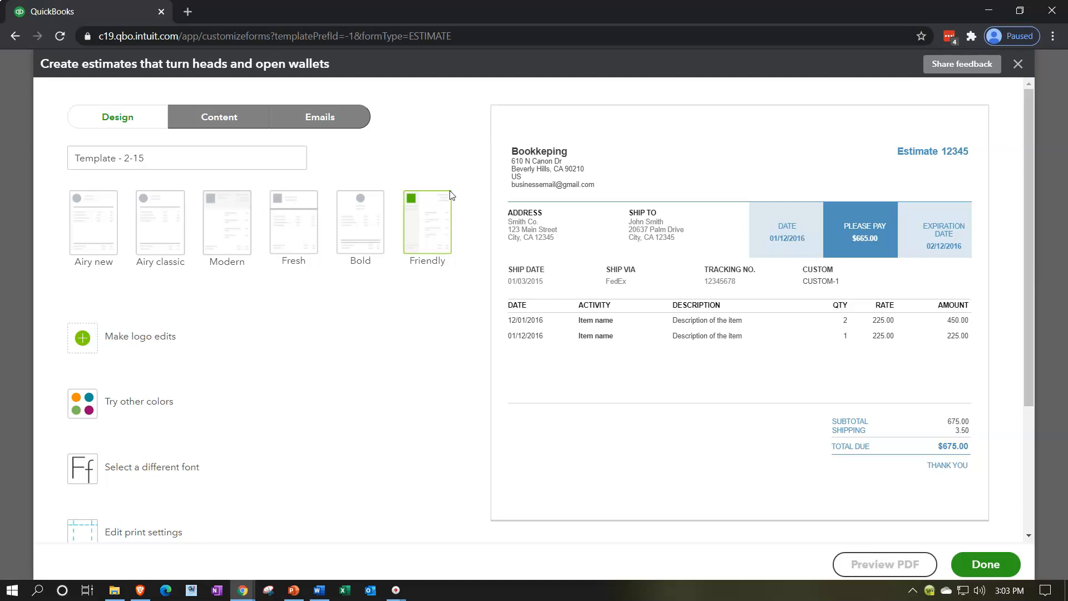
mouse_move(497, 284)
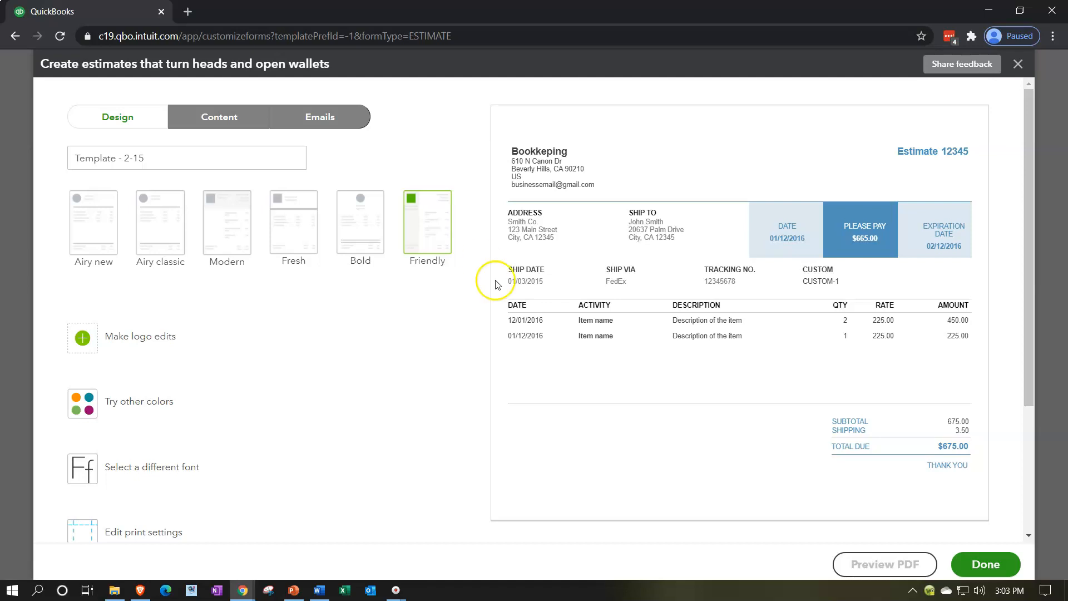
mouse_move(210, 395)
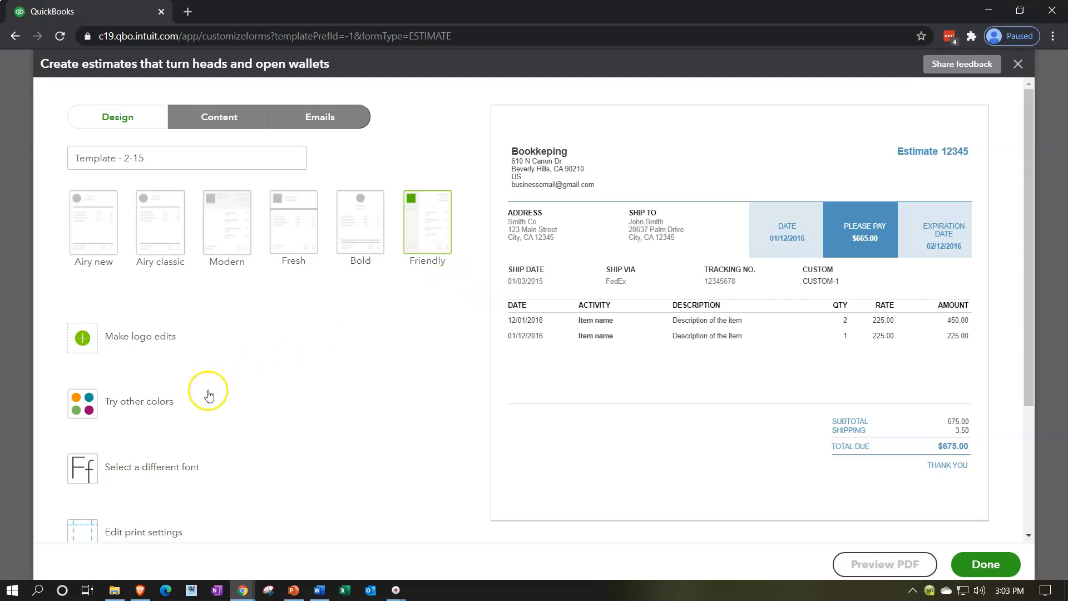
Try a maroon accent, then set the estimate style's accent colour to green.
left_click(140, 400)
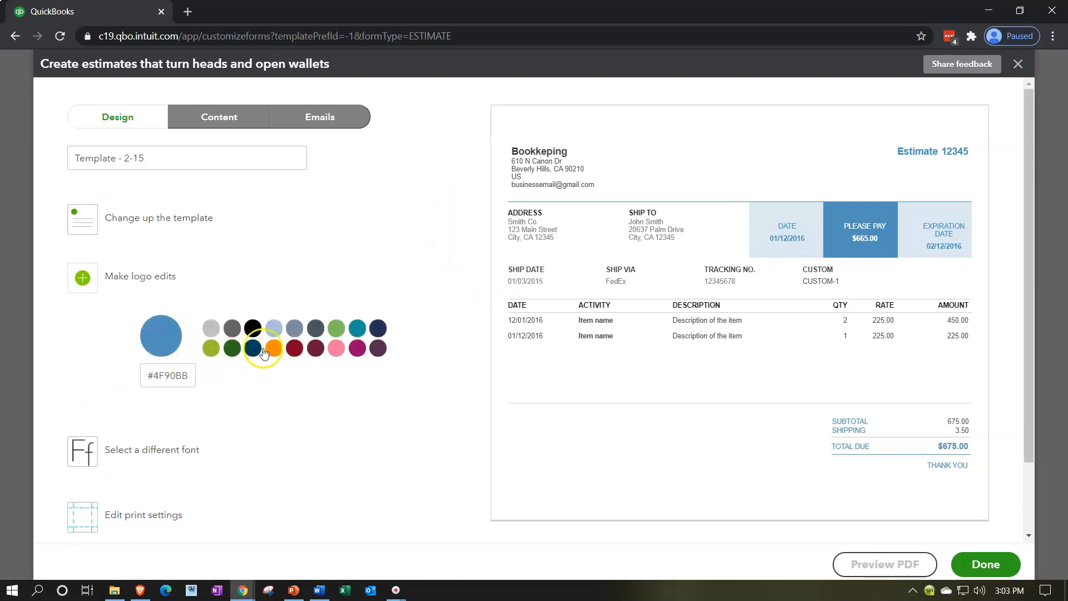
left_click(315, 348)
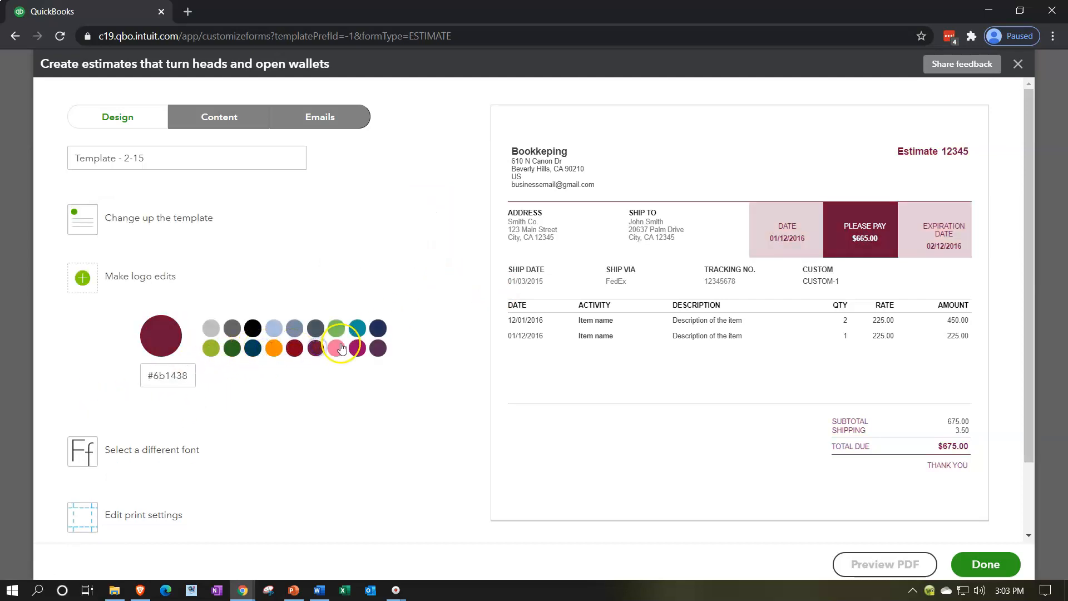
left_click(336, 329)
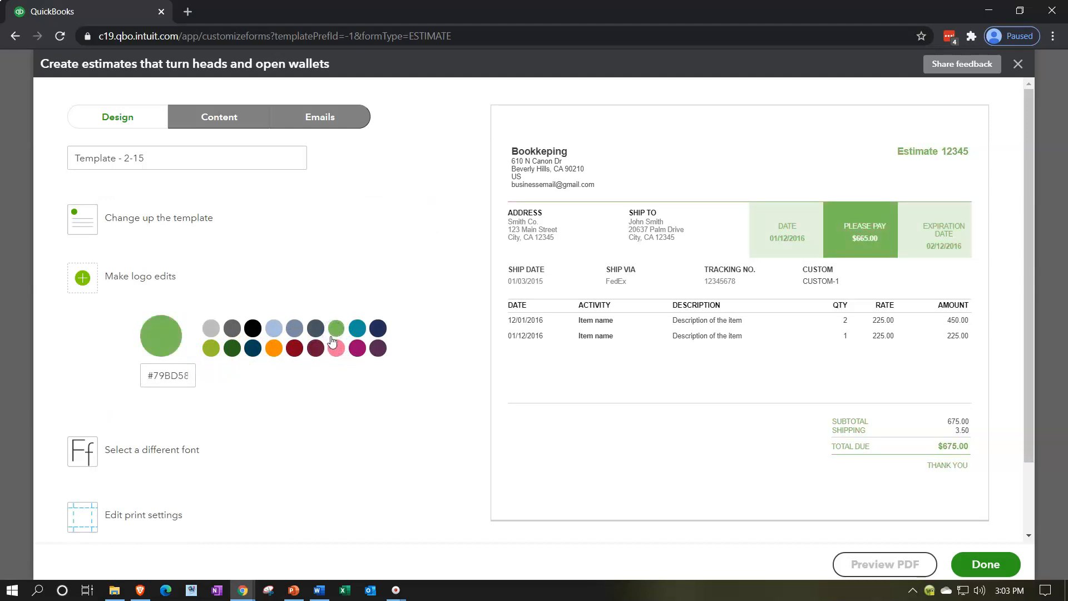
mouse_move(126, 251)
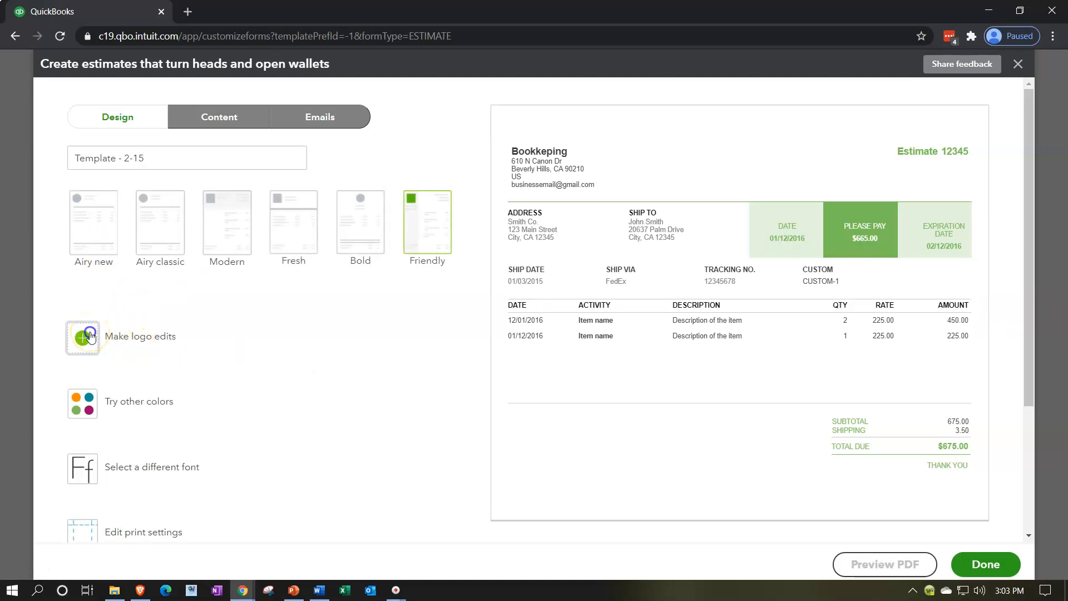
Place a saved logo on the estimate and change the accent colour to pale yellow.
left_click(82, 338)
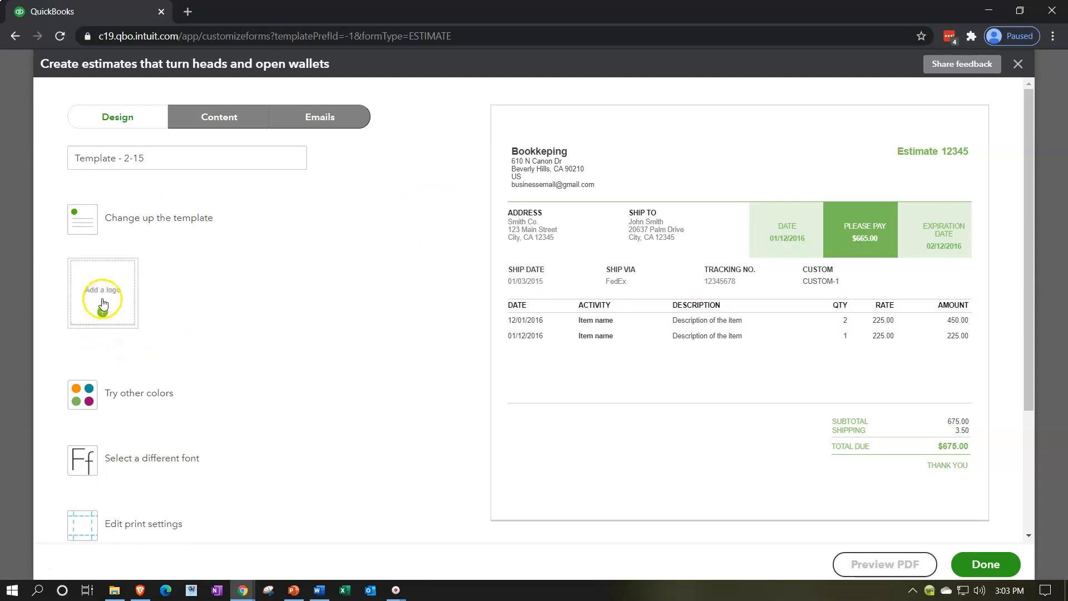
left_click(103, 293)
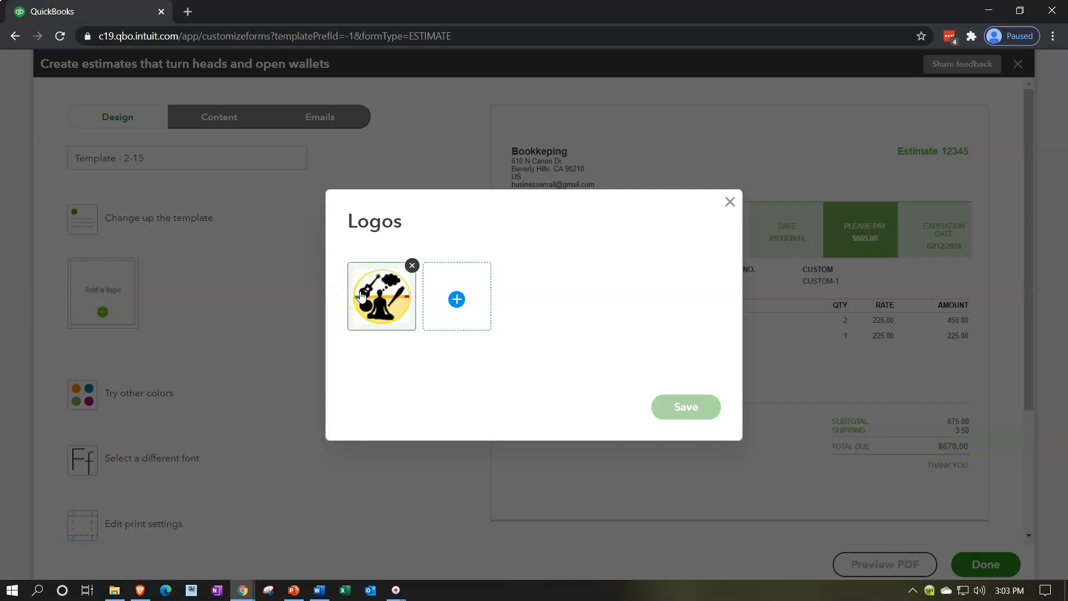
mouse_move(413, 310)
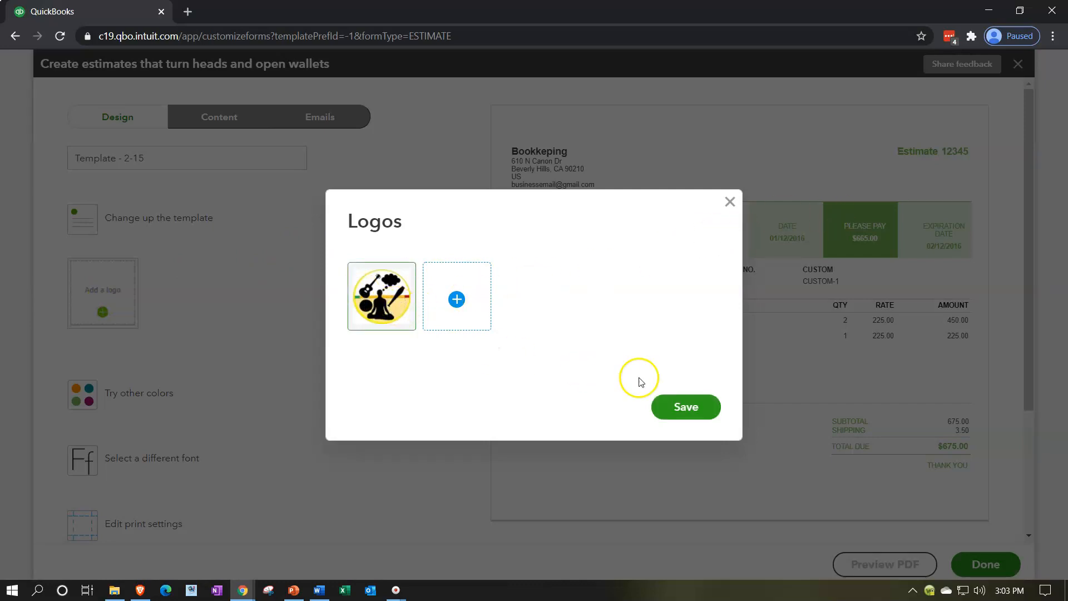
left_click(685, 406)
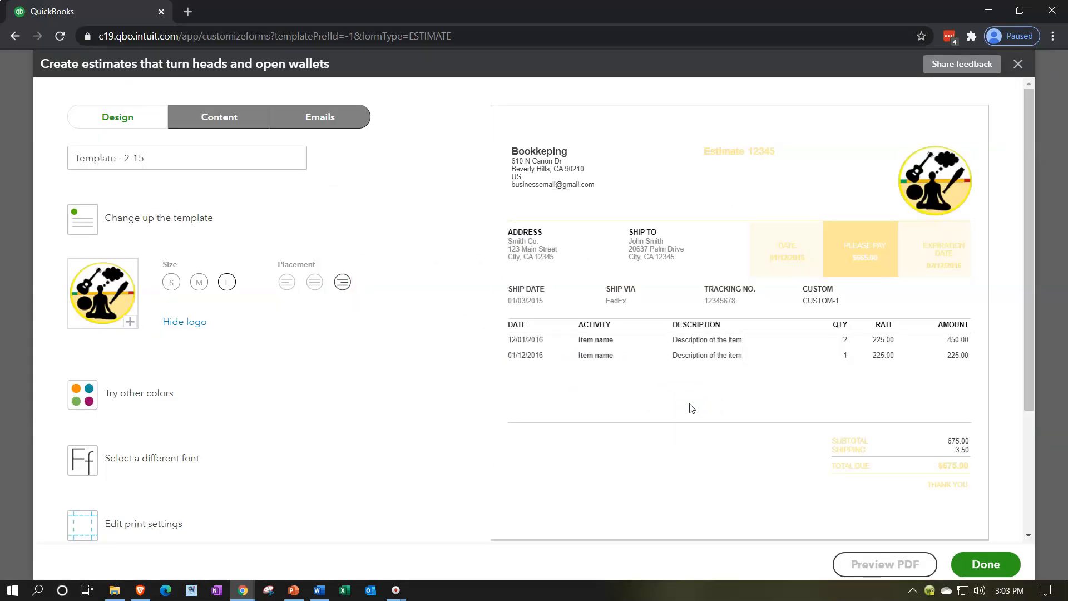
left_click(82, 394)
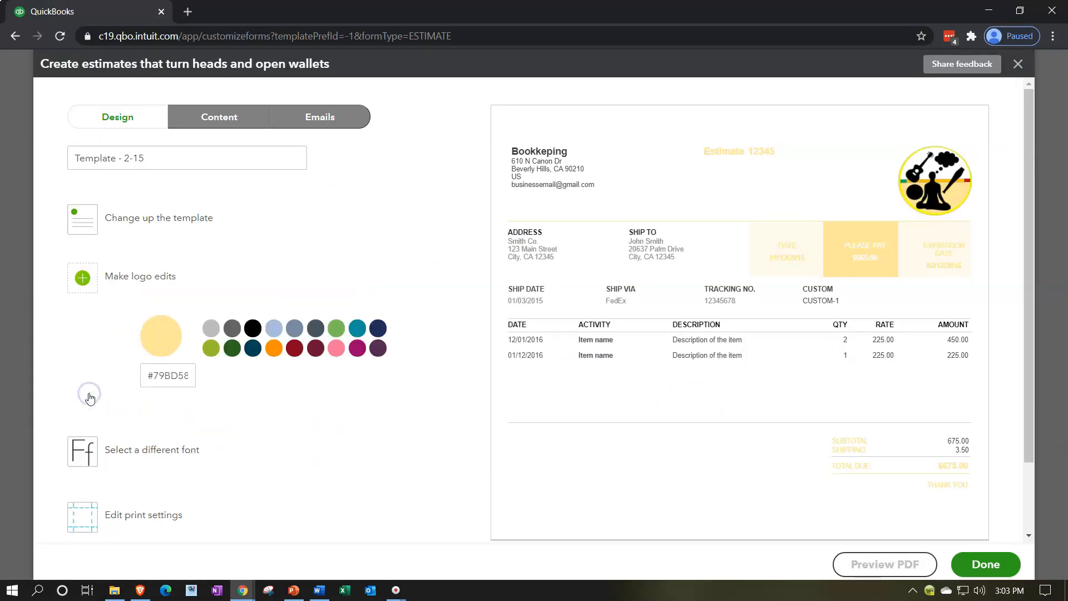
left_click(167, 375)
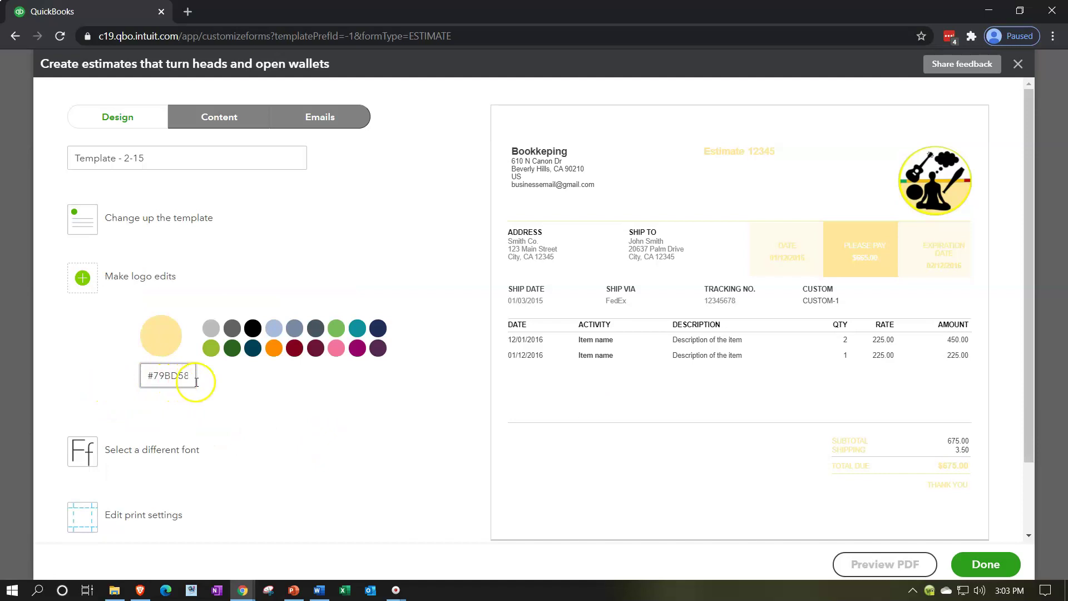
mouse_move(301, 284)
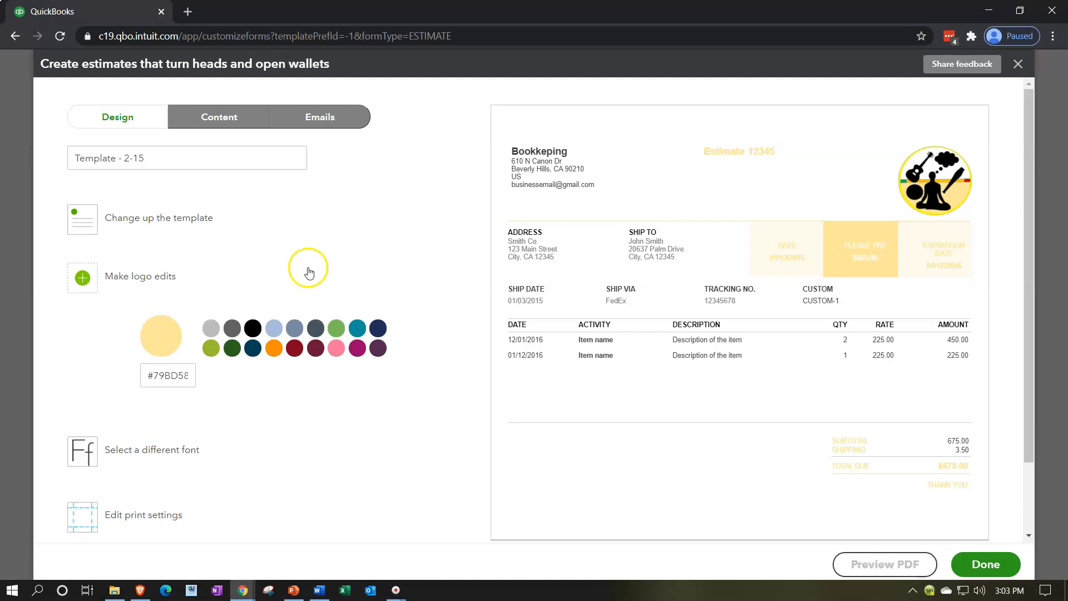
mouse_move(531, 273)
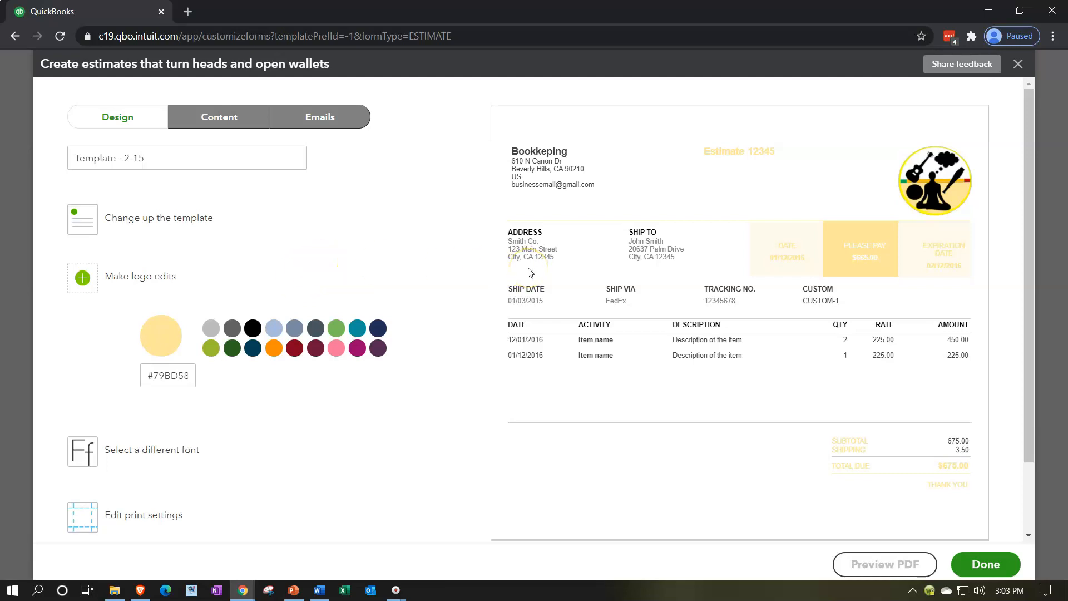
Set the estimate font to Helvetica 12pt and view print settings with 0.5" and 0.25" margins.
scroll("down", 3)
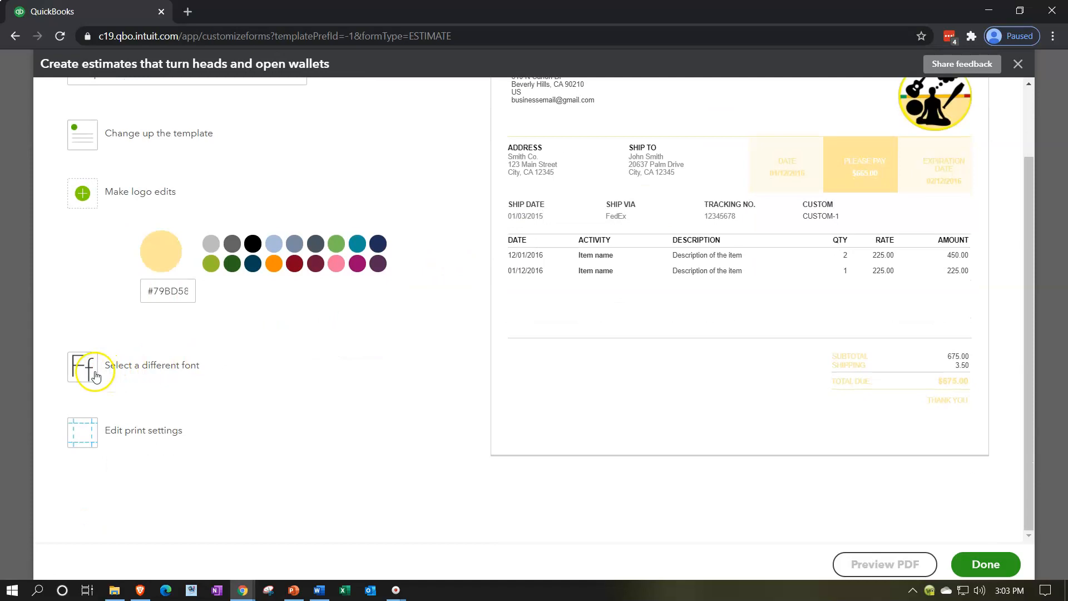
left_click(83, 366)
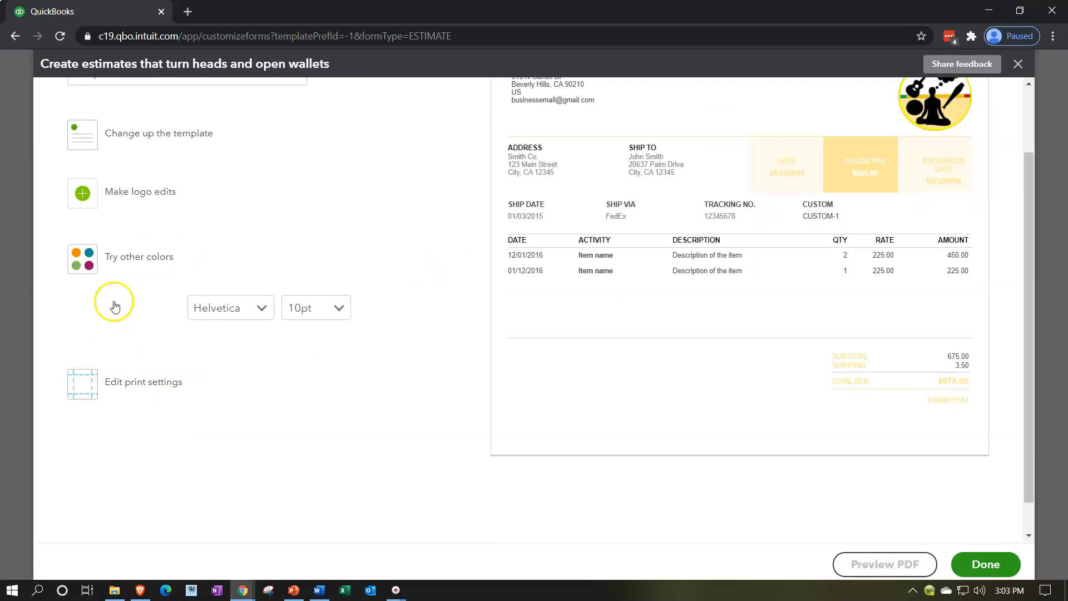
left_click(230, 307)
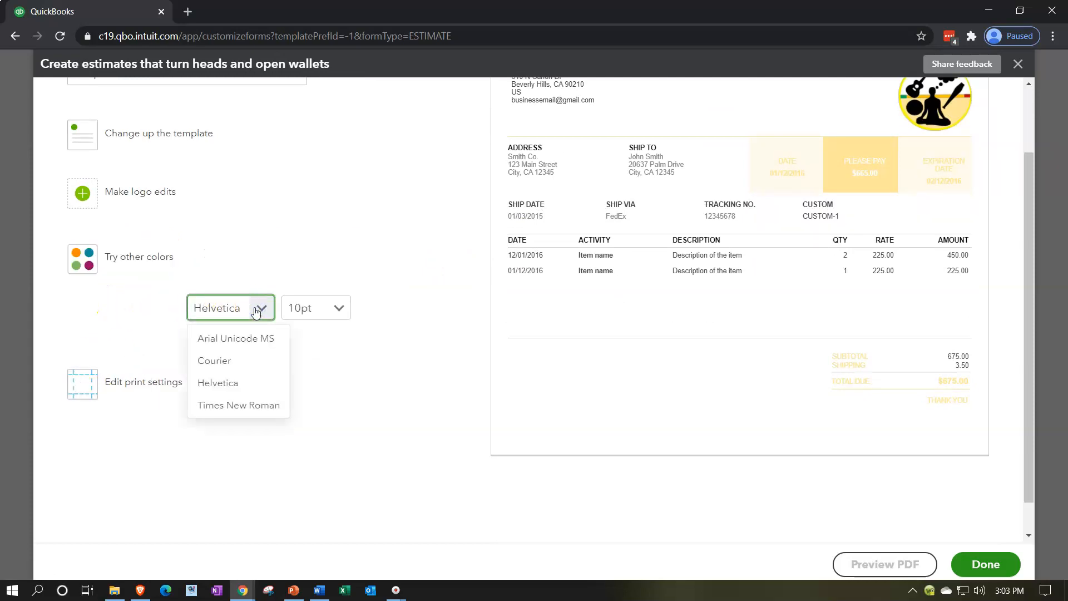
left_click(218, 383)
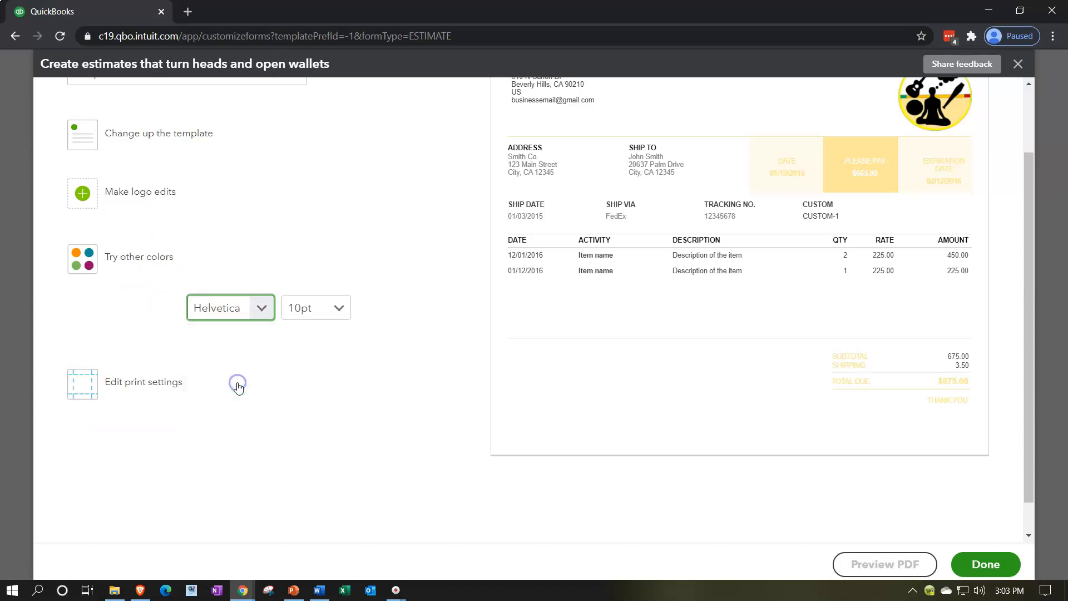
left_click(316, 307)
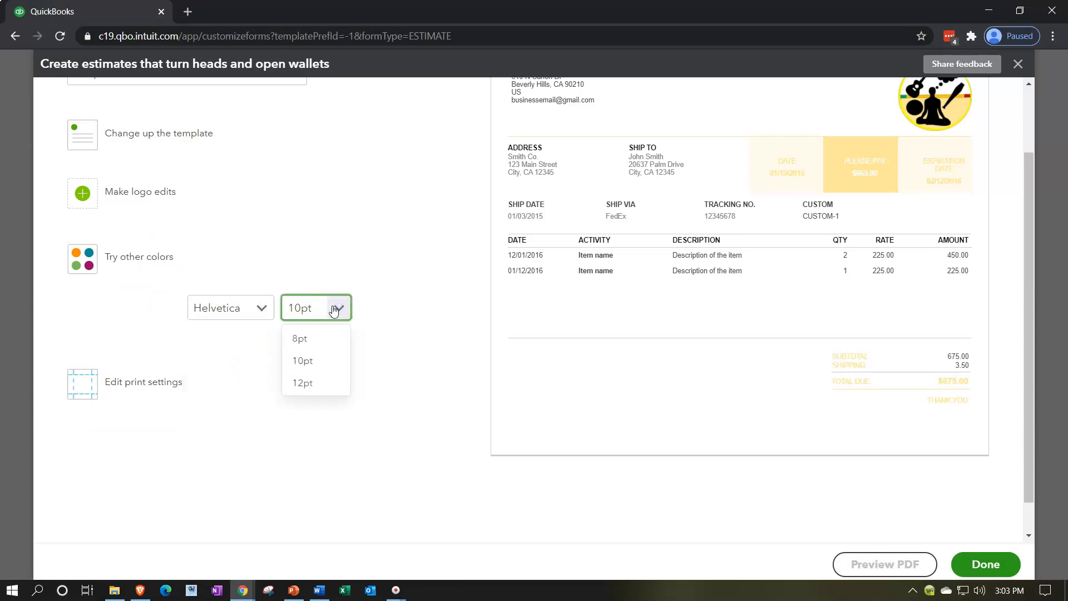
left_click(301, 382)
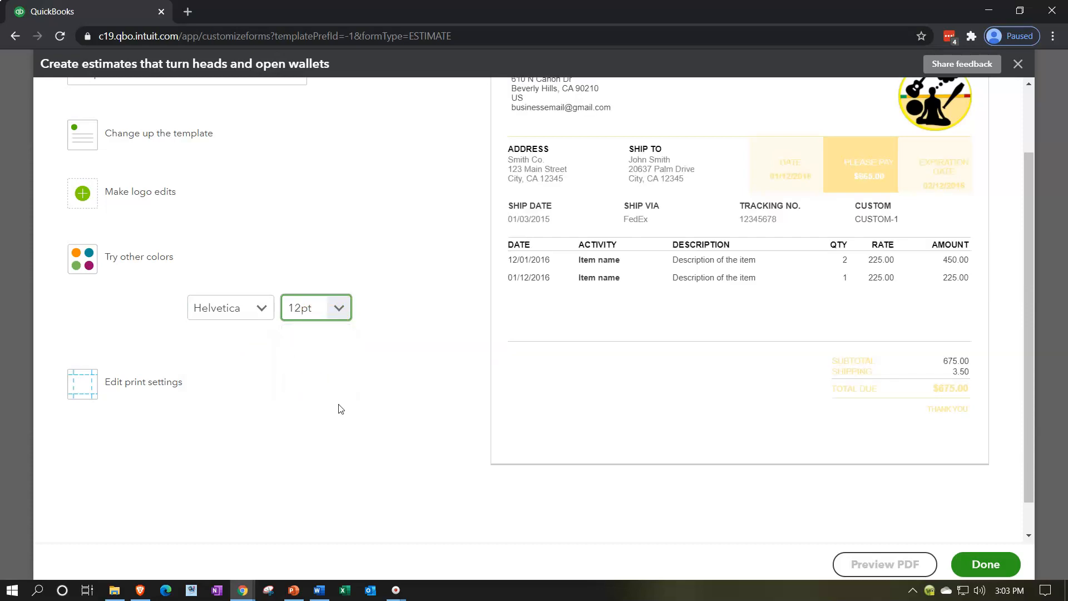
left_click(143, 382)
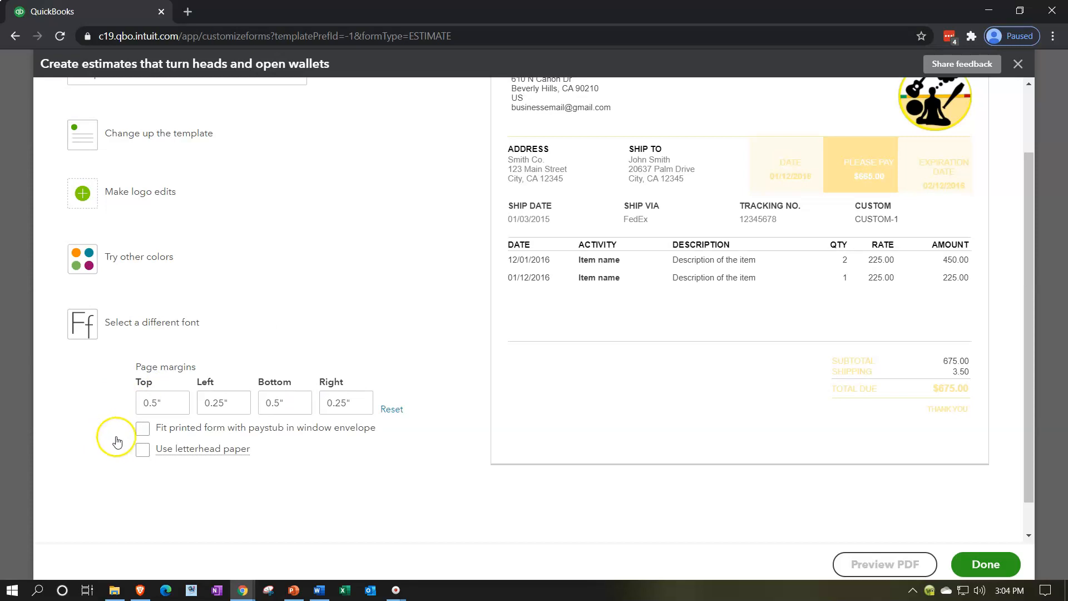
scroll("up", 3)
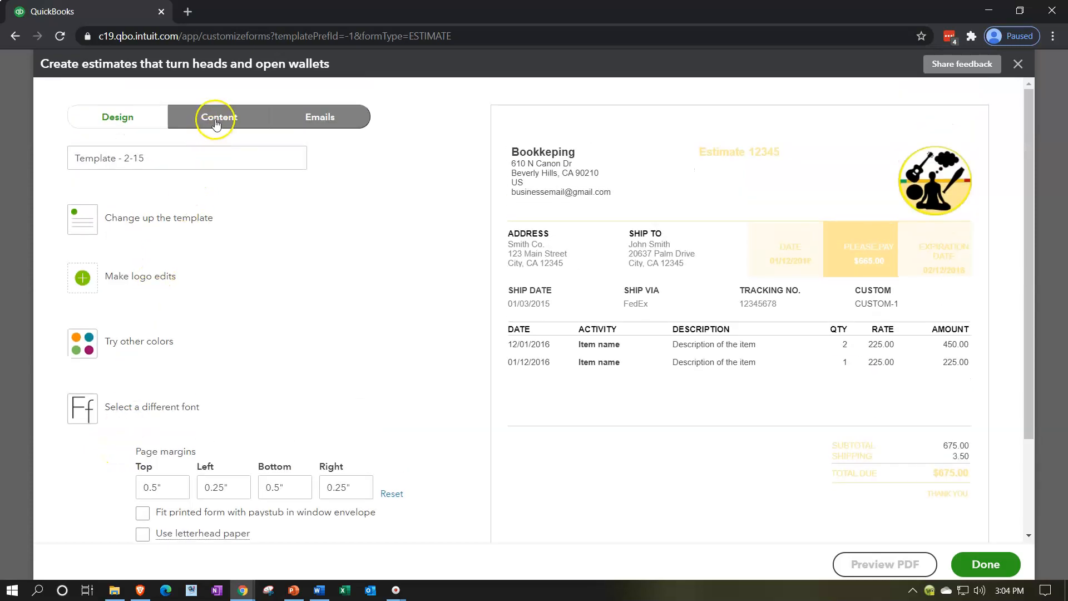
left_click(219, 117)
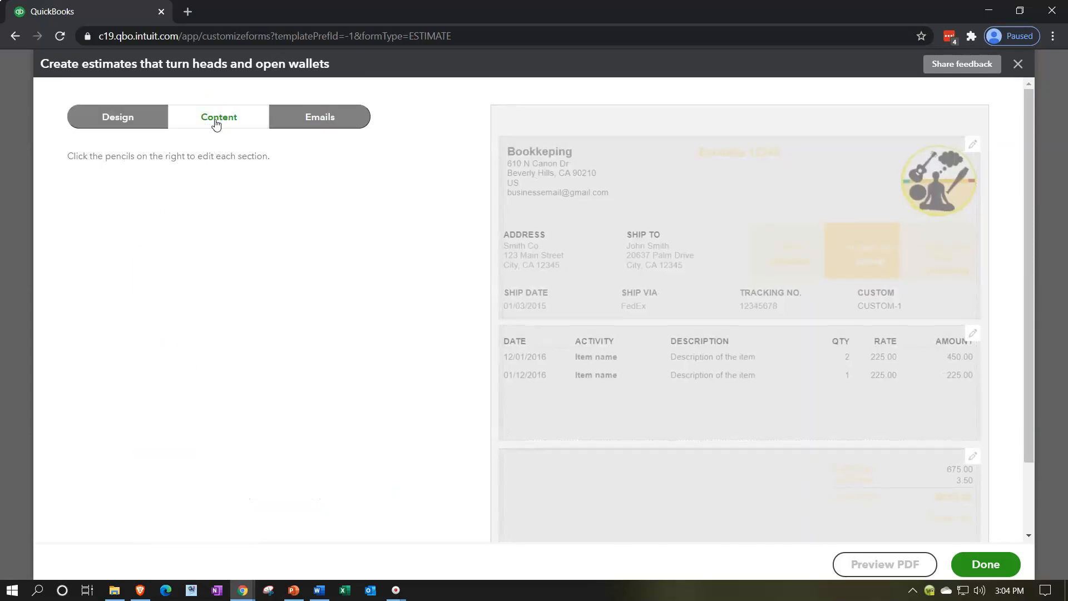
mouse_move(570, 392)
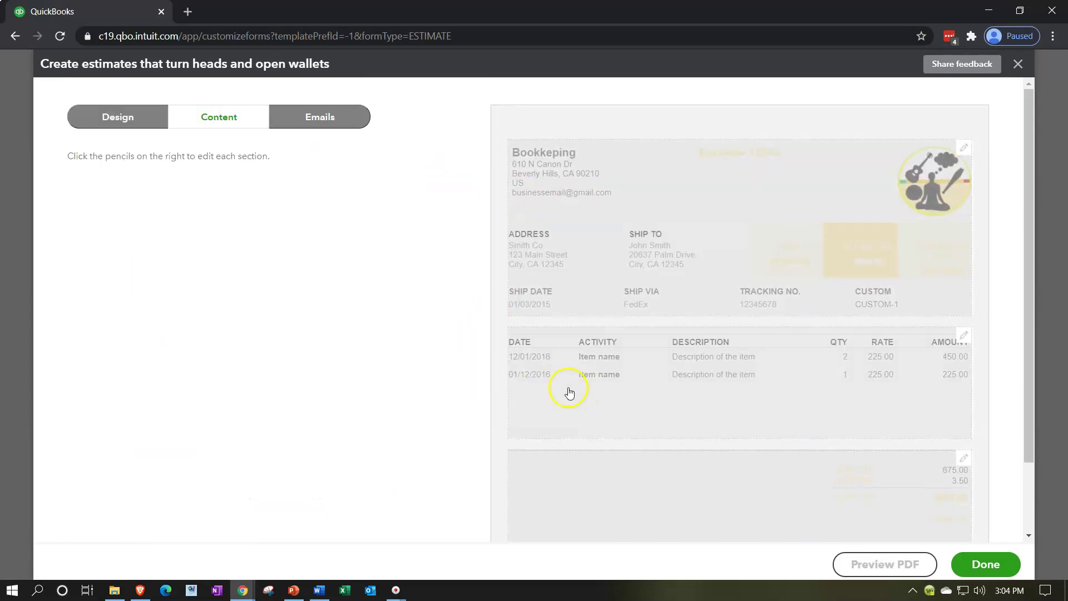
mouse_move(494, 513)
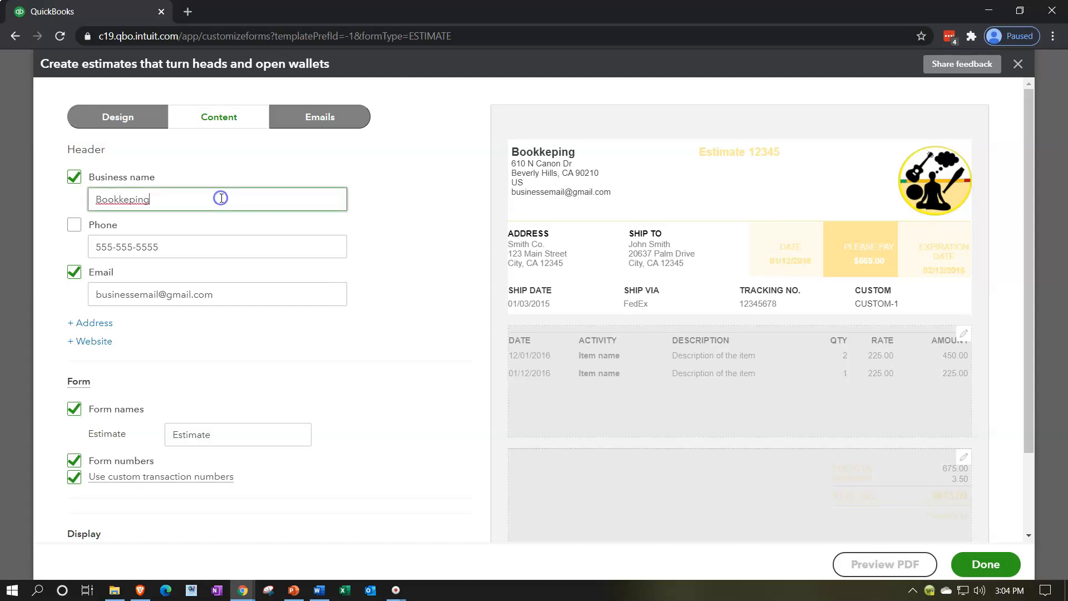
left_click(216, 247)
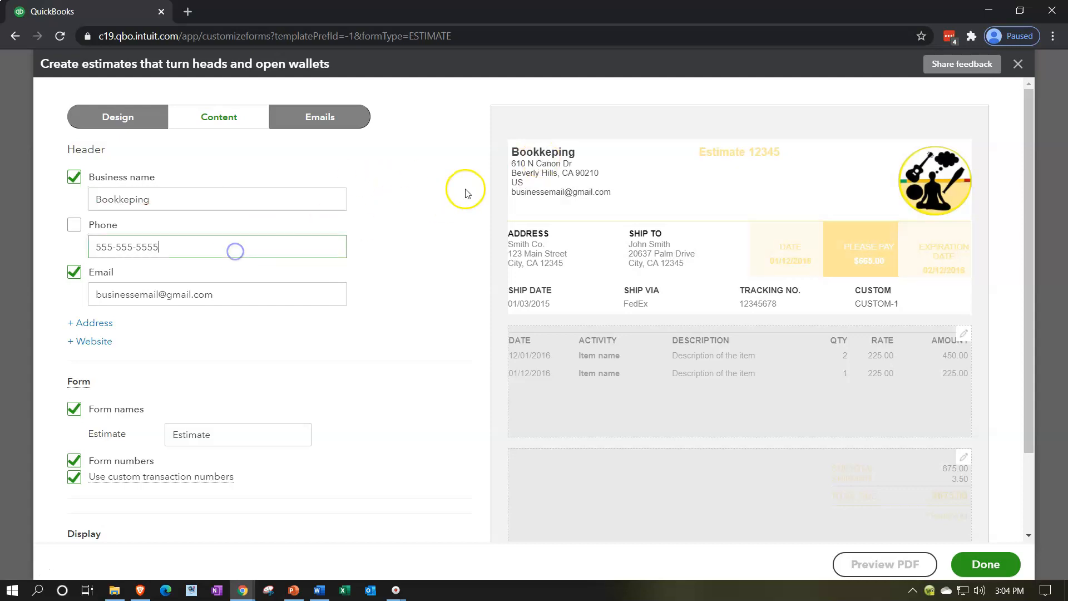
left_click(74, 225)
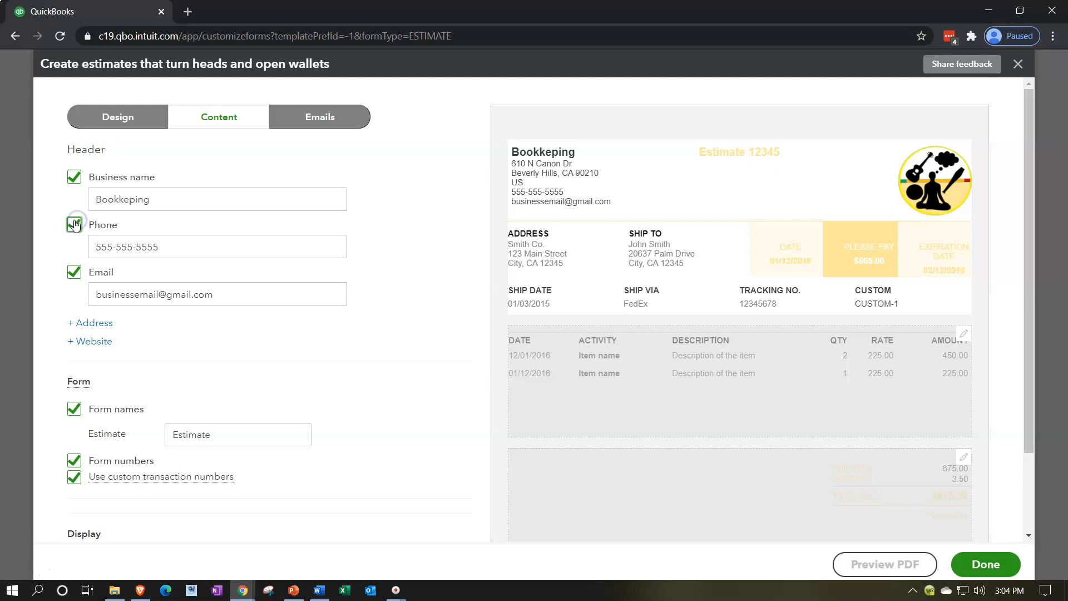
left_click(74, 225)
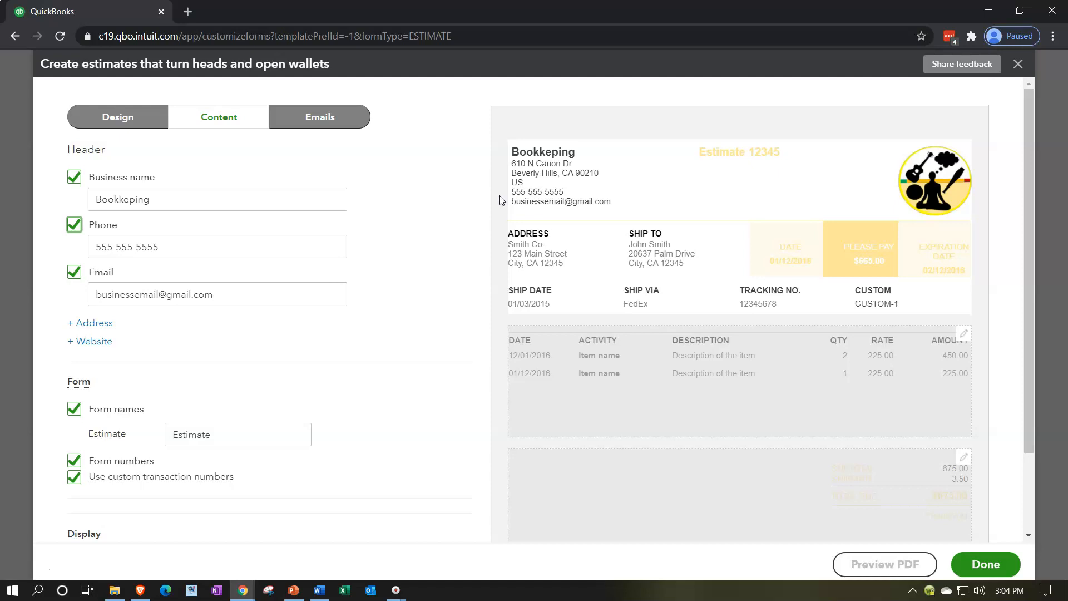
mouse_move(360, 279)
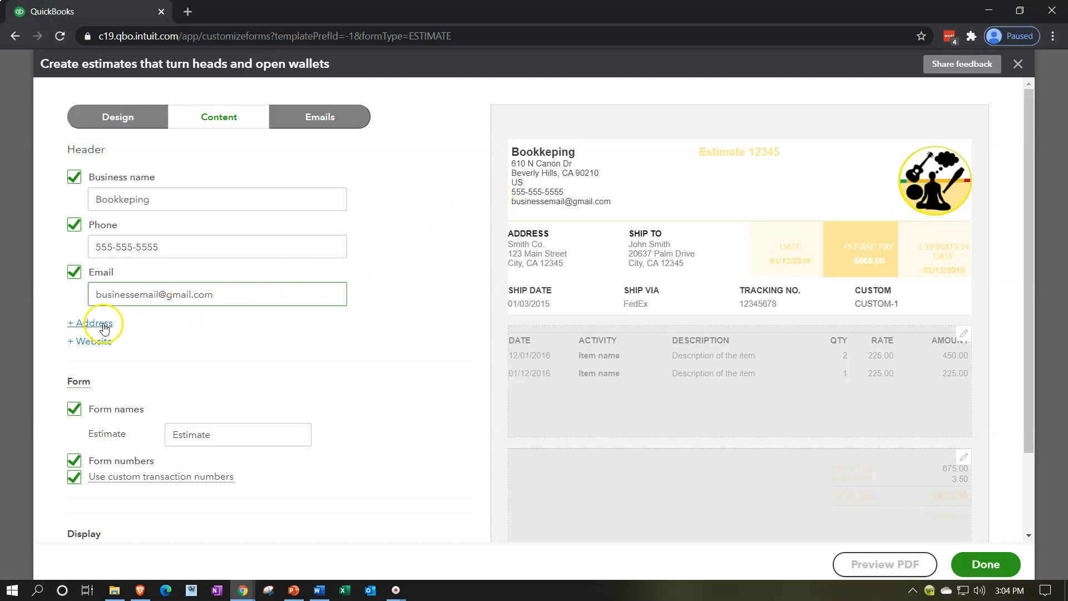
Expand the header's Beverly Hills address and website settings, leaving the website unchecked.
left_click(89, 323)
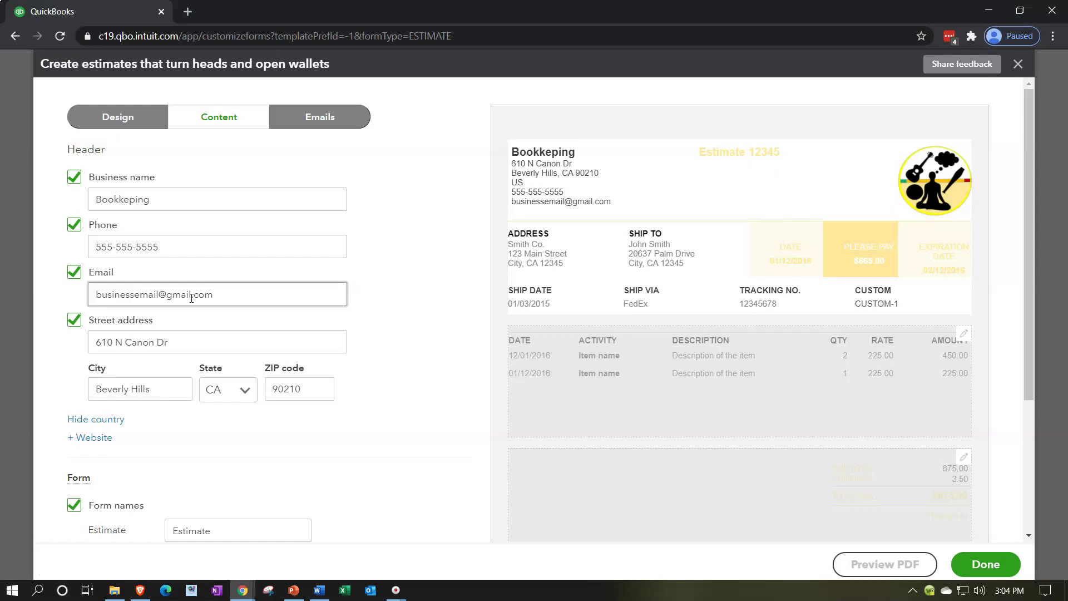
mouse_move(134, 434)
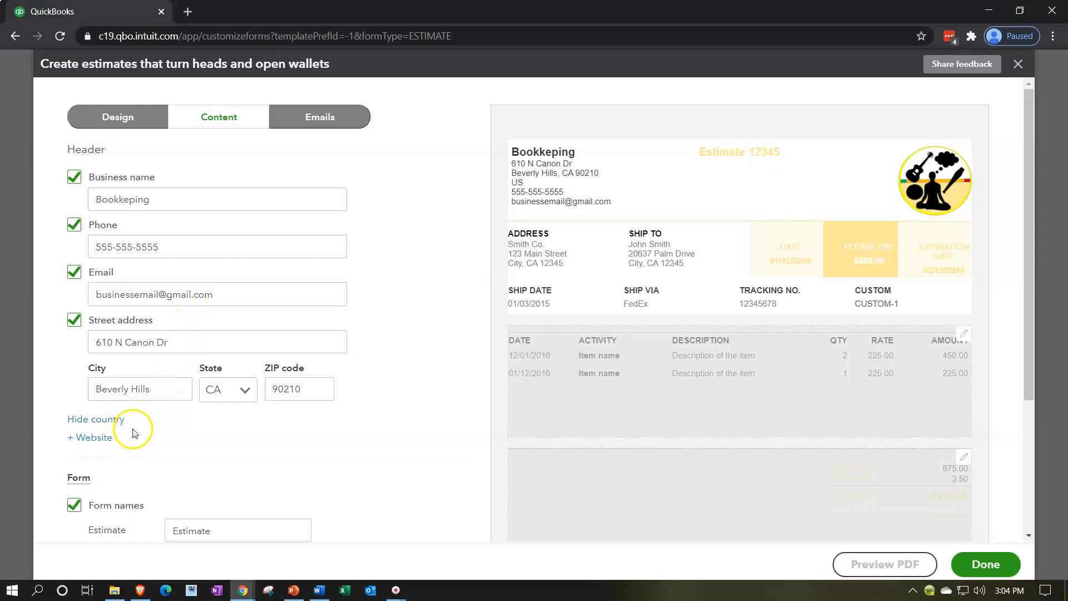
left_click(88, 438)
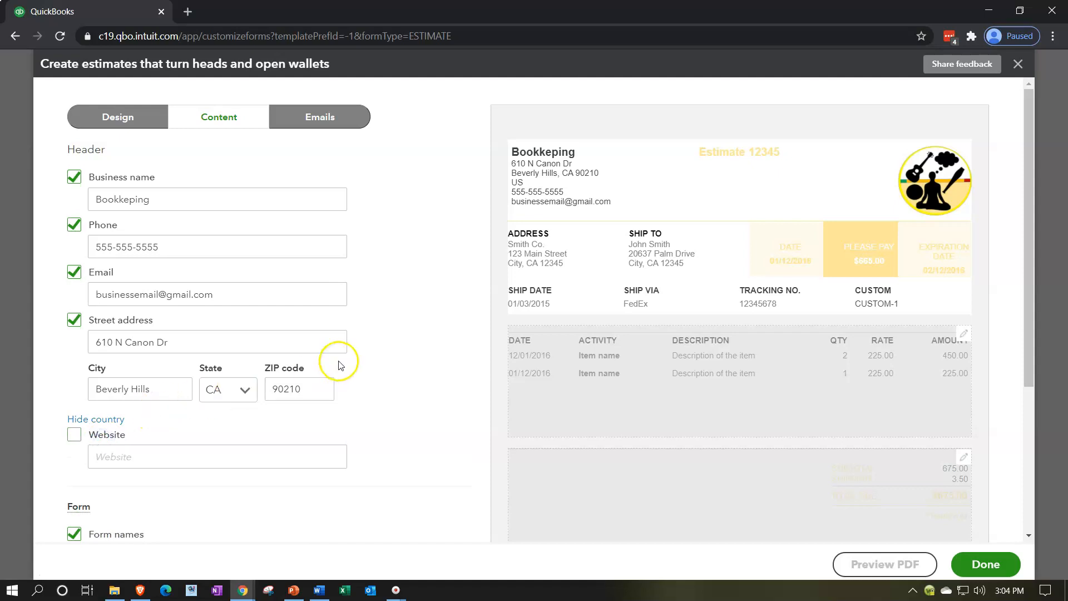
scroll("down", 3)
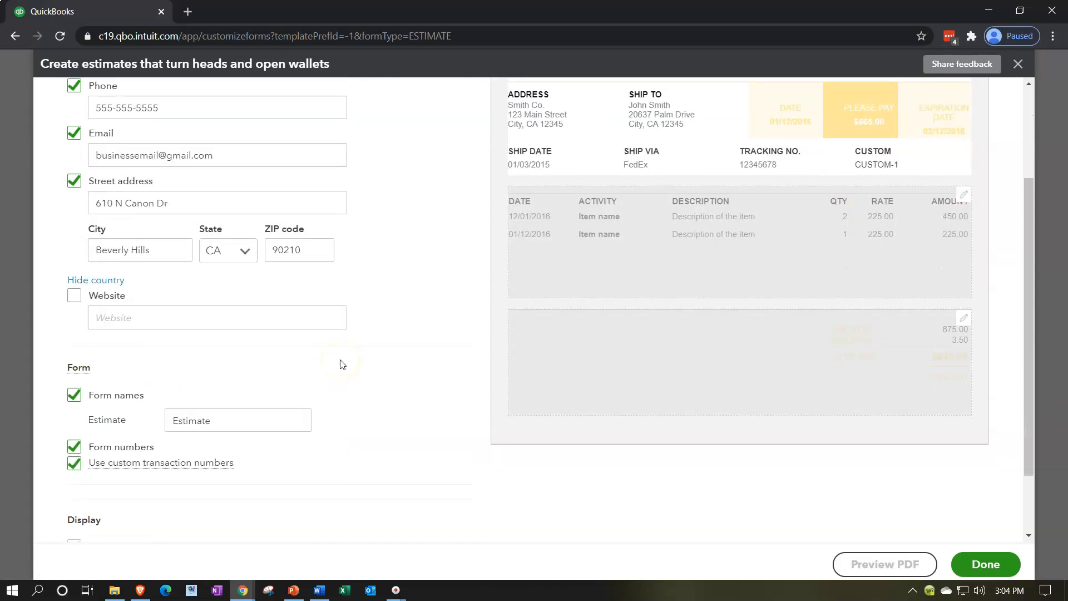
left_click(73, 395)
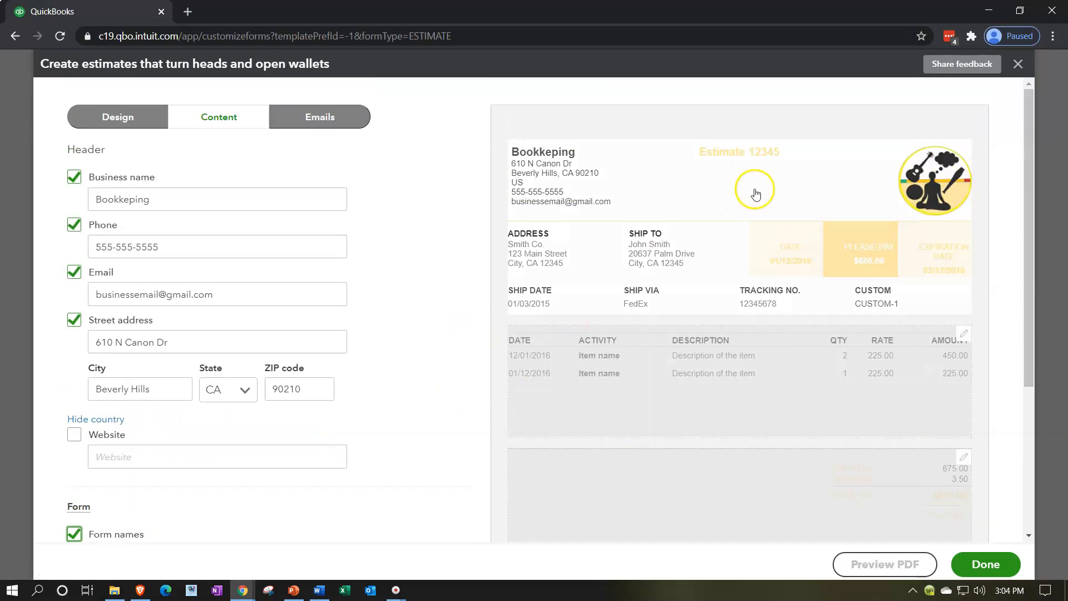
scroll("down", 3)
type("B")
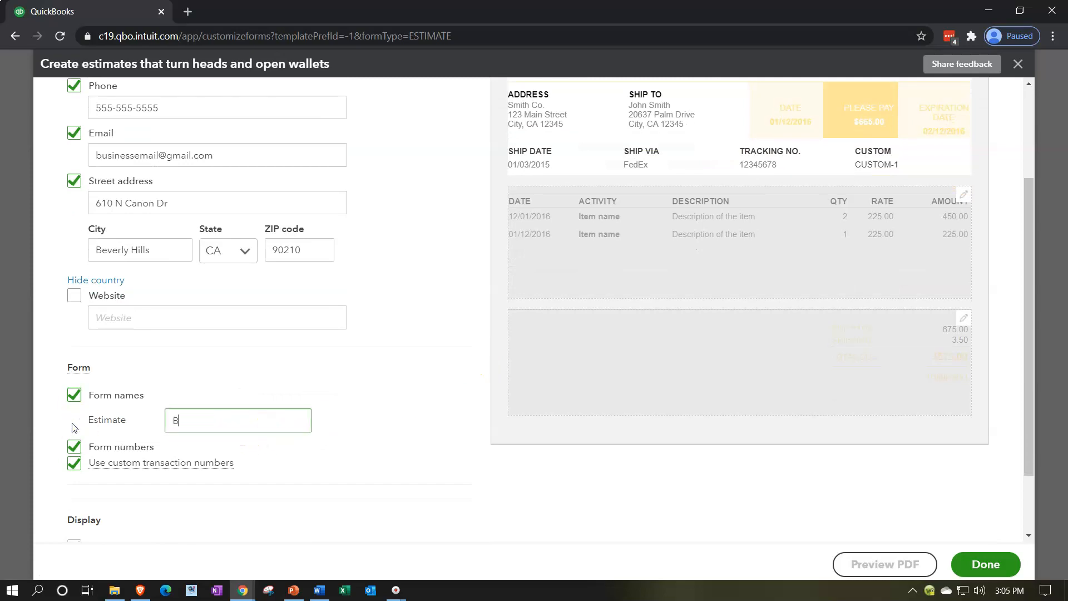
Hide the estimate number, and show shipping, expiration date and a custom field.
scroll("up", 3)
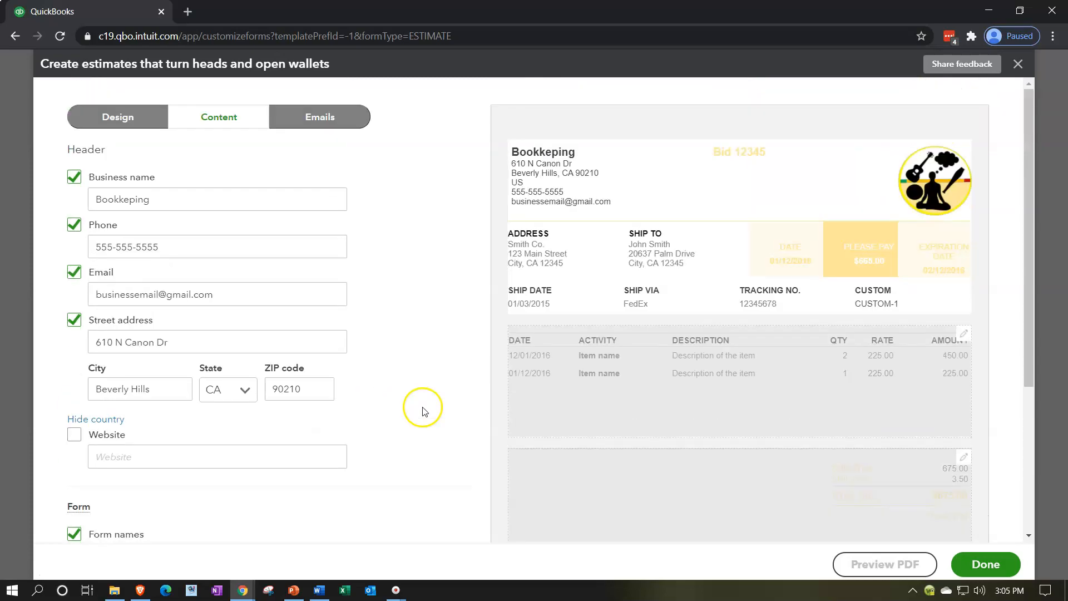
mouse_move(715, 192)
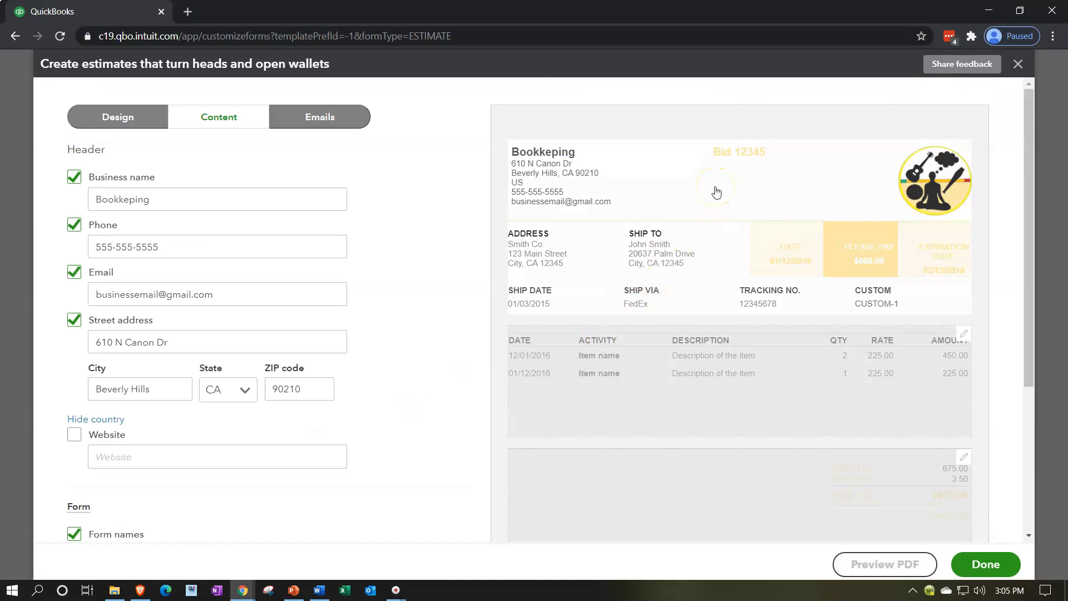
mouse_move(388, 334)
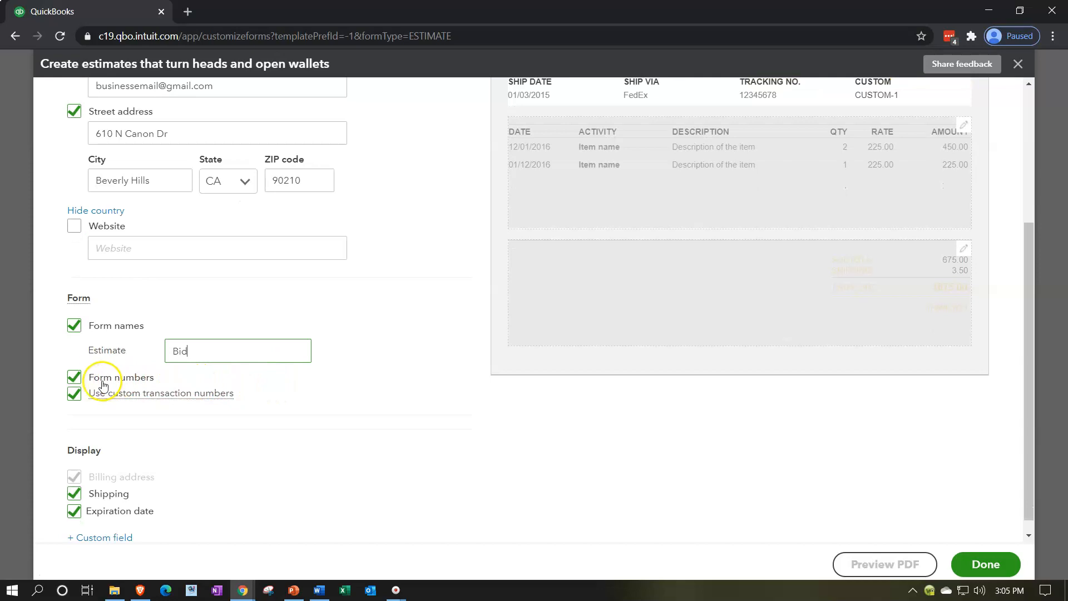
left_click(74, 383)
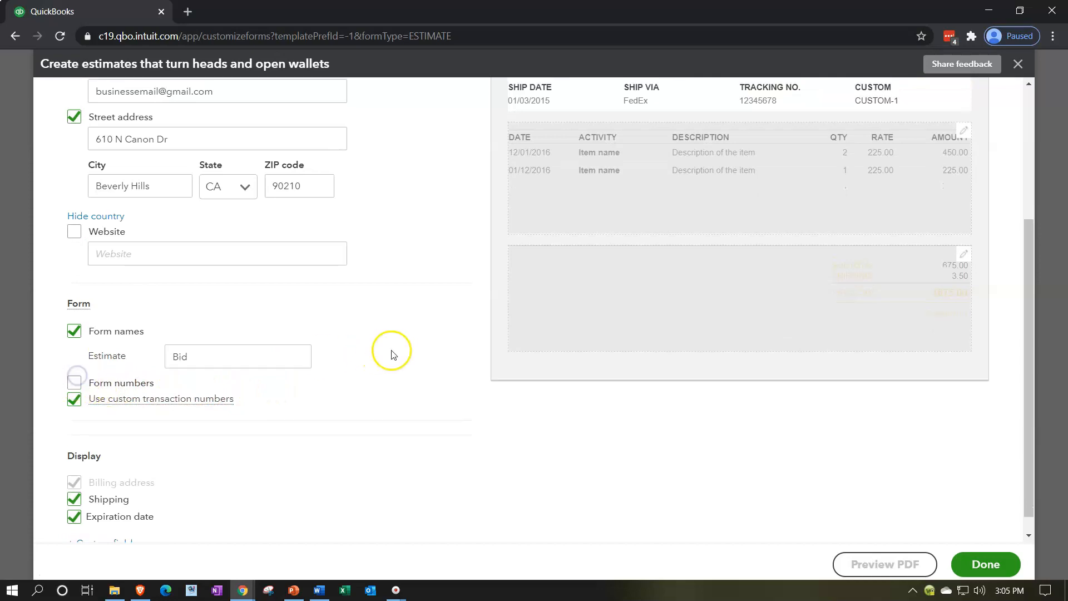
scroll("down", 3)
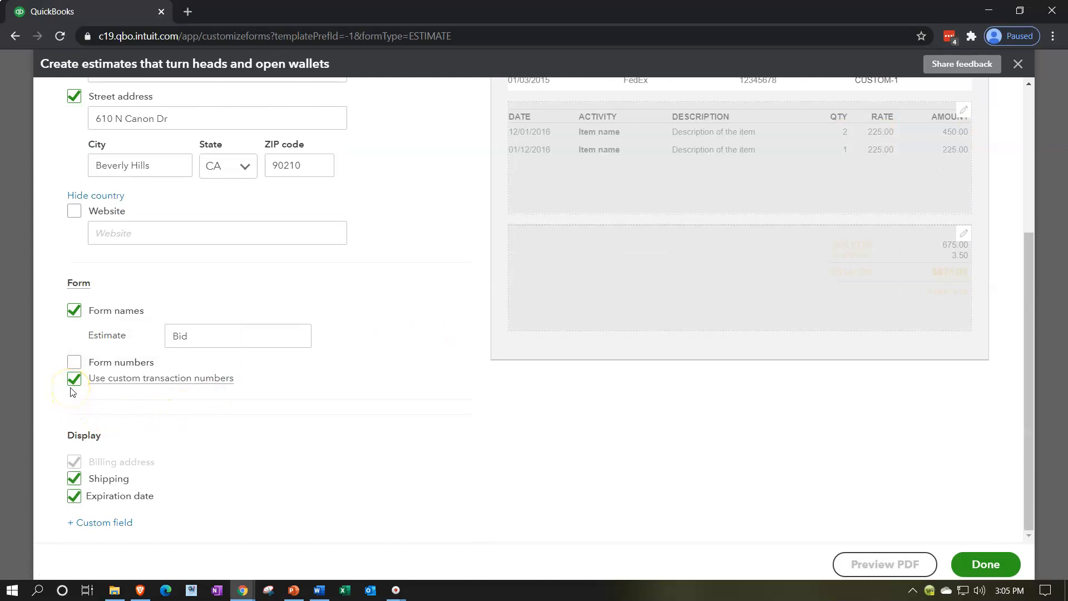
mouse_move(73, 379)
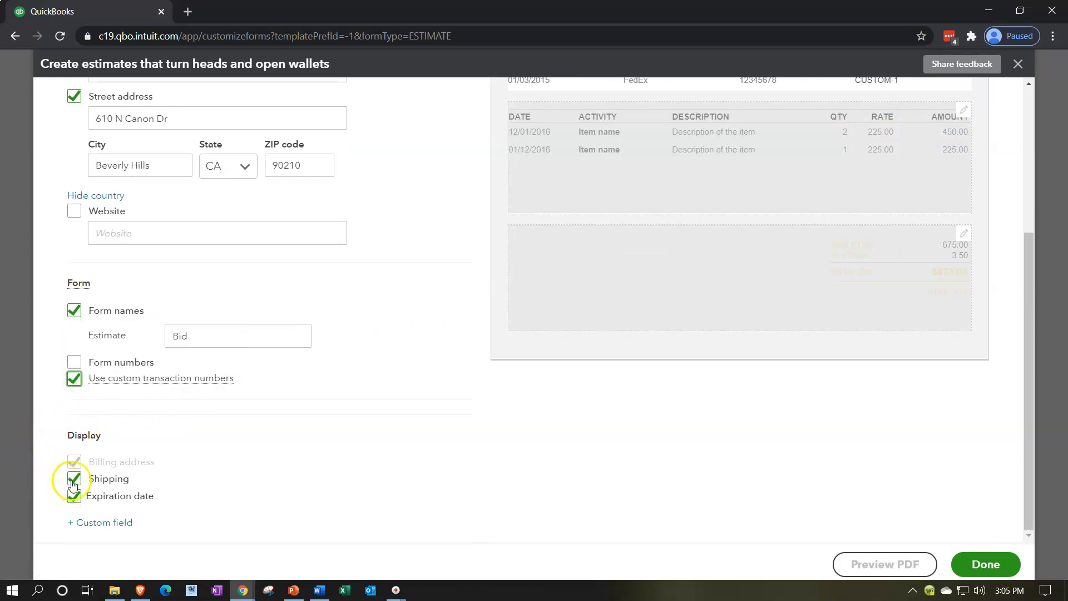
left_click(73, 495)
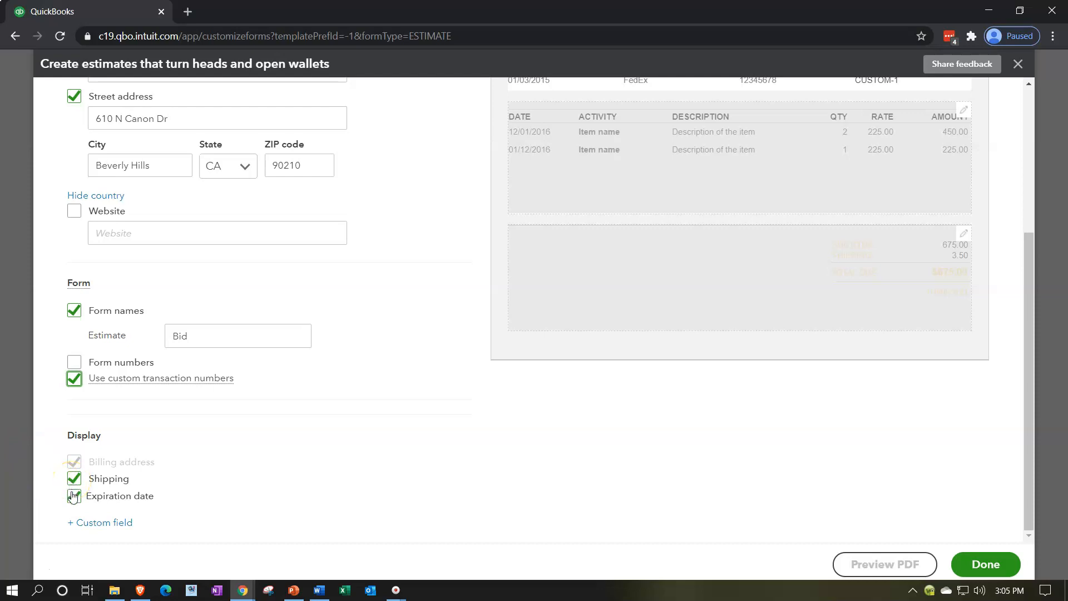
left_click(75, 495)
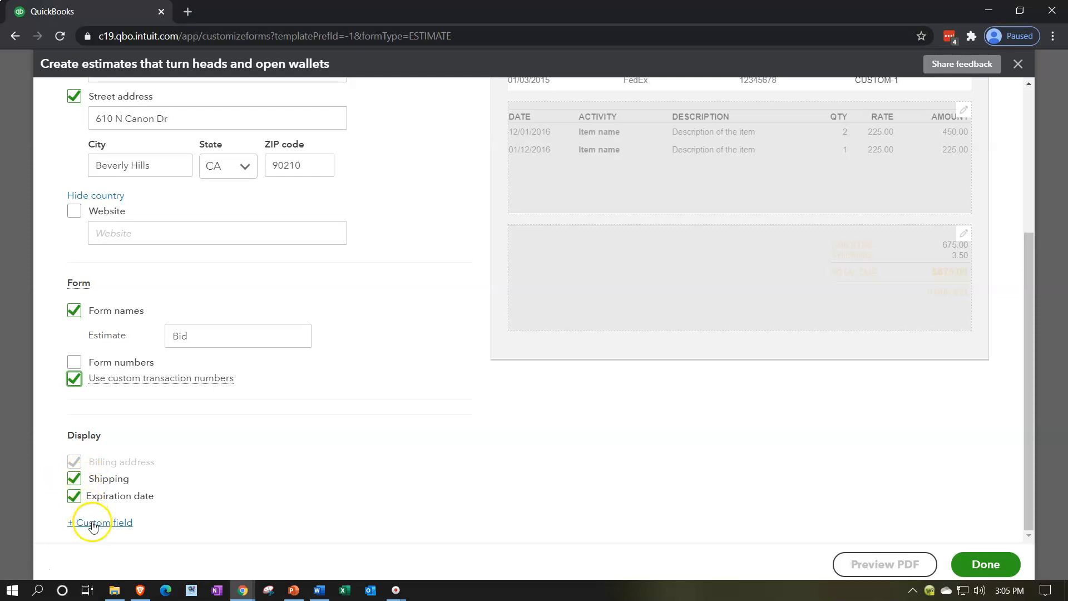
left_click(100, 522)
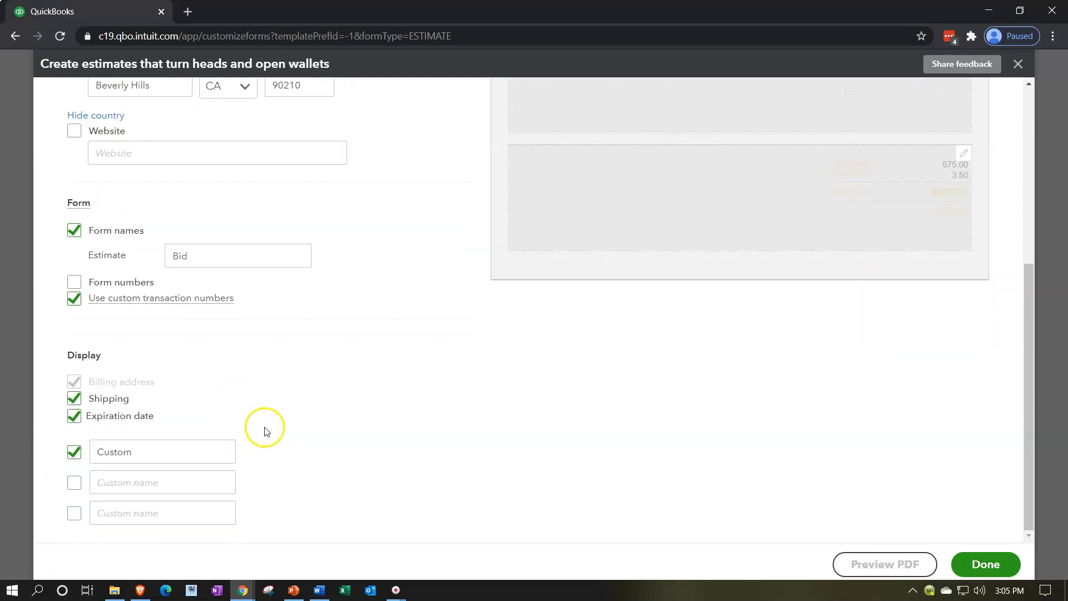
scroll("up", 3)
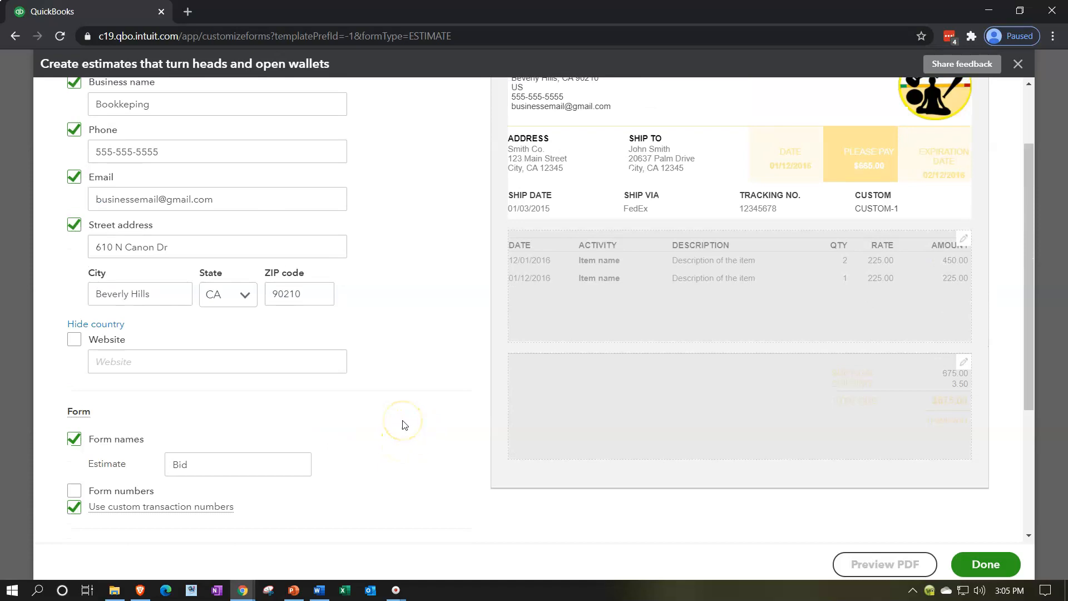
mouse_move(586, 301)
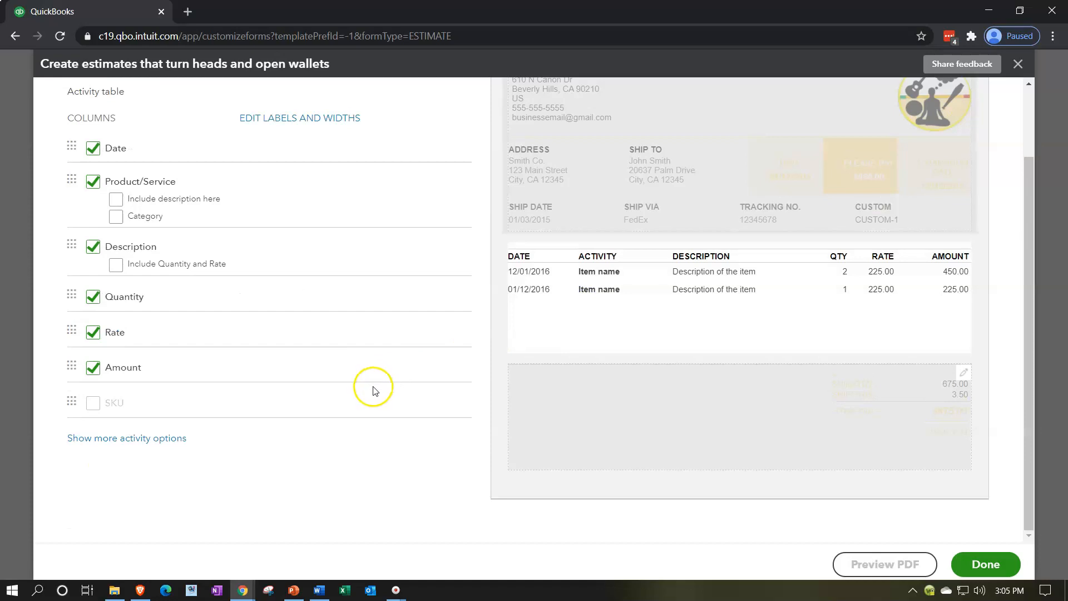
scroll("up", 3)
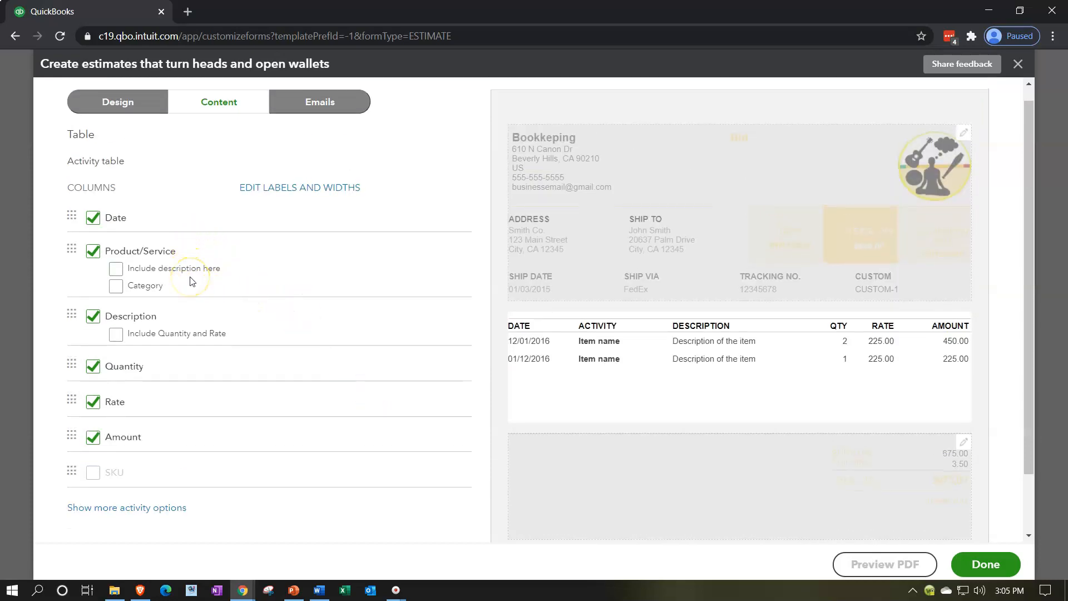
mouse_move(194, 282)
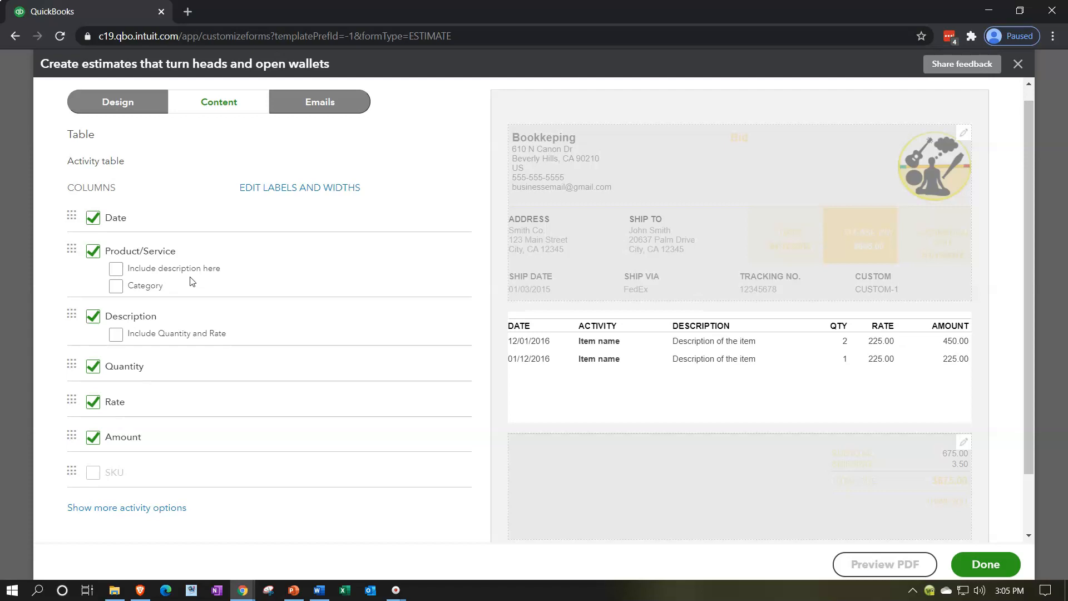
mouse_move(143, 247)
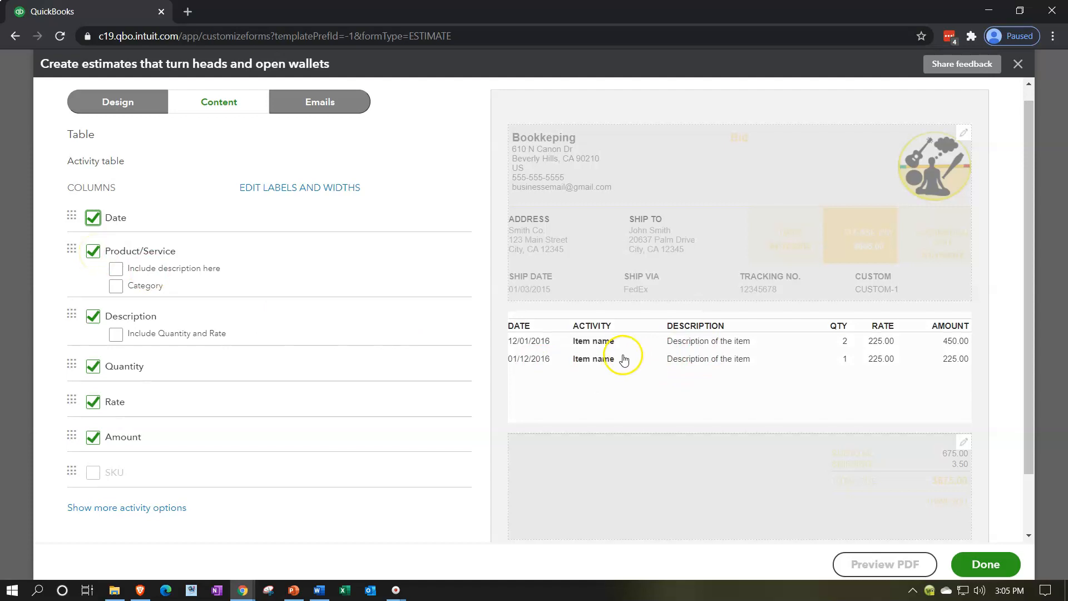
mouse_move(622, 361)
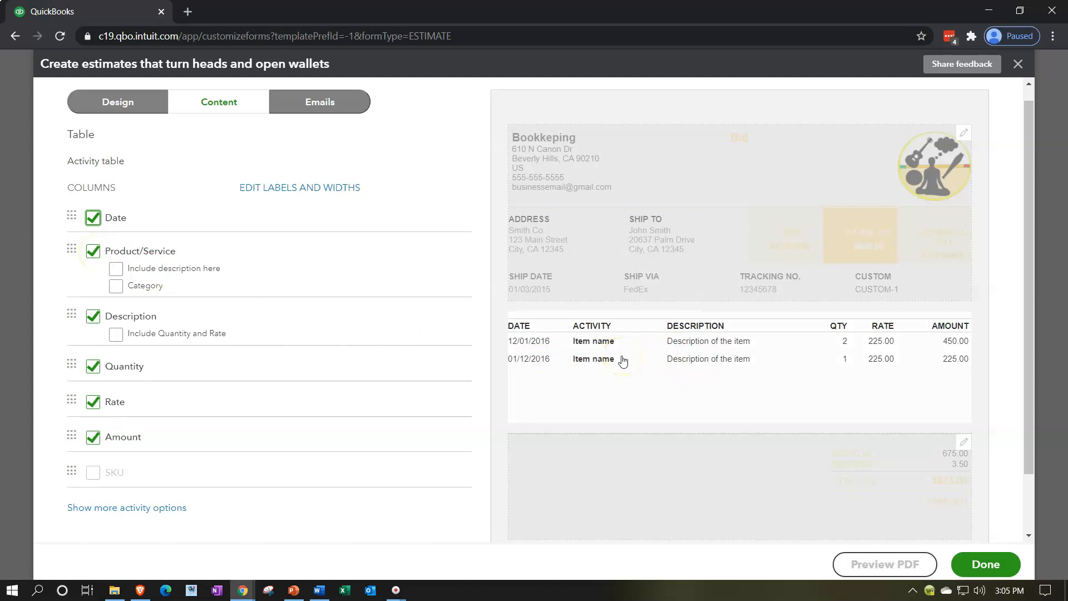
mouse_move(309, 364)
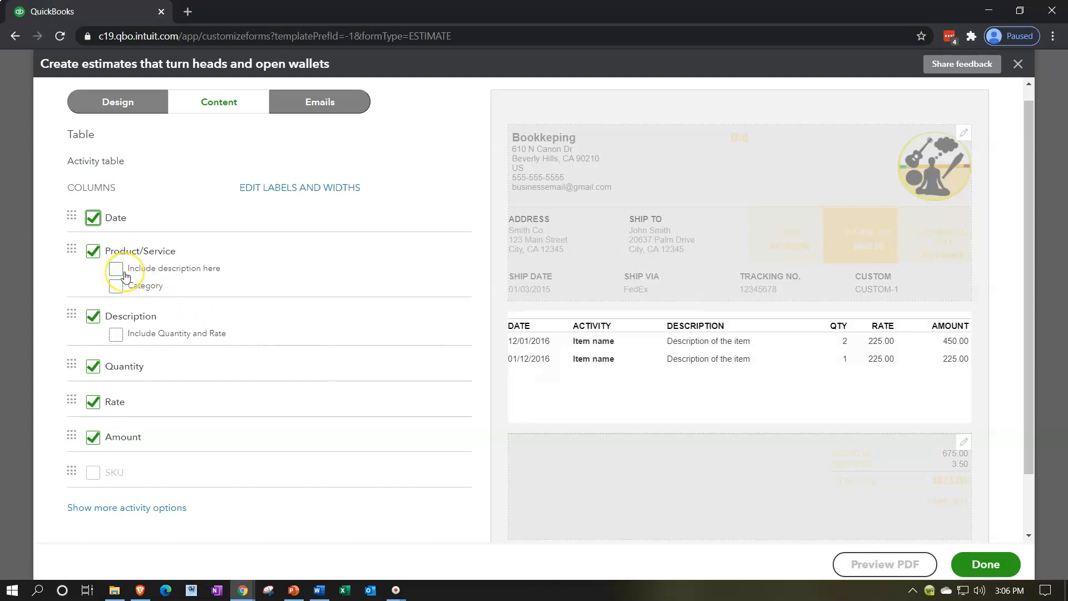
mouse_move(606, 397)
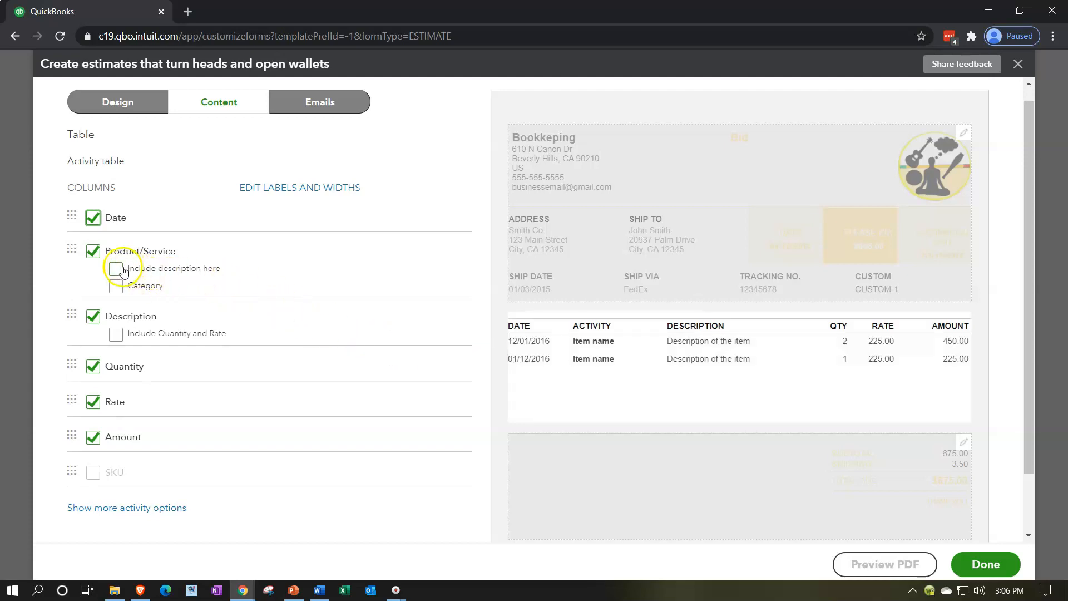
left_click(116, 267)
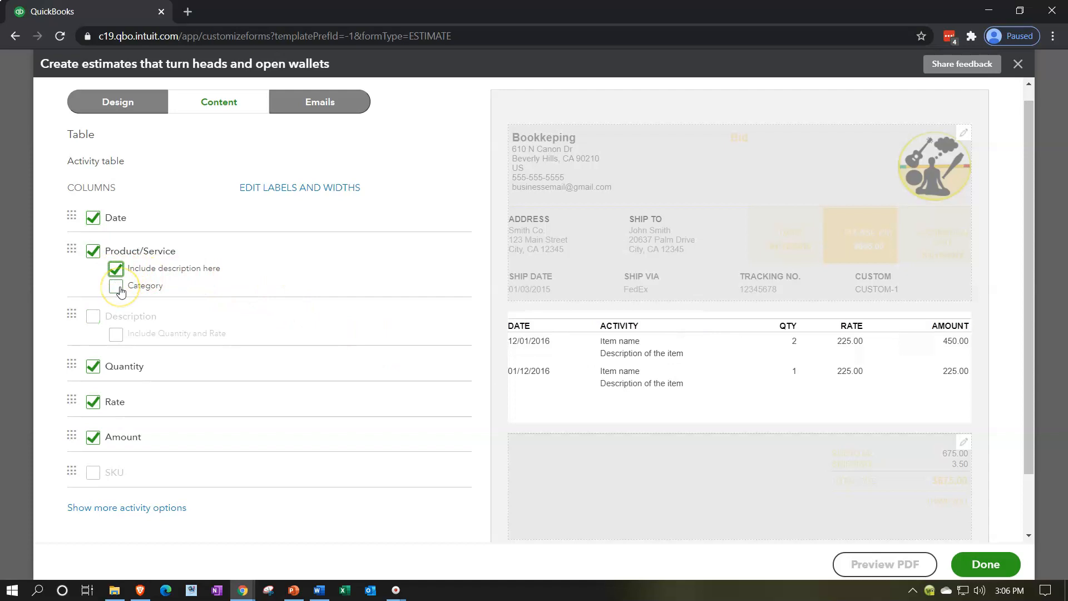
left_click(116, 285)
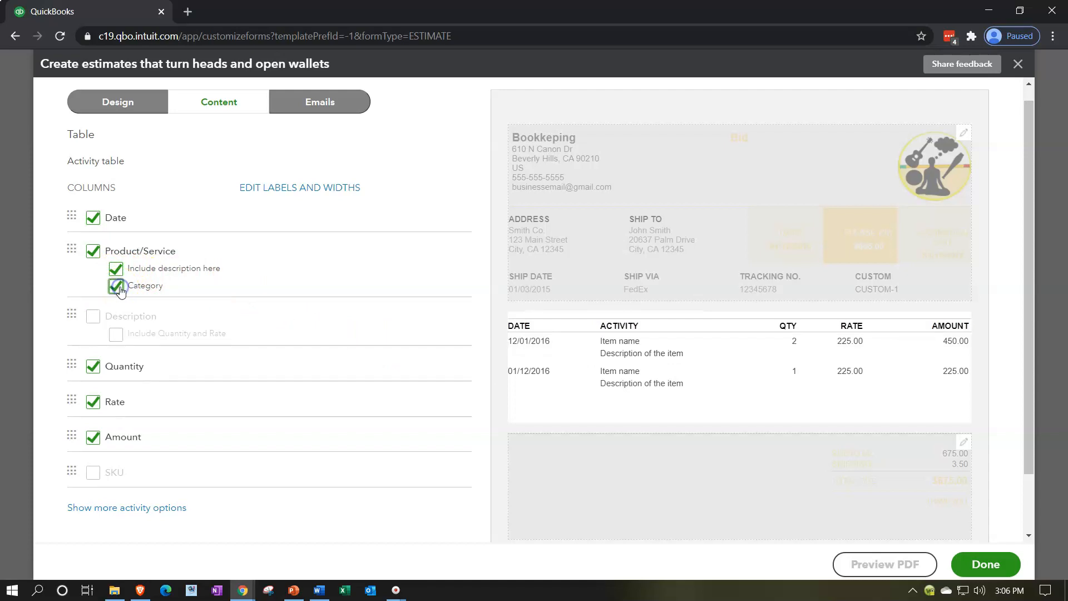
left_click(115, 285)
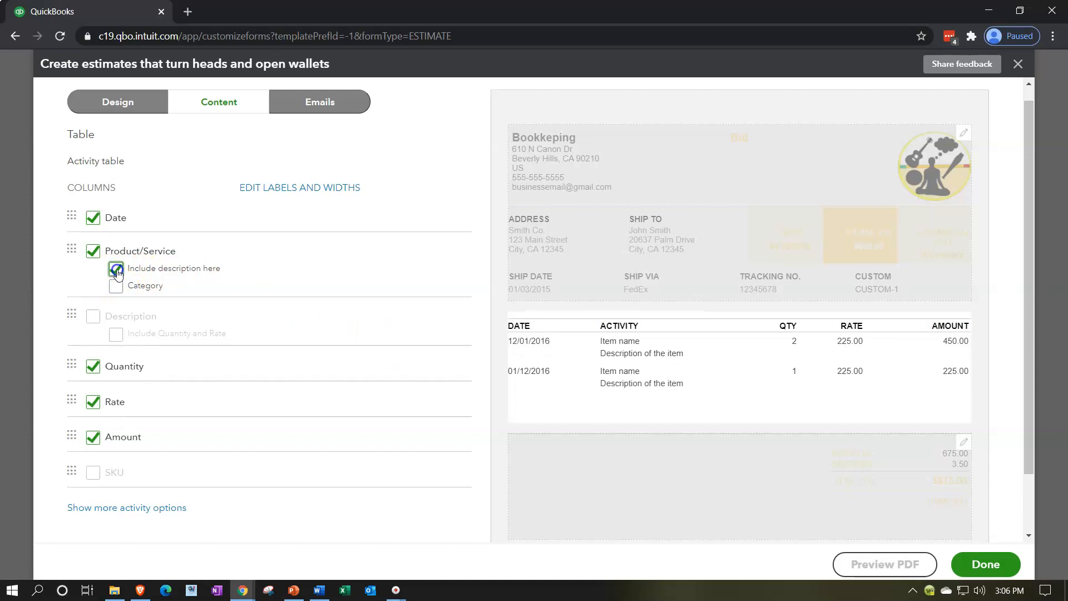
left_click(116, 269)
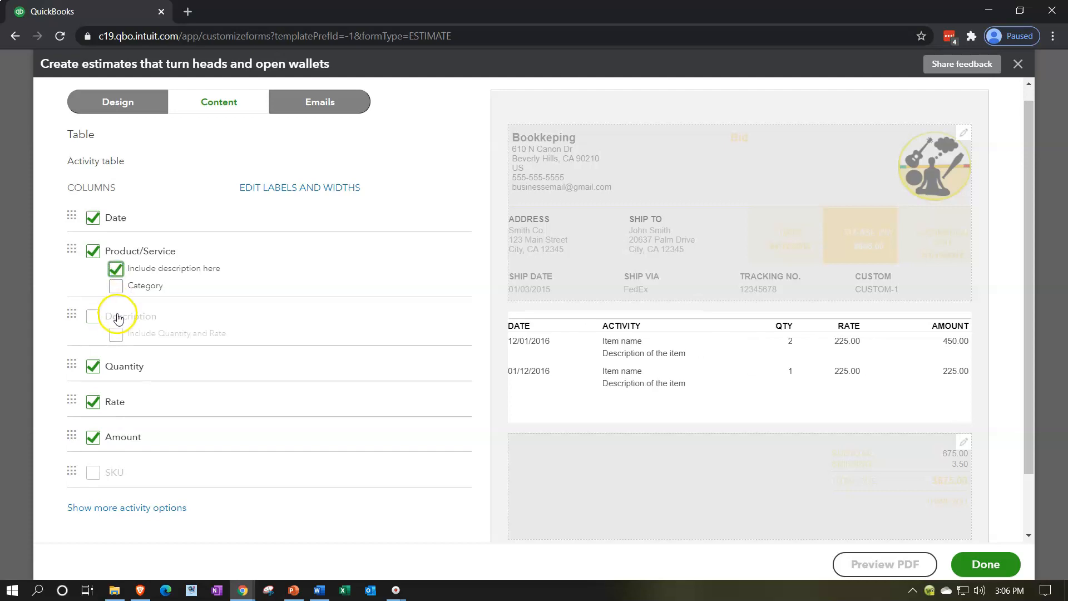
mouse_move(116, 300)
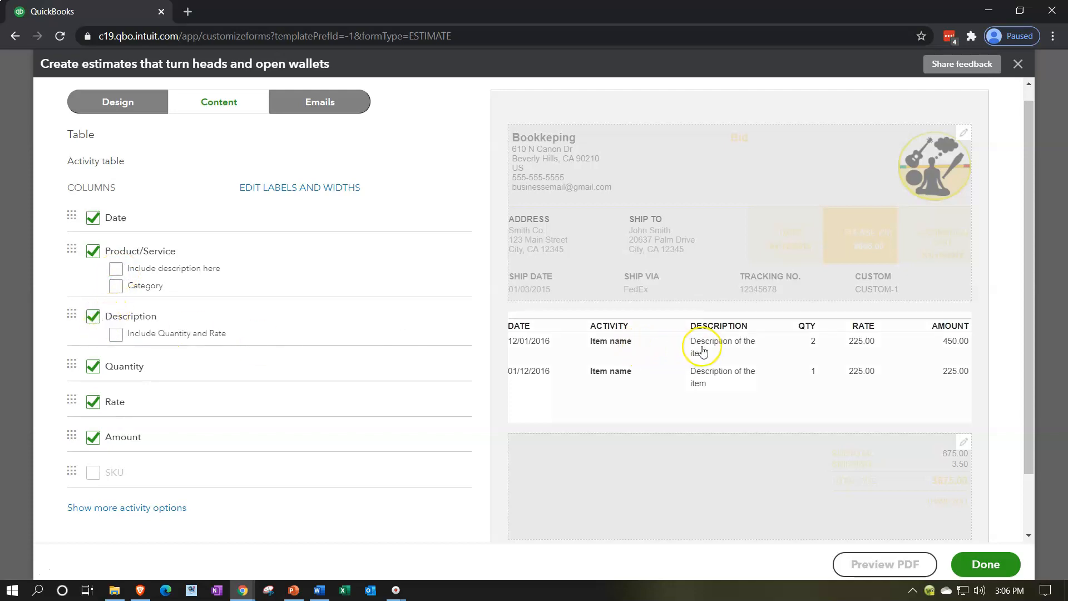
mouse_move(116, 334)
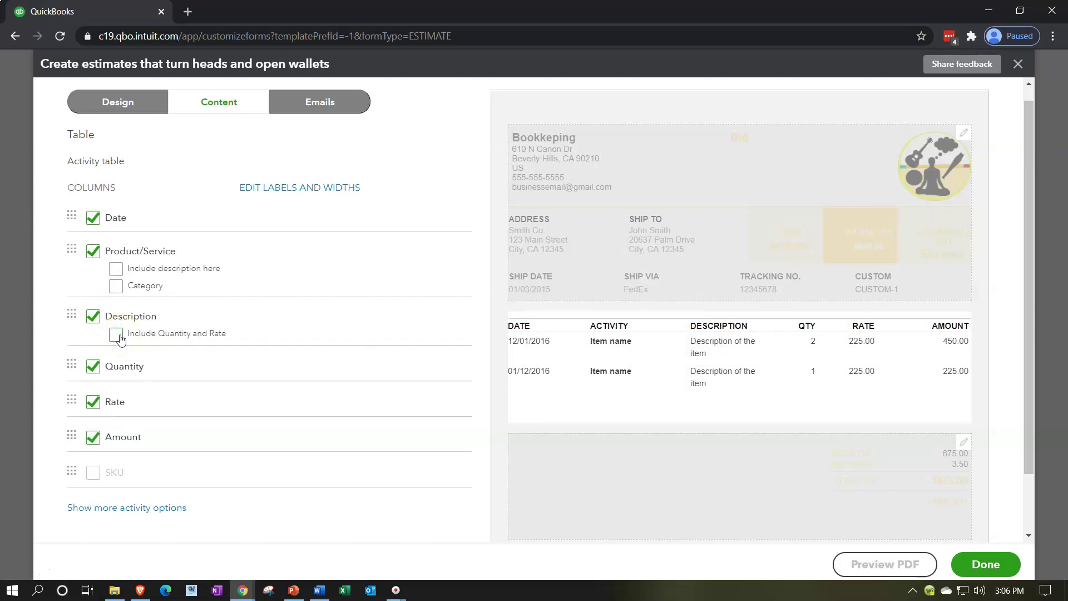
mouse_move(418, 401)
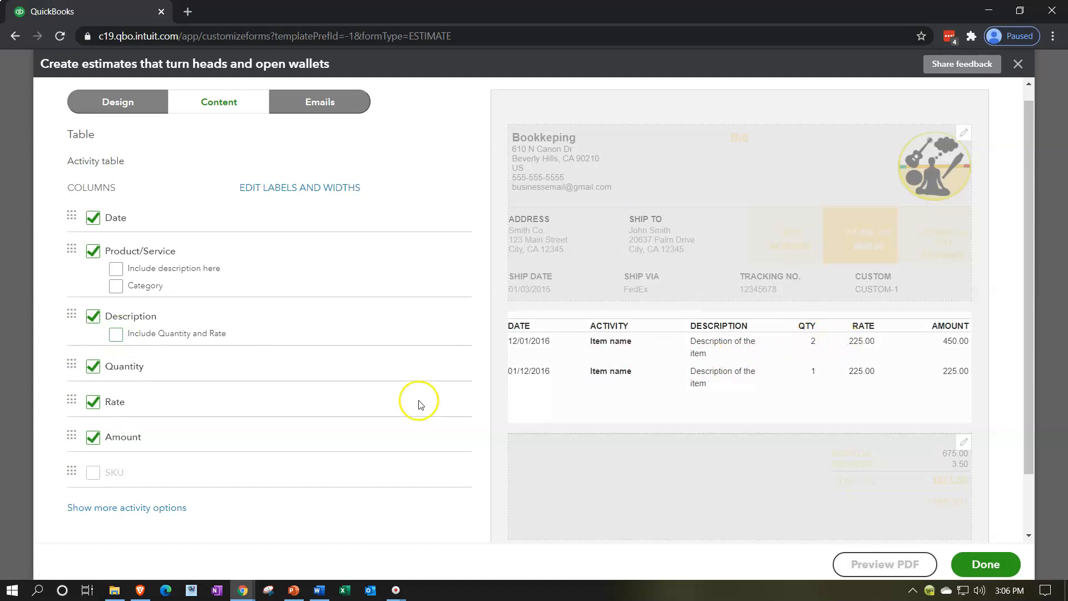
left_click(116, 336)
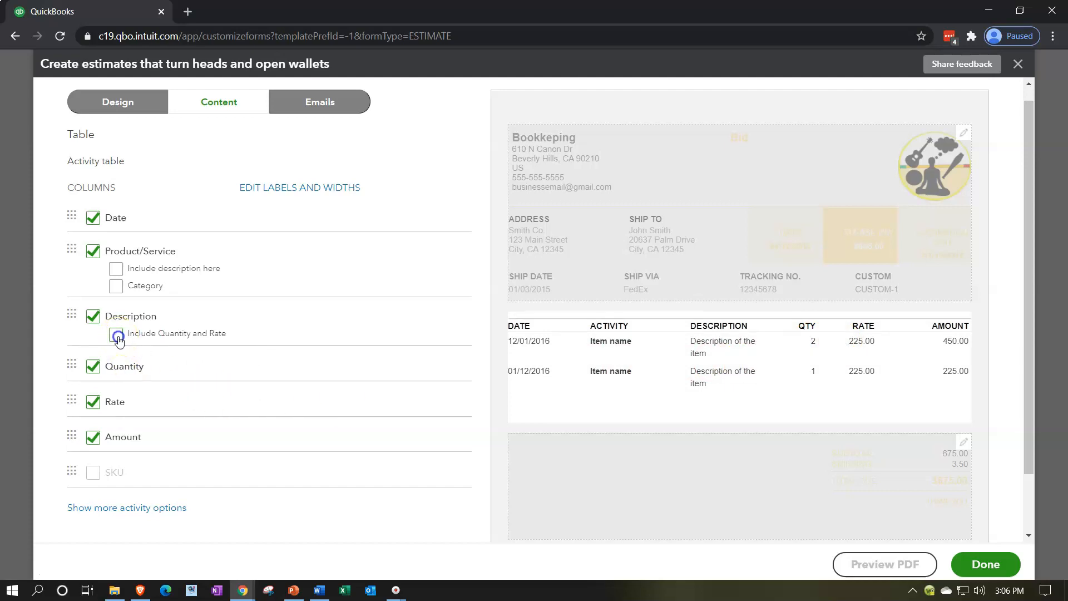
left_click(116, 333)
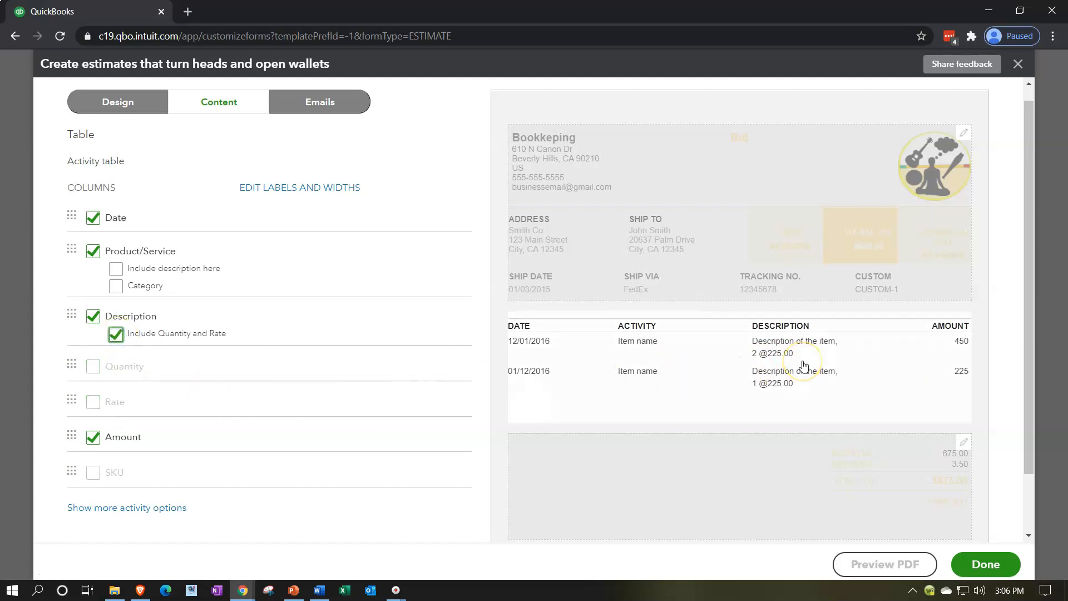
mouse_move(136, 395)
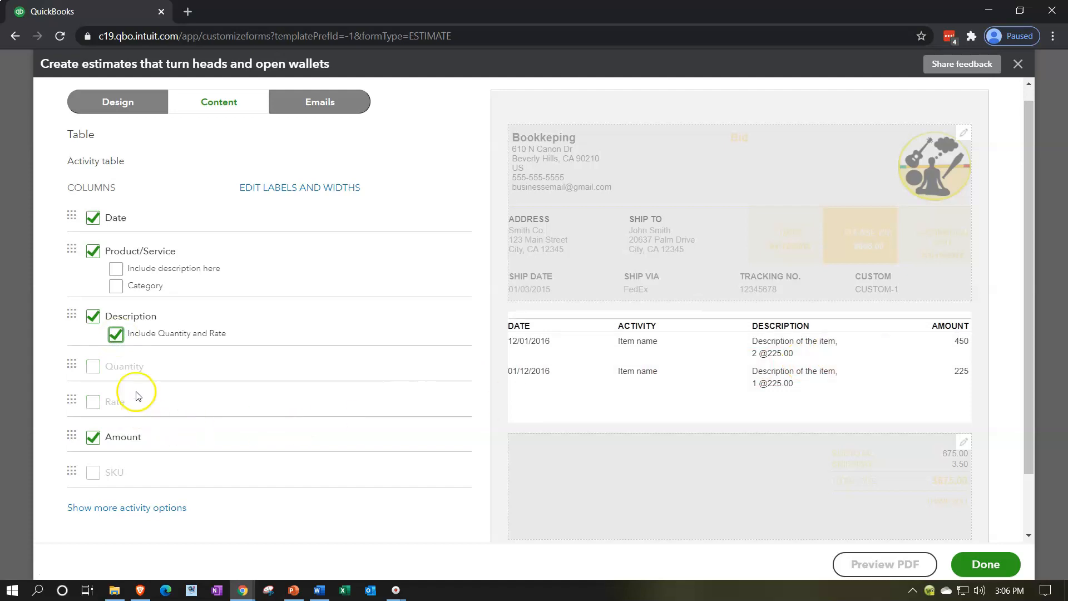
mouse_move(124, 400)
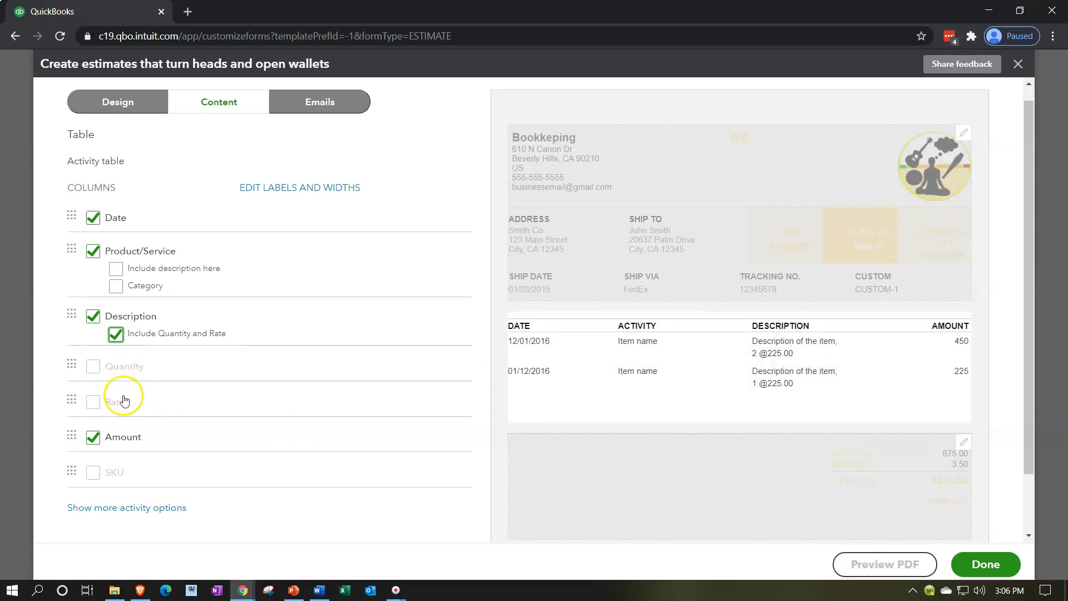
left_click(115, 334)
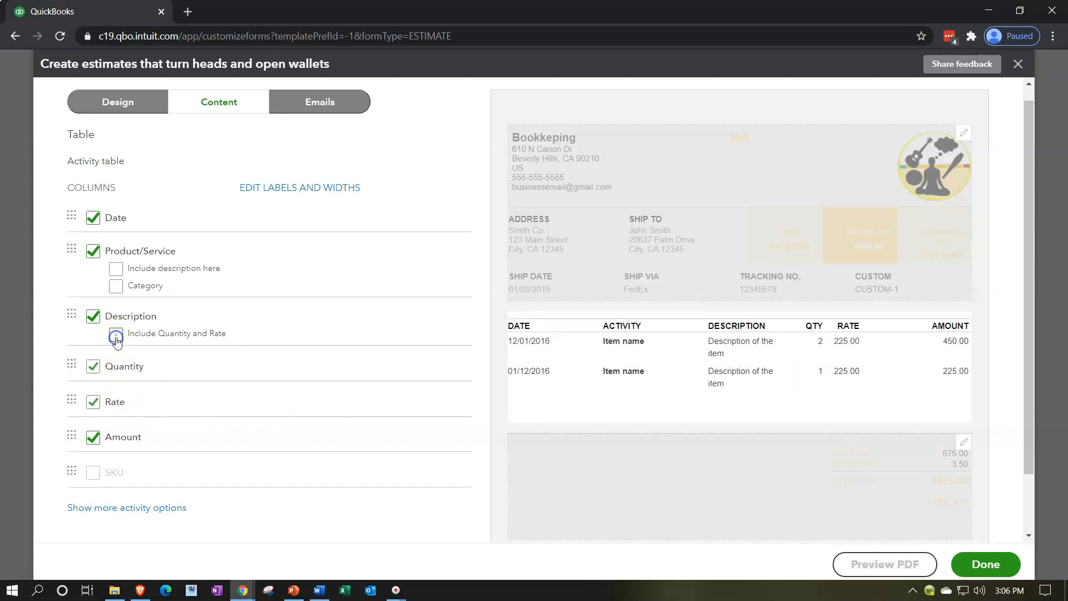
left_click(115, 333)
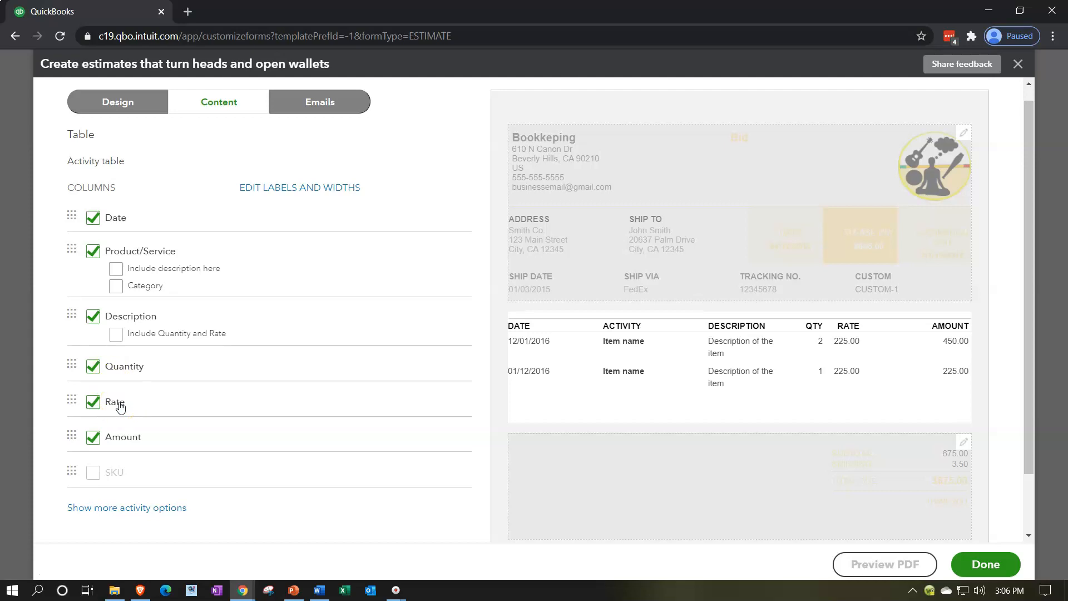
mouse_move(363, 402)
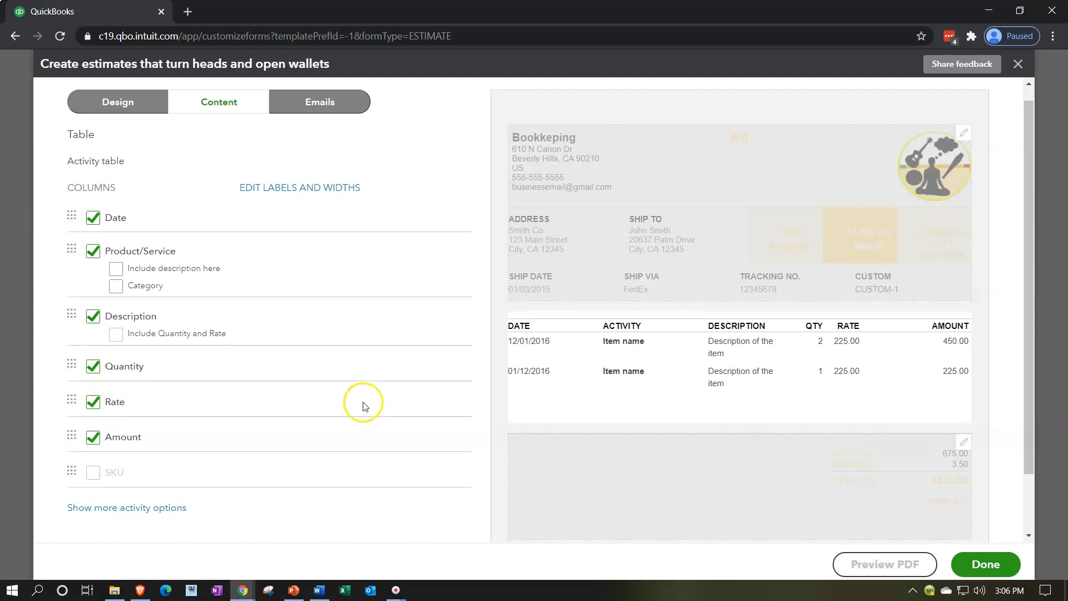
mouse_move(174, 435)
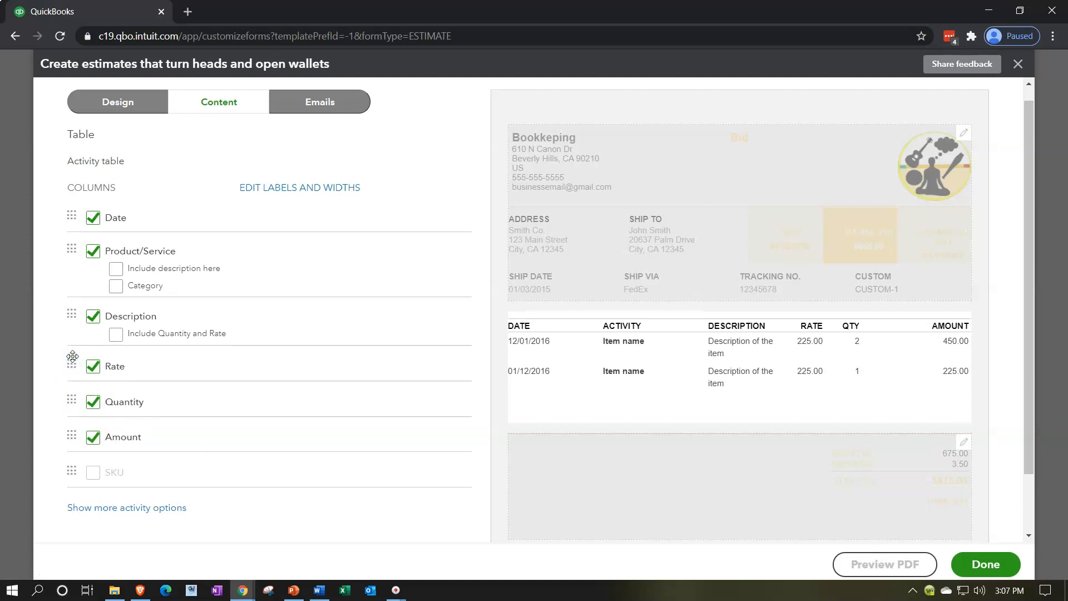
left_click(127, 507)
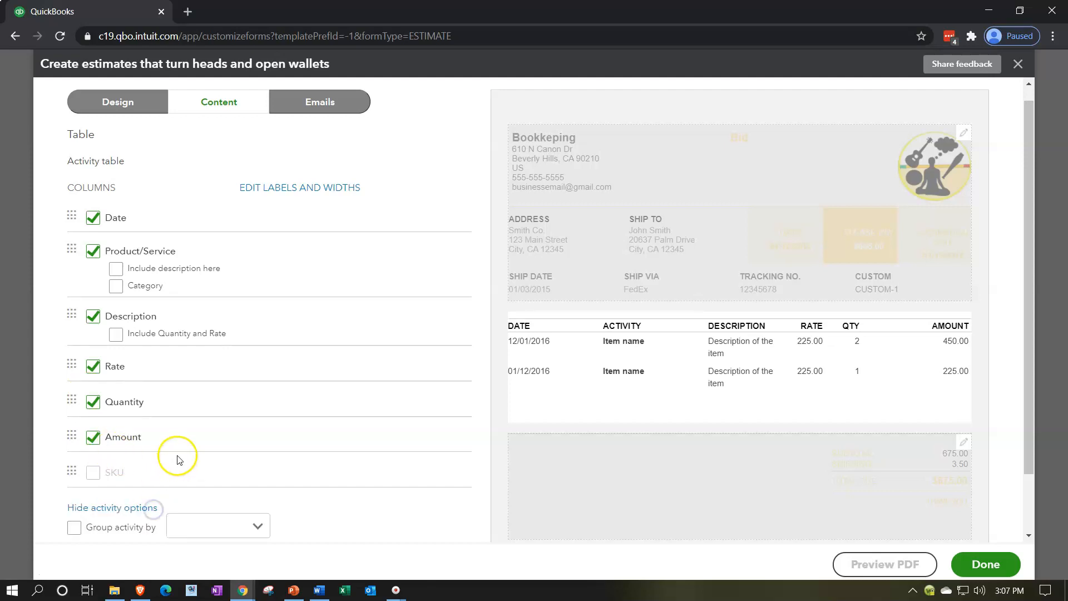
scroll("down", 3)
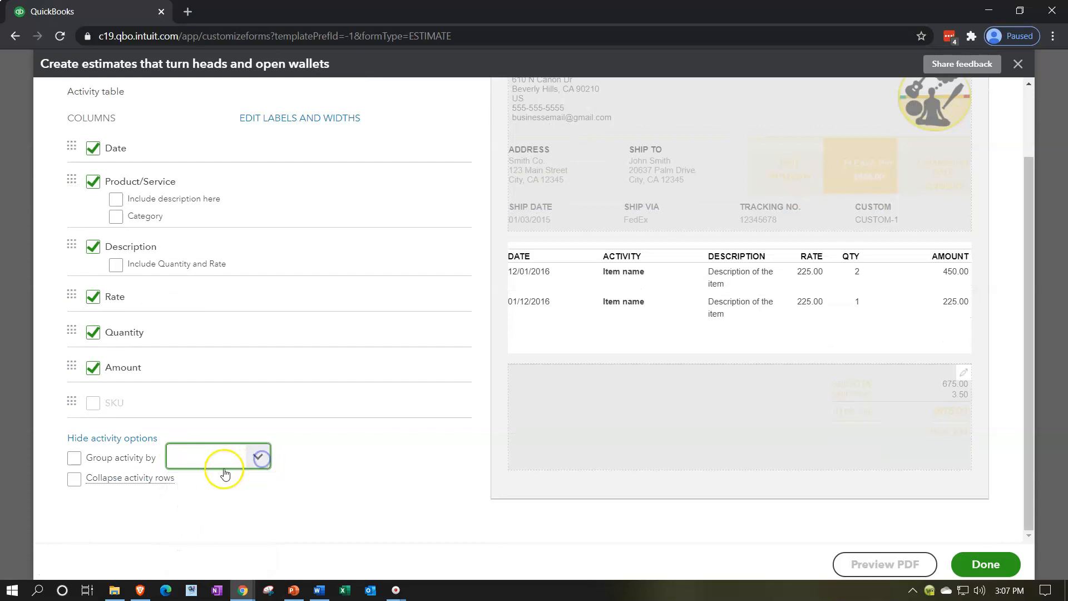
mouse_move(130, 477)
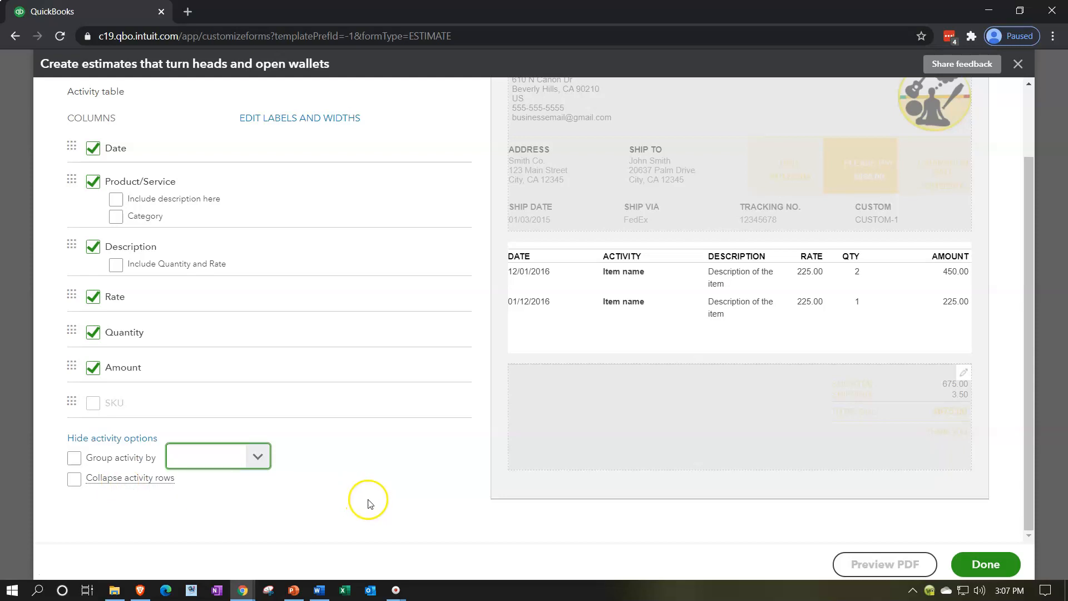
scroll("down", 3)
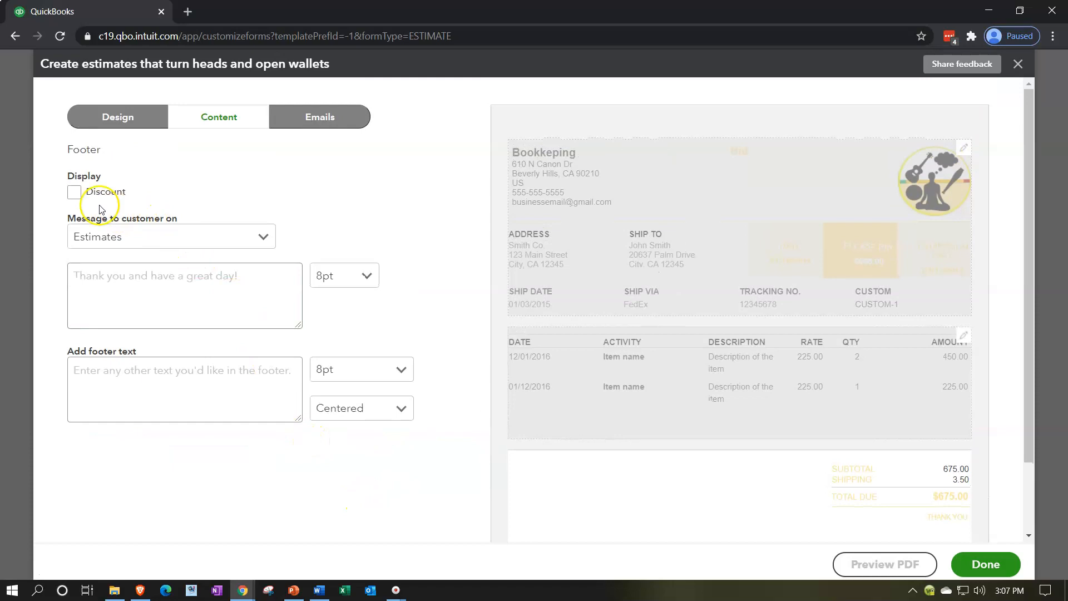
left_click(74, 192)
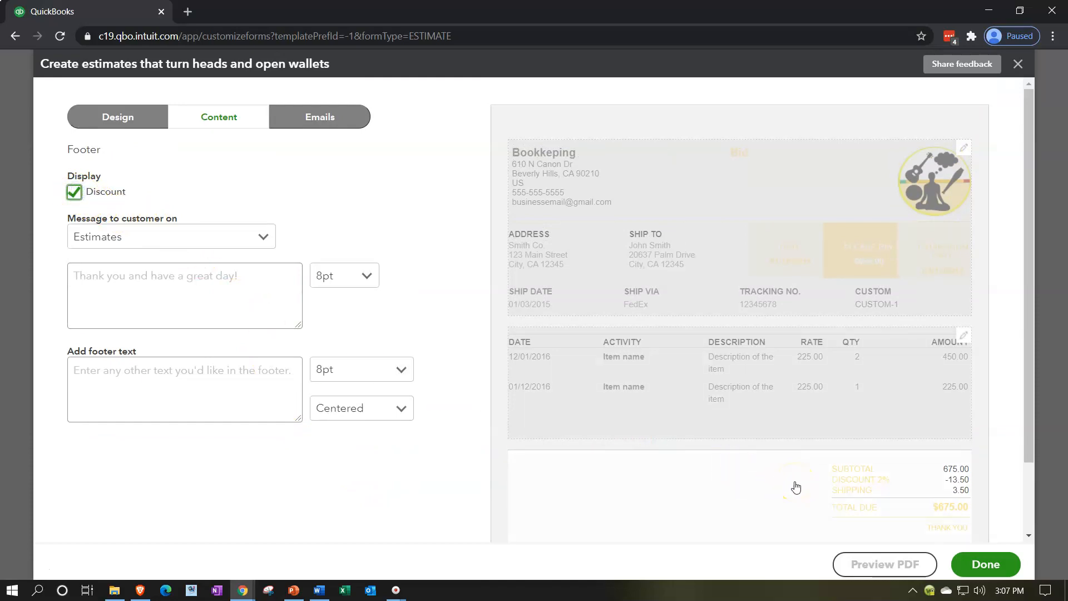
mouse_move(938, 471)
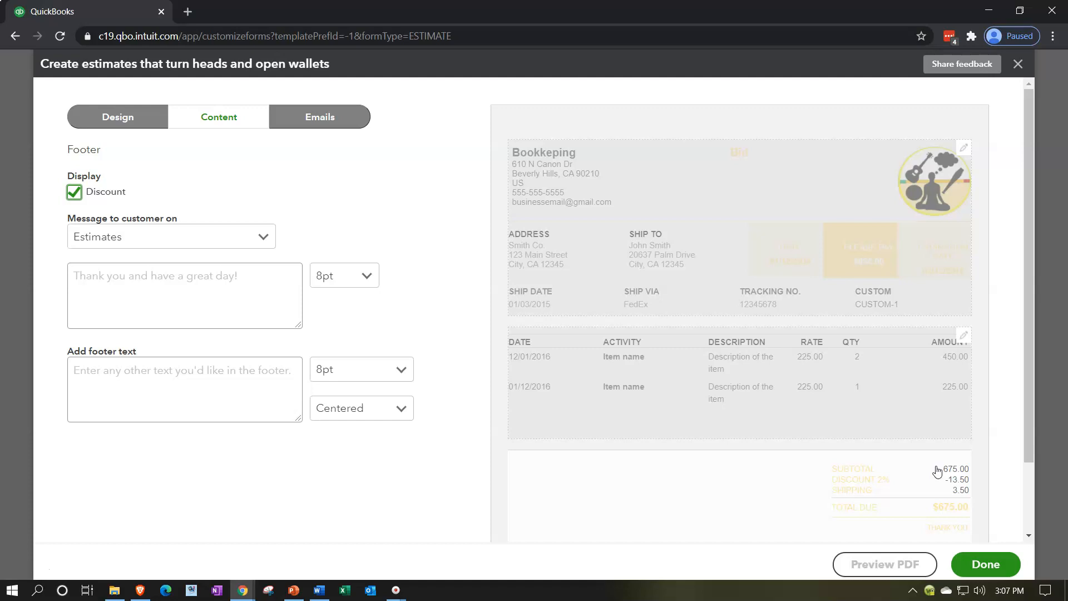
left_click(73, 191)
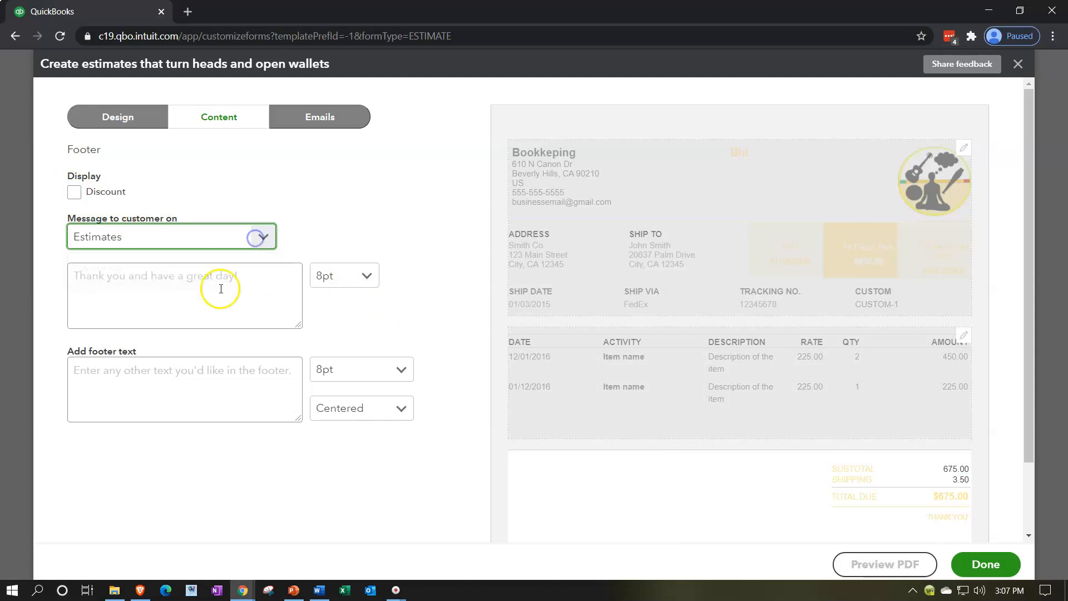
Enter the customer message 'Choose us. We are the best.'.
left_click(184, 296)
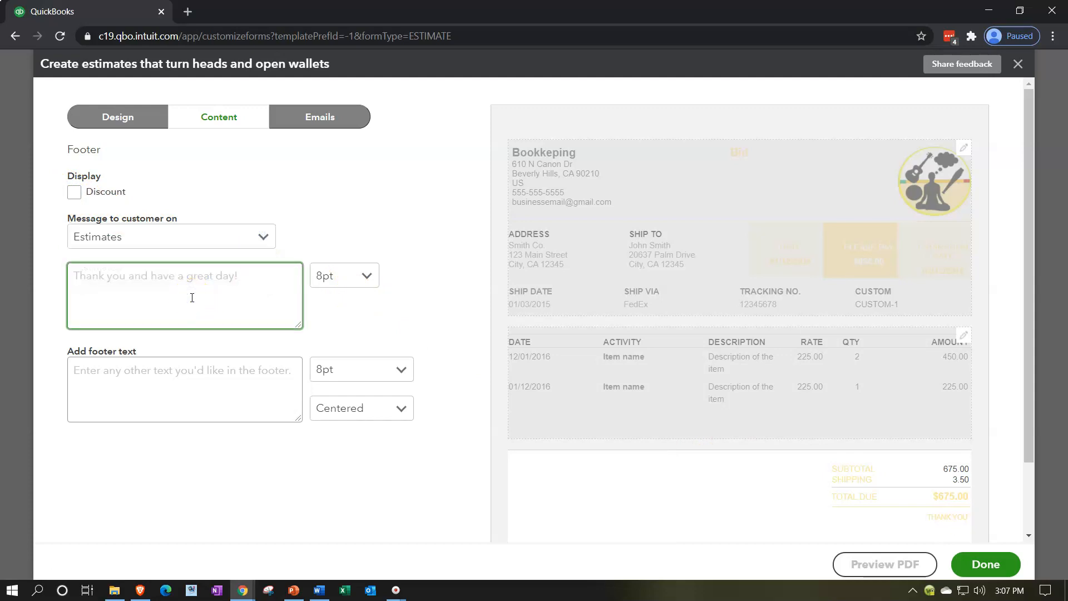
type("T")
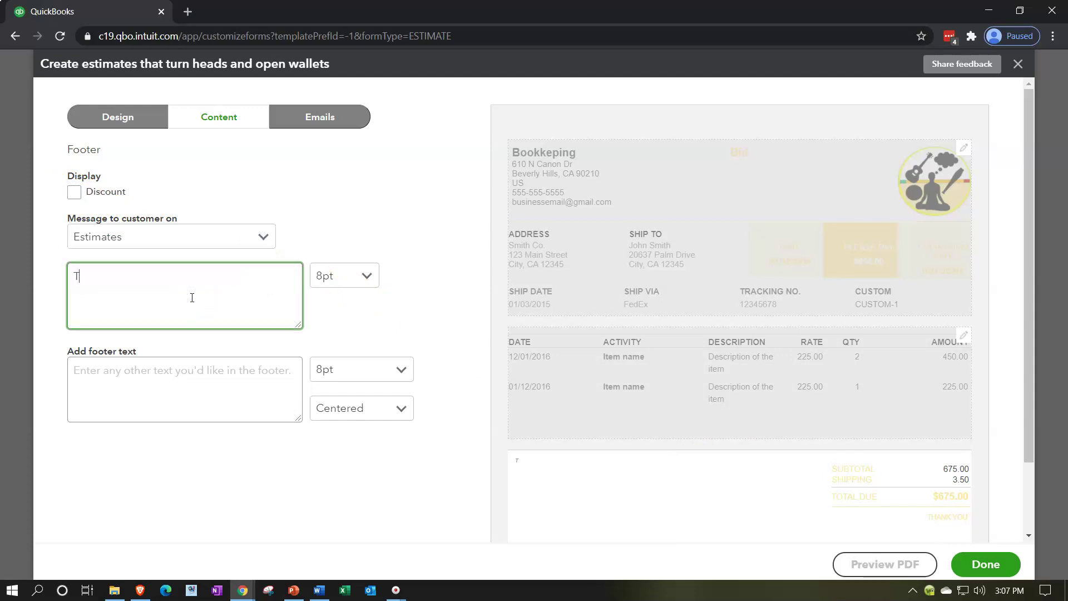
type("hank")
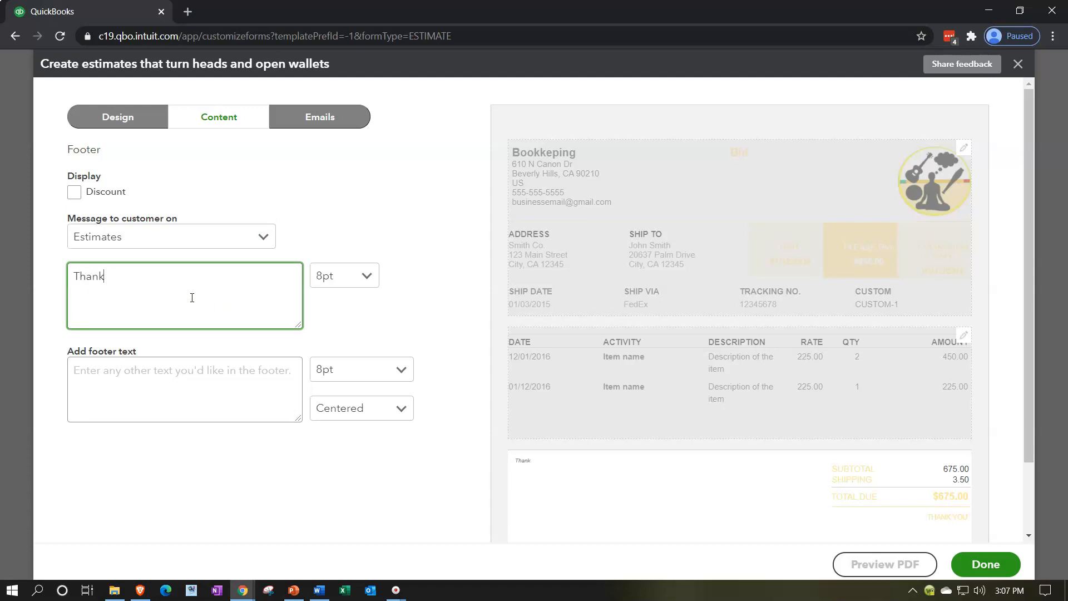
mouse_move(183, 323)
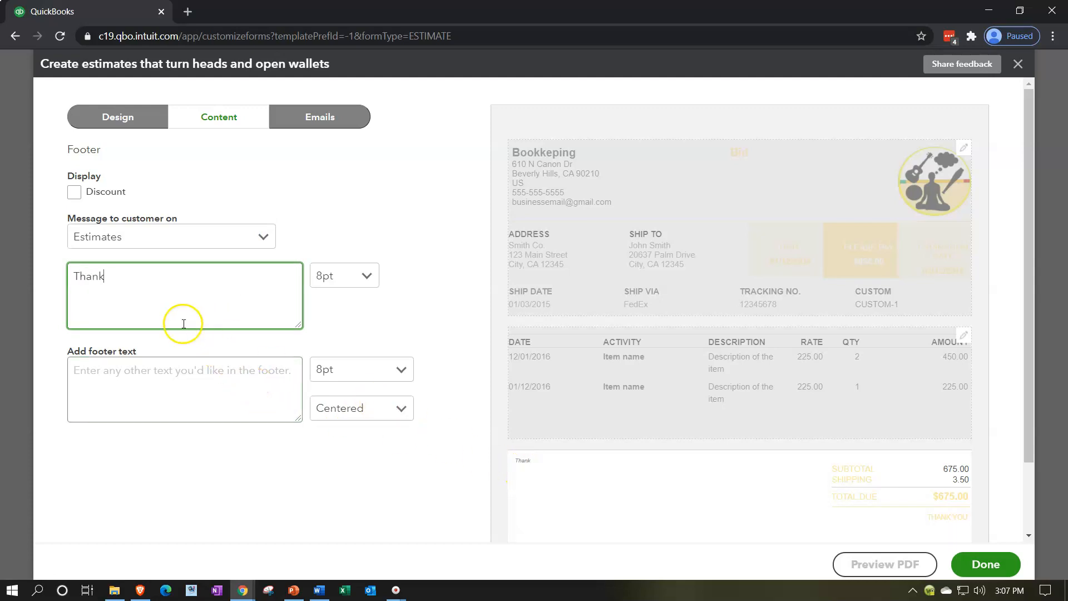
type("c")
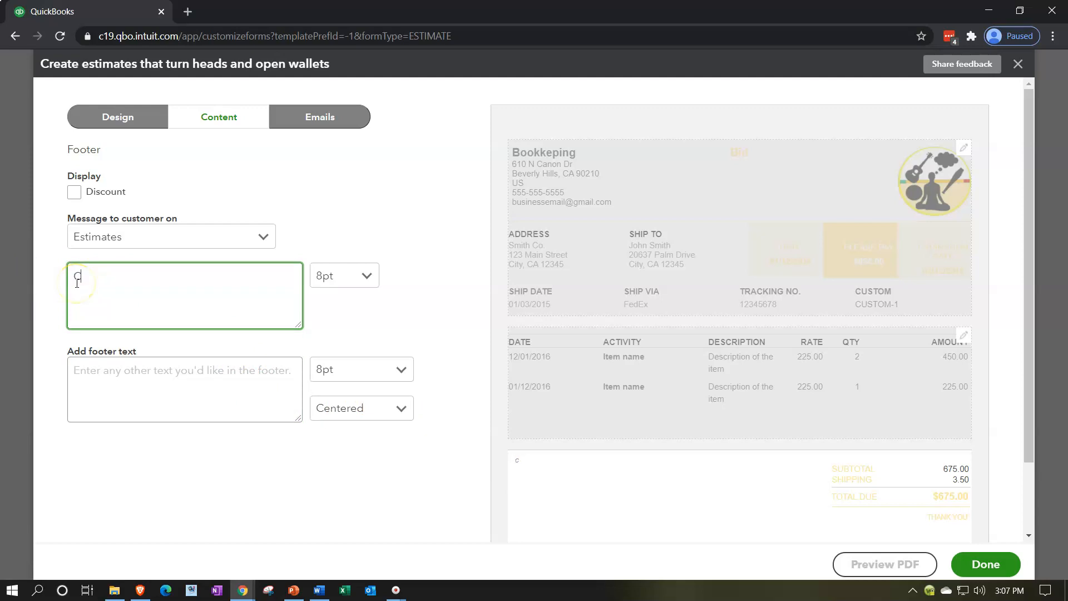
type("Choos us.")
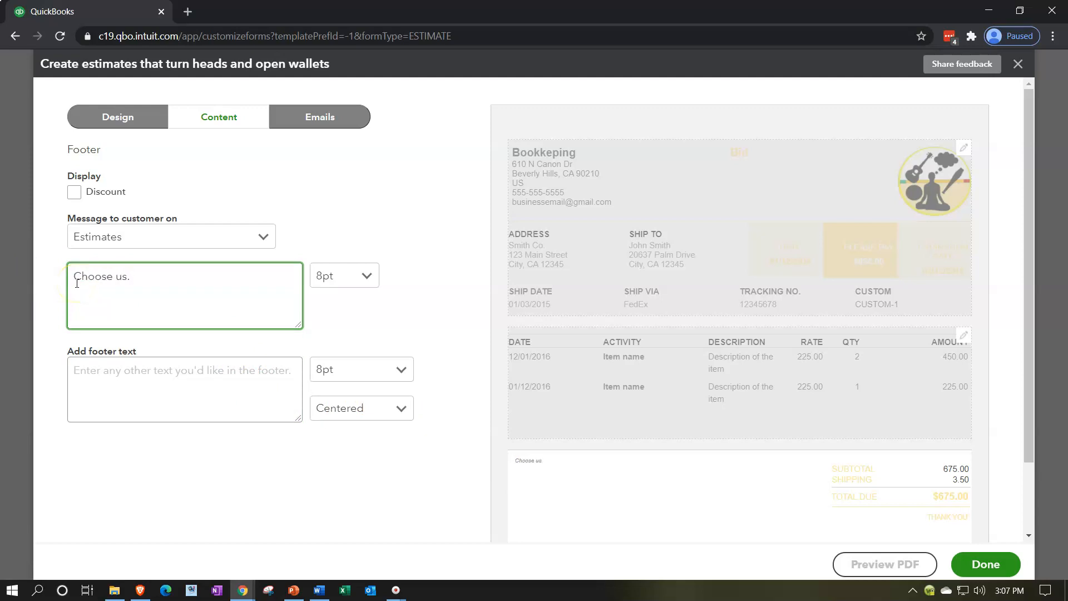
type("We are the be")
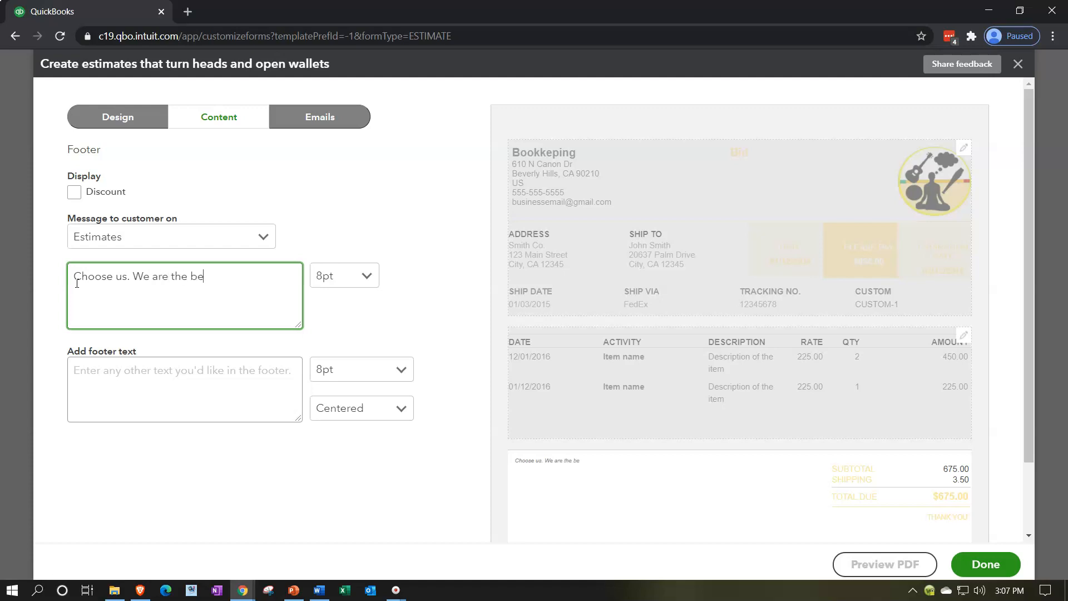
type("st.")
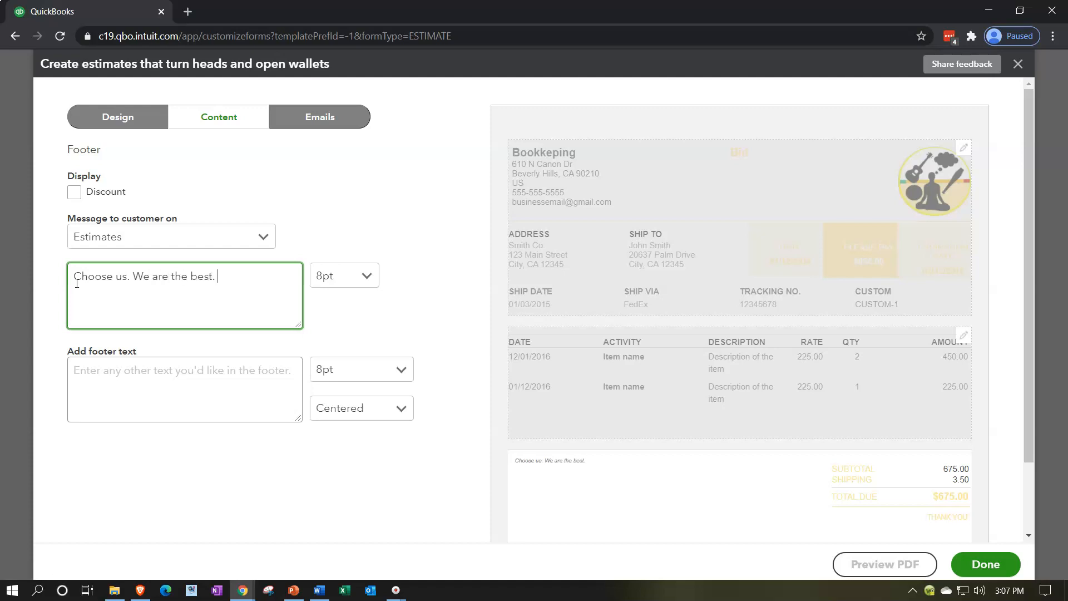
Start the footer text 'Look forward to working with...'.
left_click(185, 388)
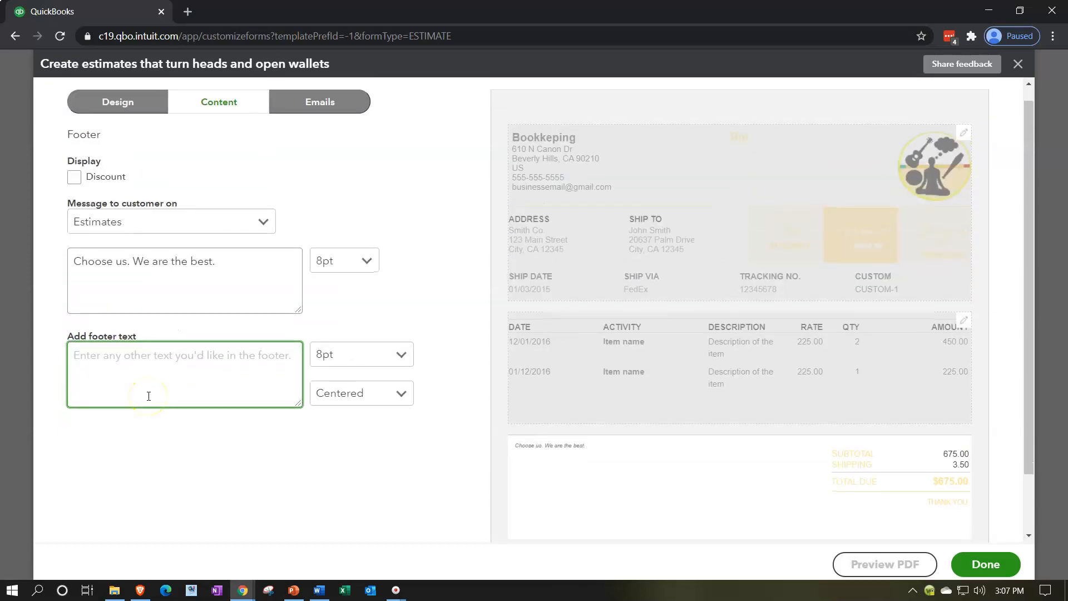
type("Look forwar")
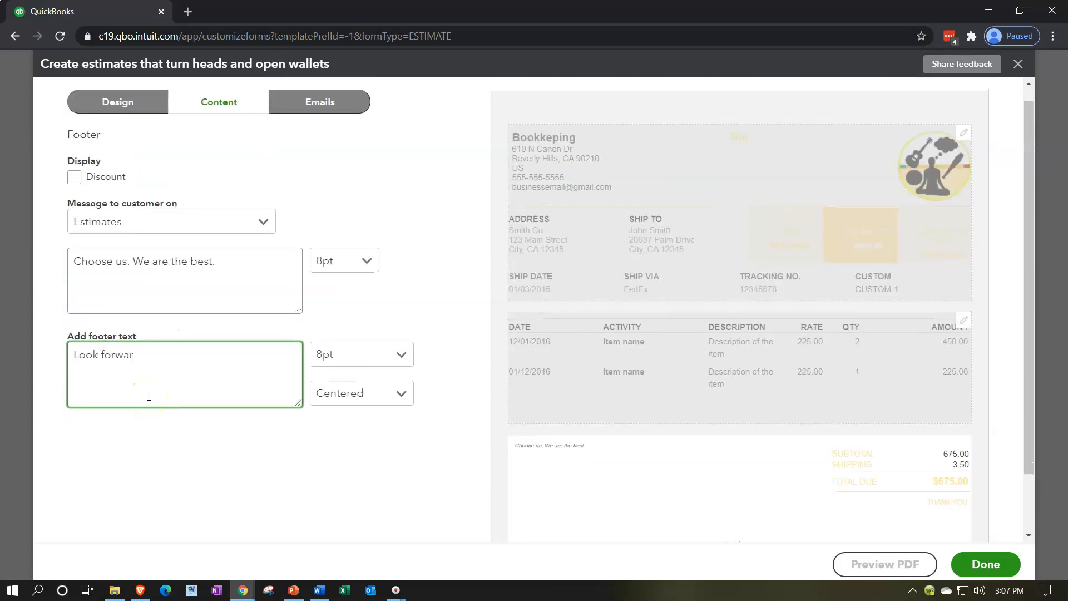
type("d to working with")
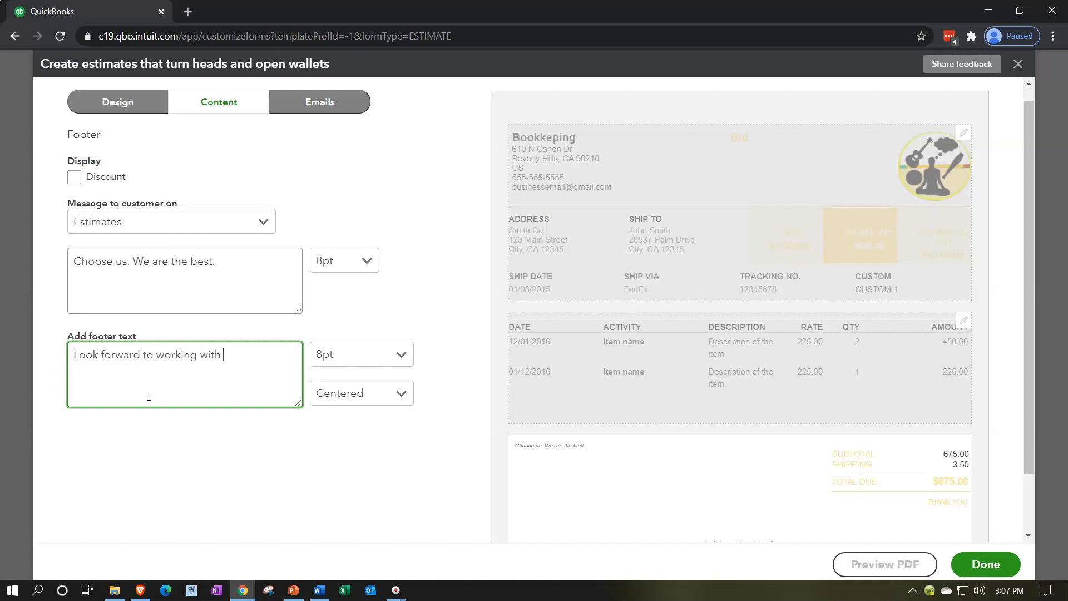
Finish the footer text, then set the message and footer font size to 12pt.
type("you.")
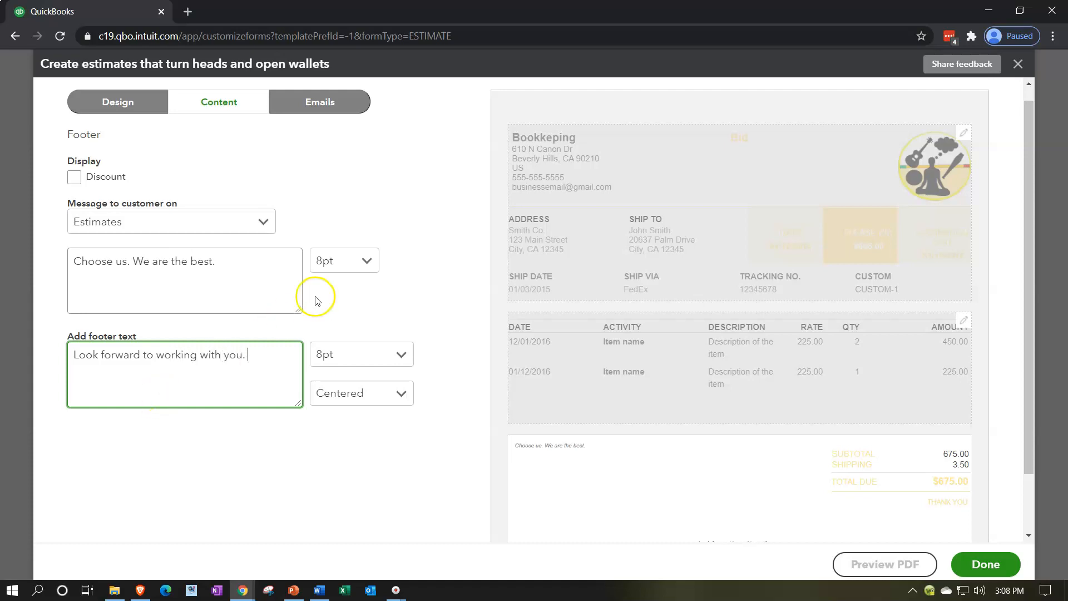
left_click(343, 260)
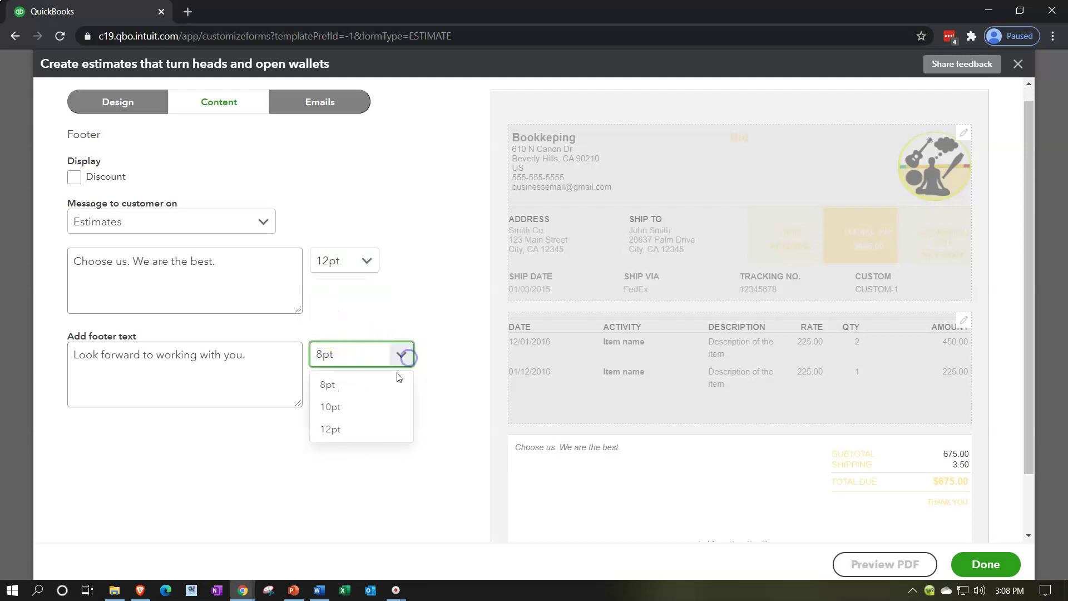
left_click(330, 428)
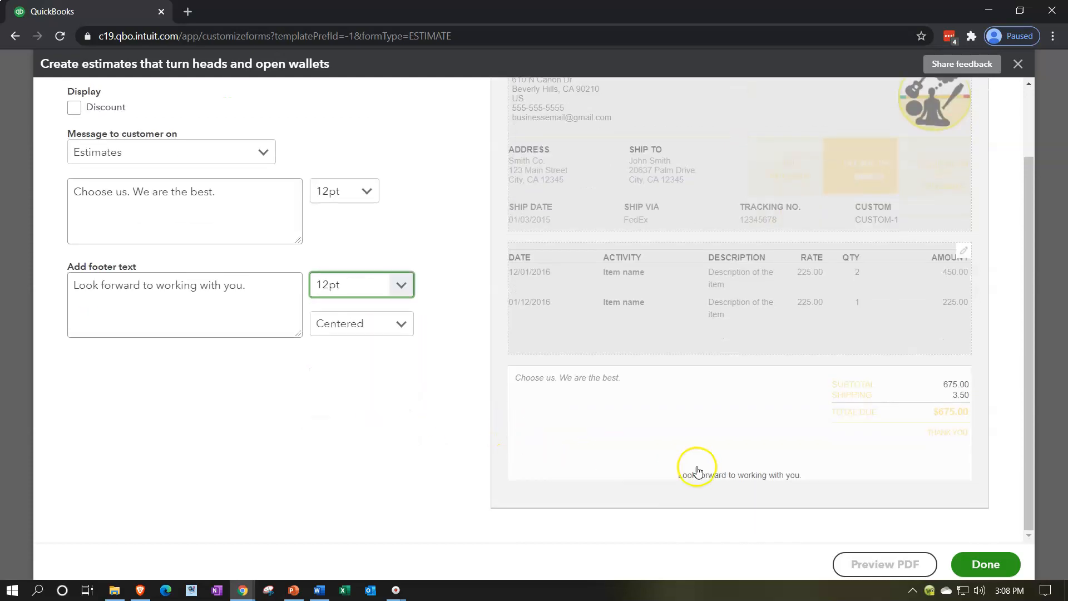
left_click(403, 323)
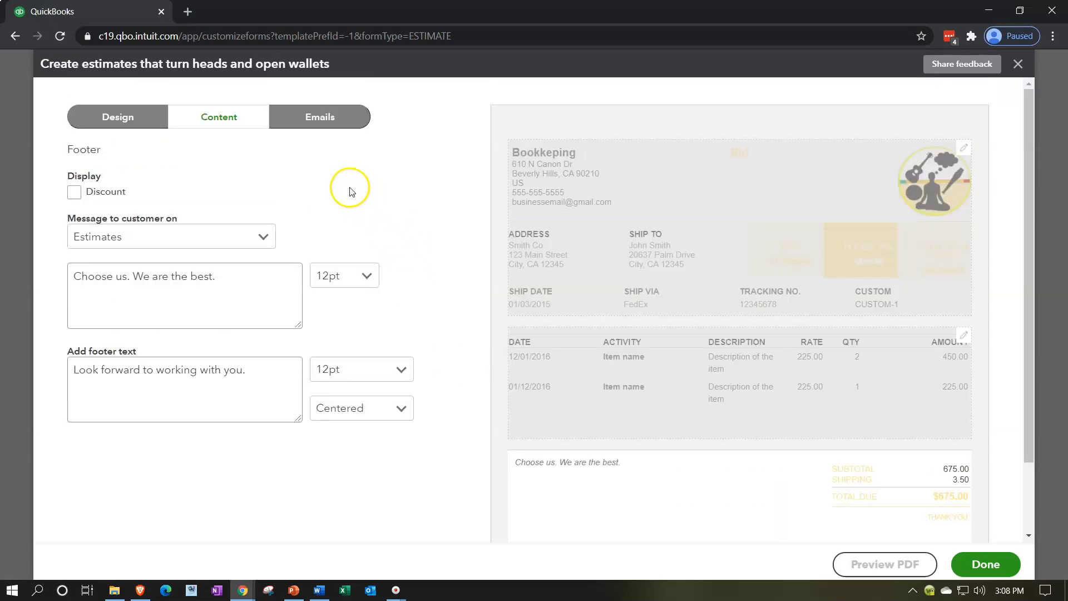
In the Emails settings, send estimates with Summarized details instead of Full details.
left_click(320, 116)
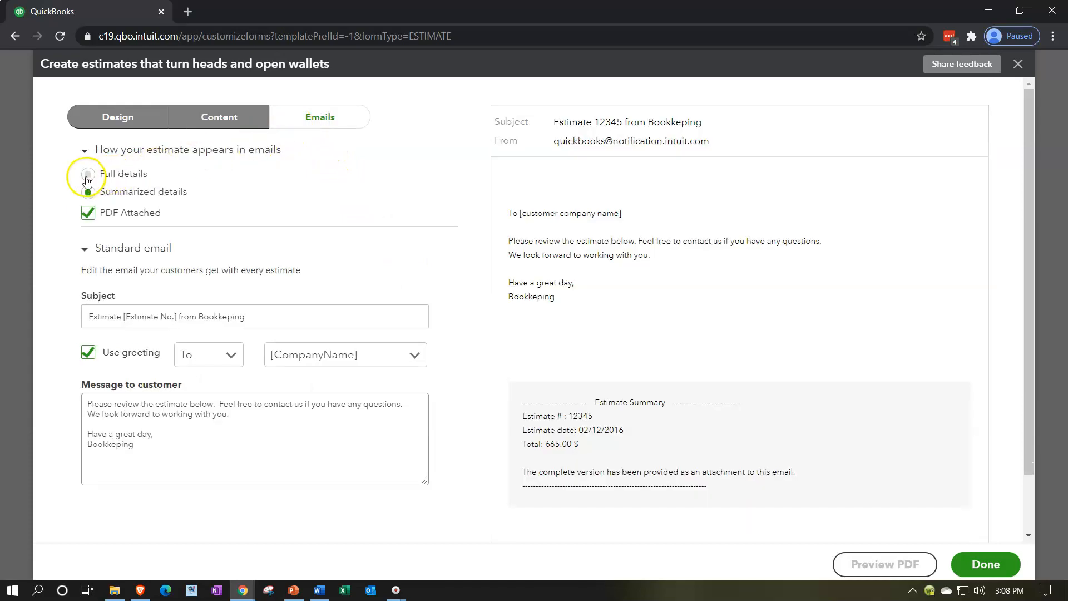
left_click(88, 174)
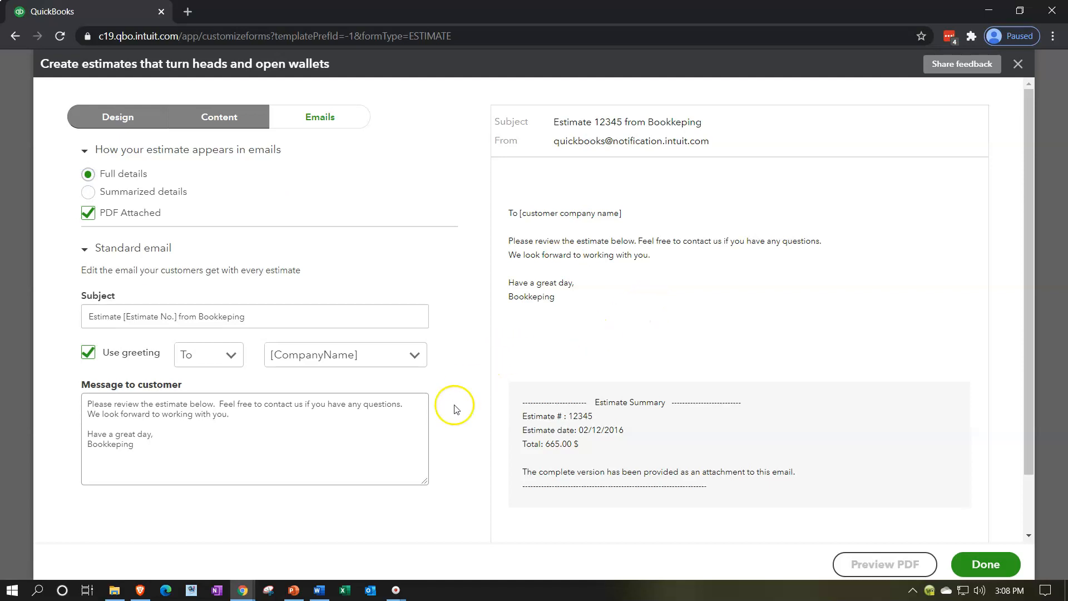
mouse_move(577, 260)
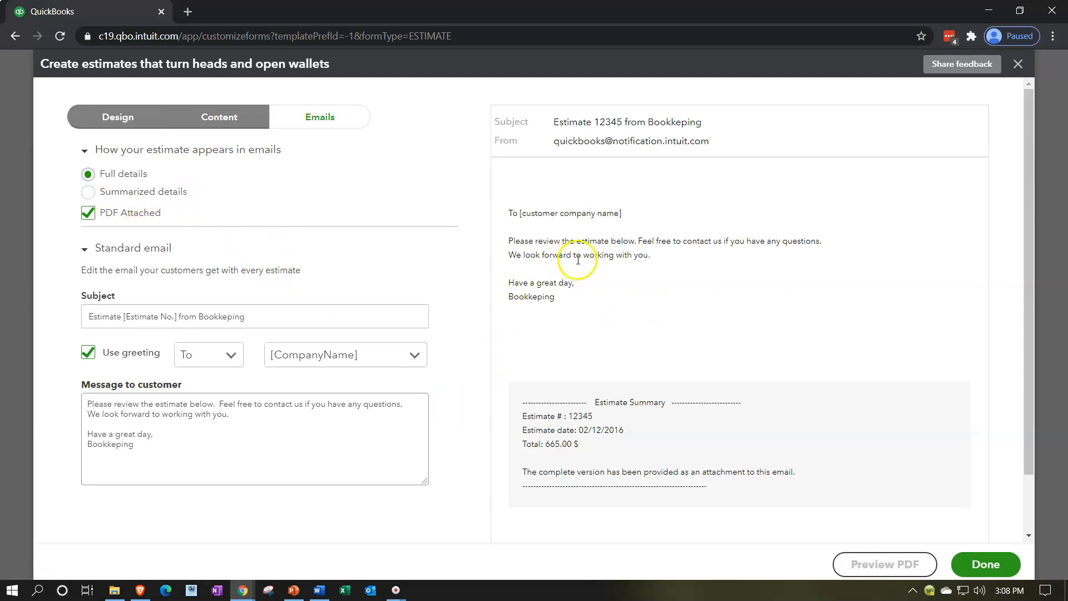
scroll("down", 3)
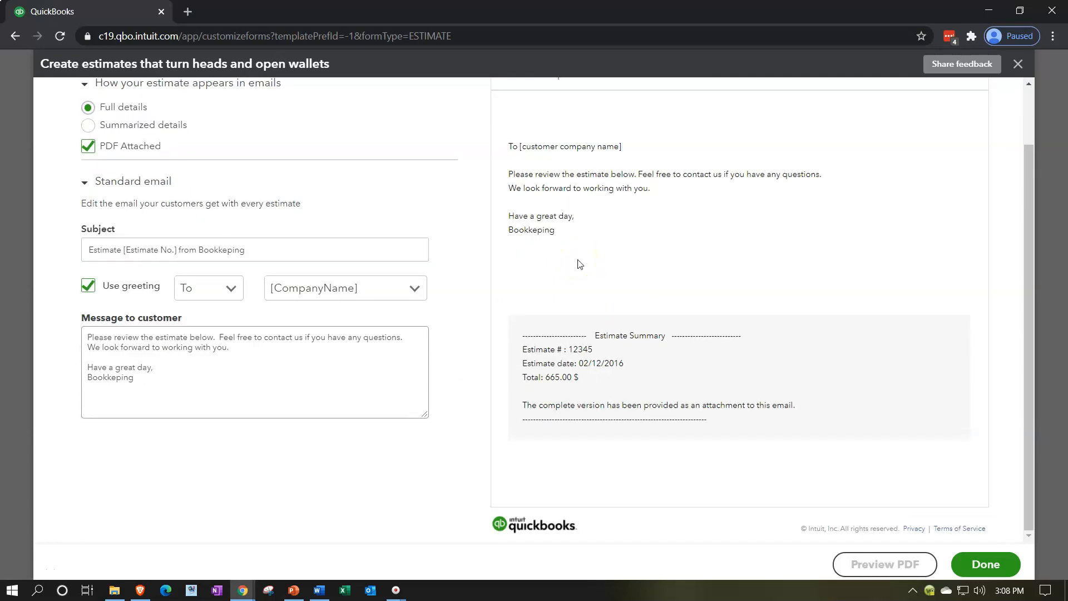
scroll("up", 3)
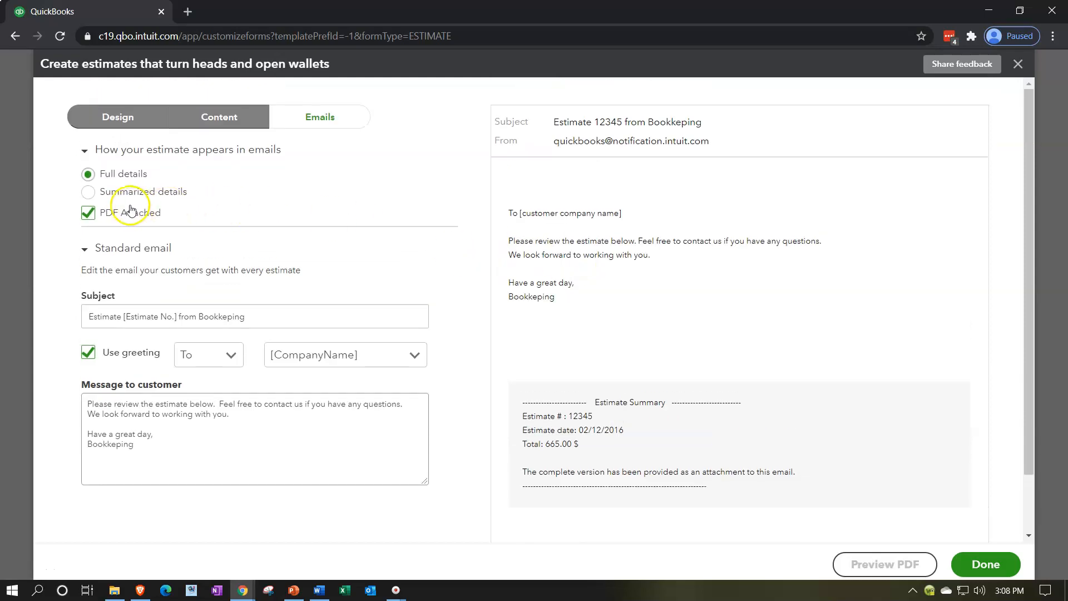
left_click(88, 191)
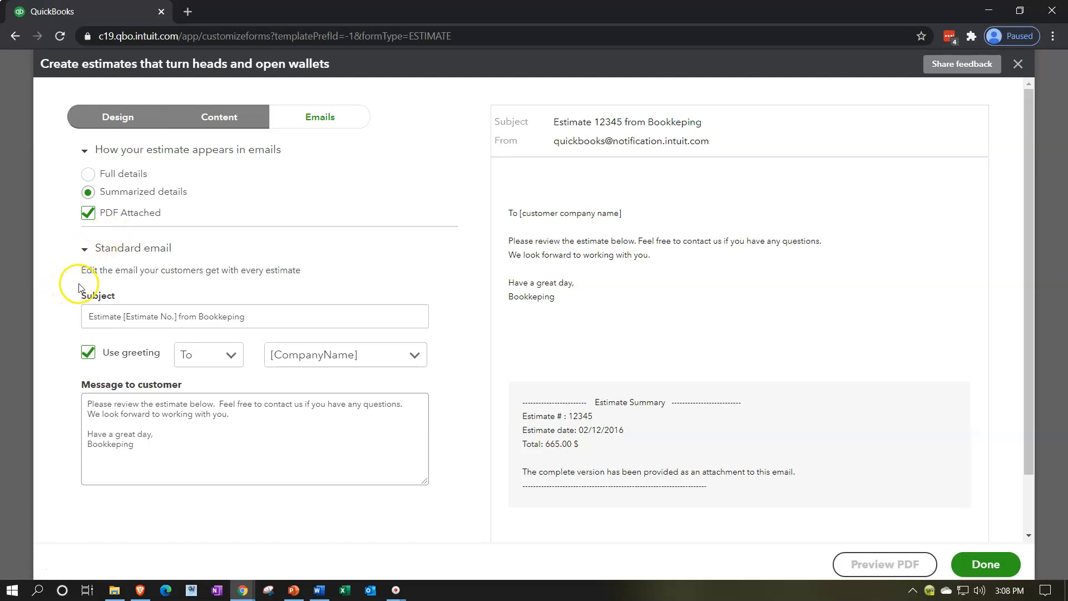
mouse_move(216, 283)
type("\\")
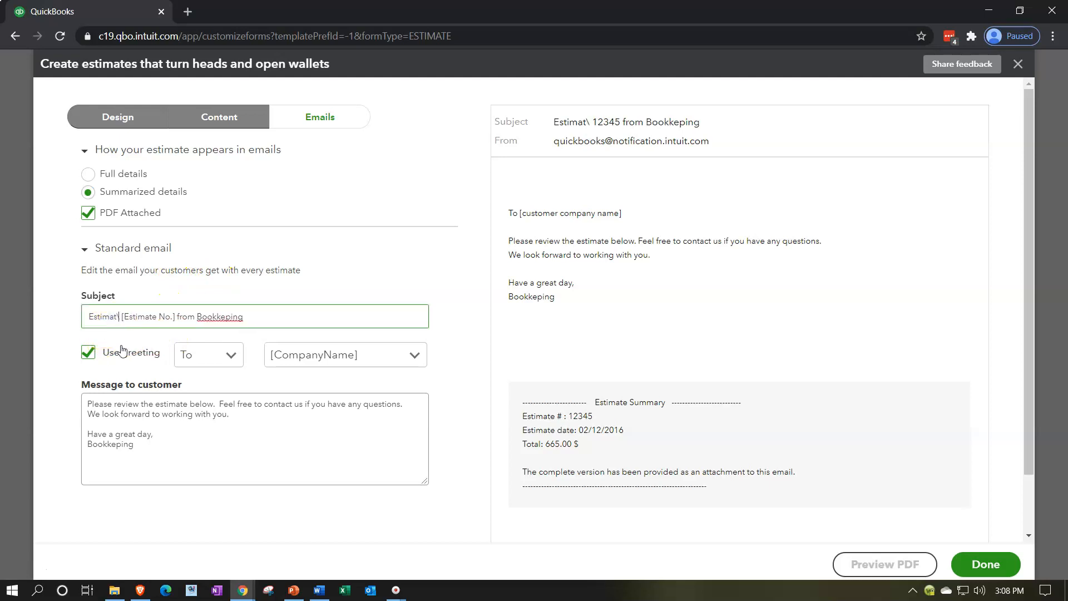
Put 'Bid' at the start of the email subject, before [Estimate No.].
key("Backspace")
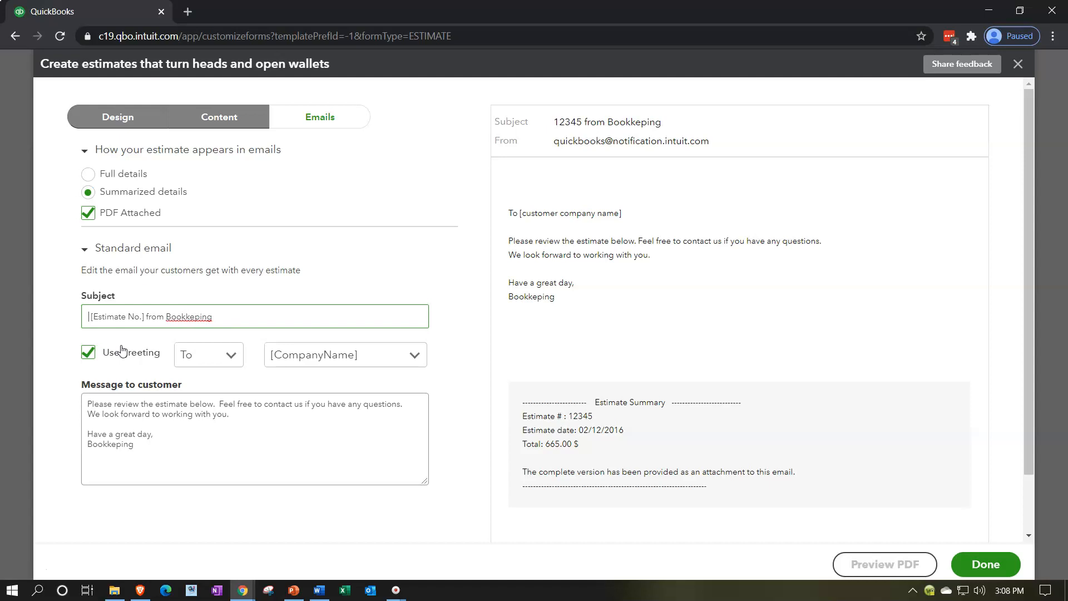
type("Bid")
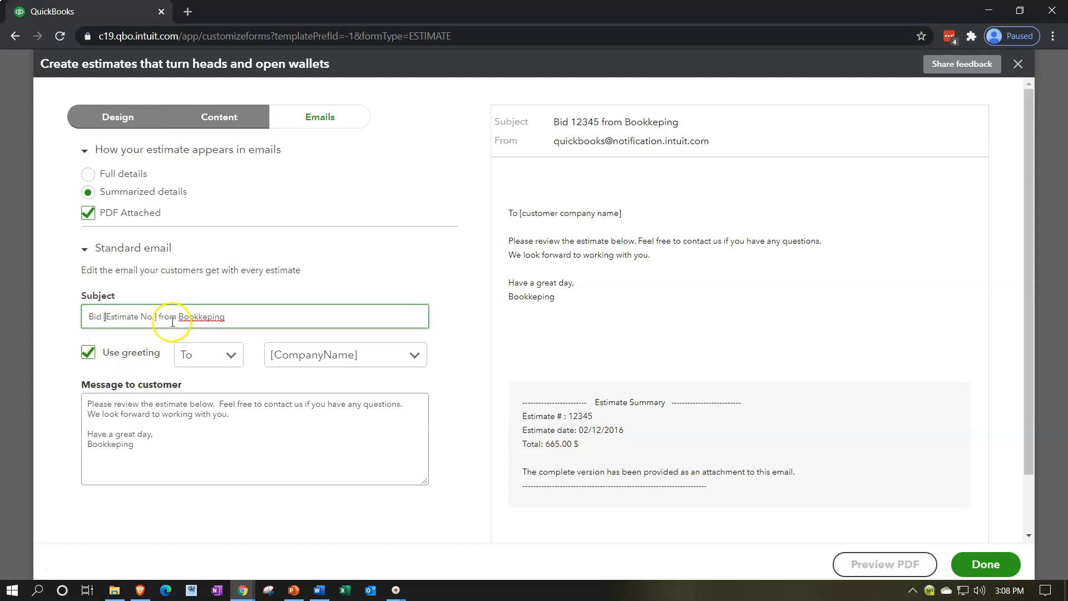
mouse_move(244, 315)
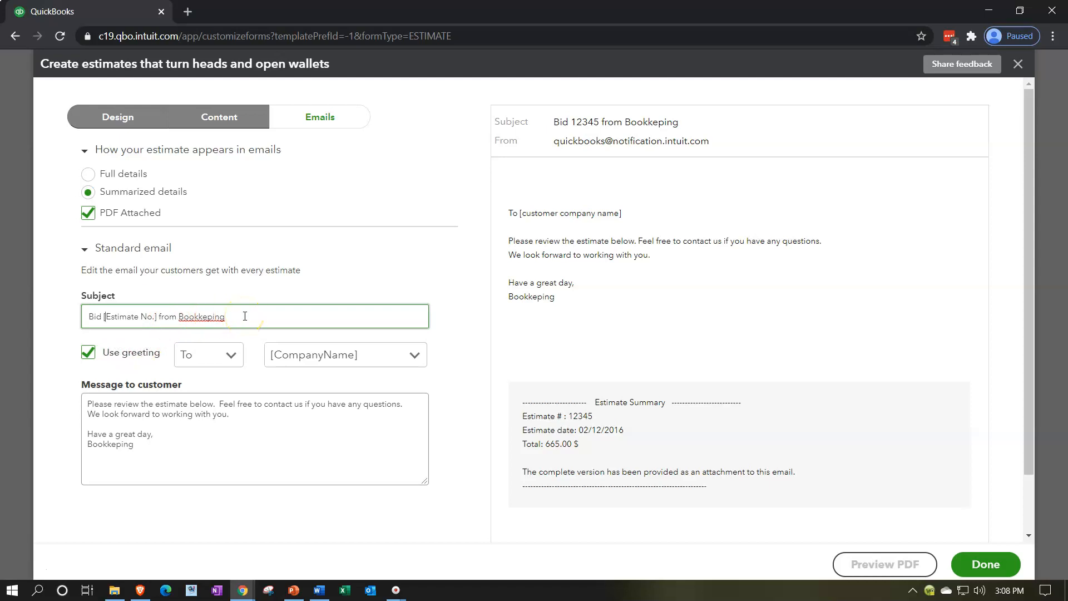
left_click(88, 353)
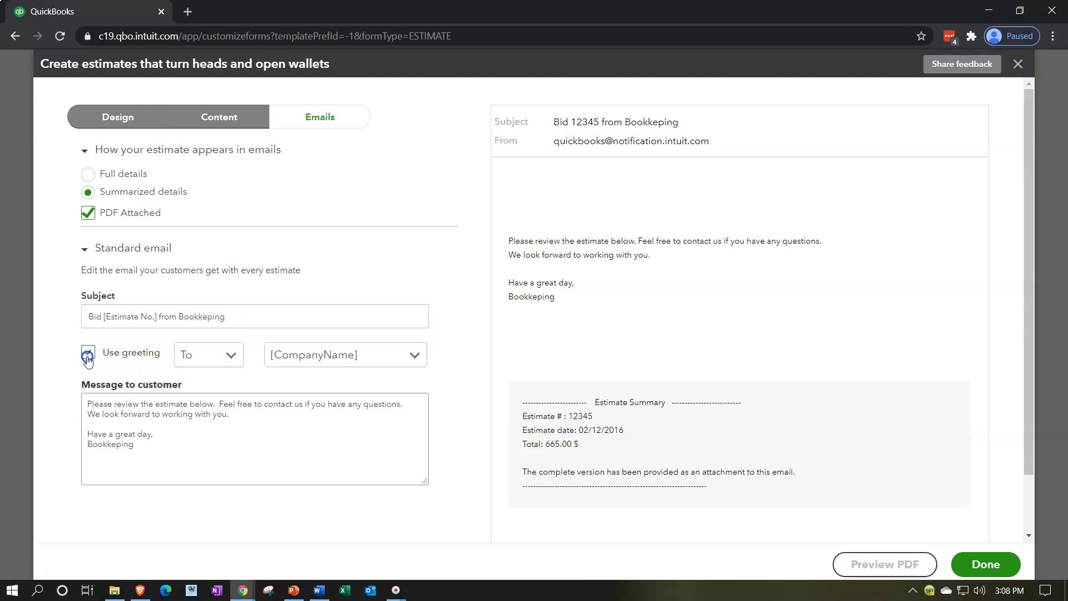
left_click(87, 355)
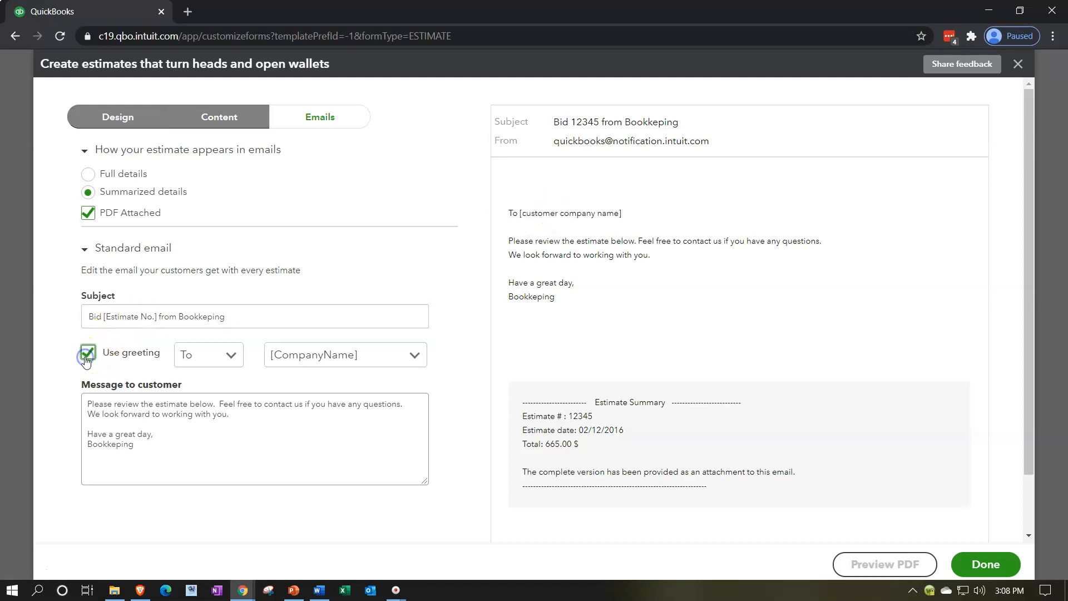
left_click(208, 355)
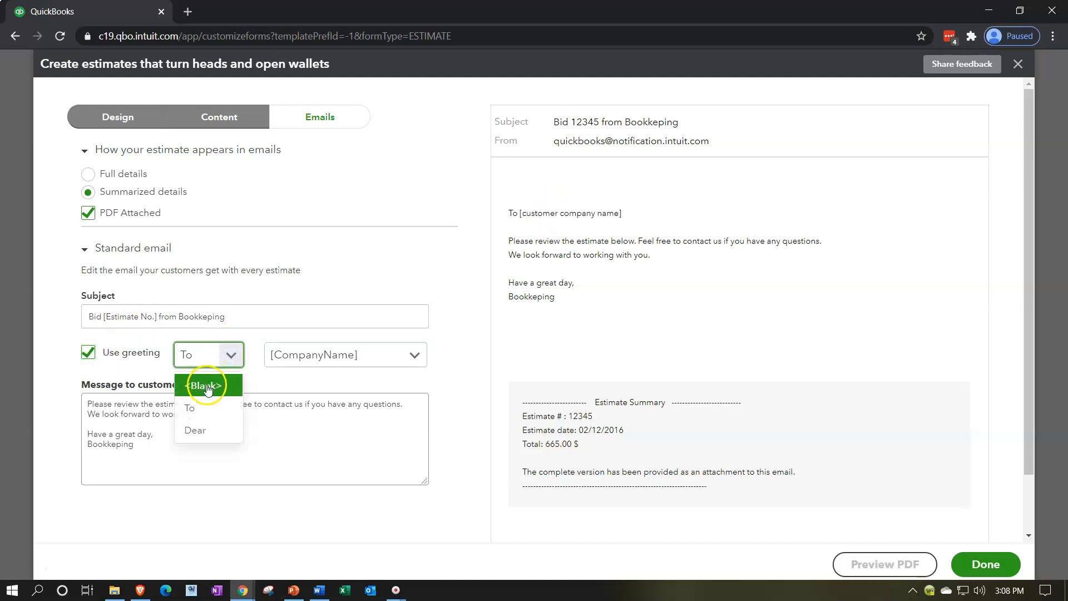
mouse_move(206, 430)
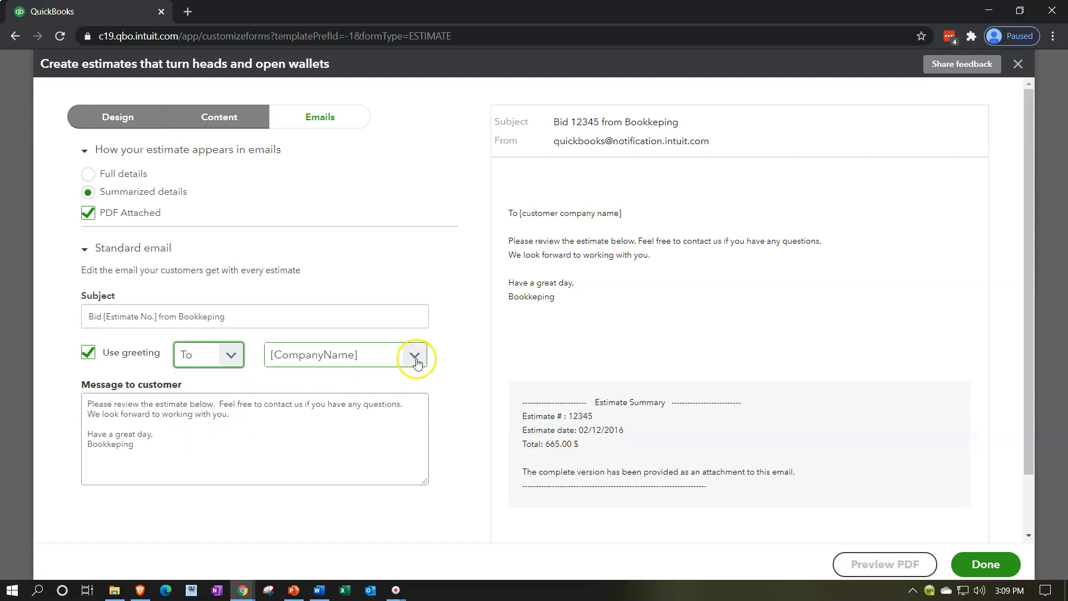
left_click(414, 354)
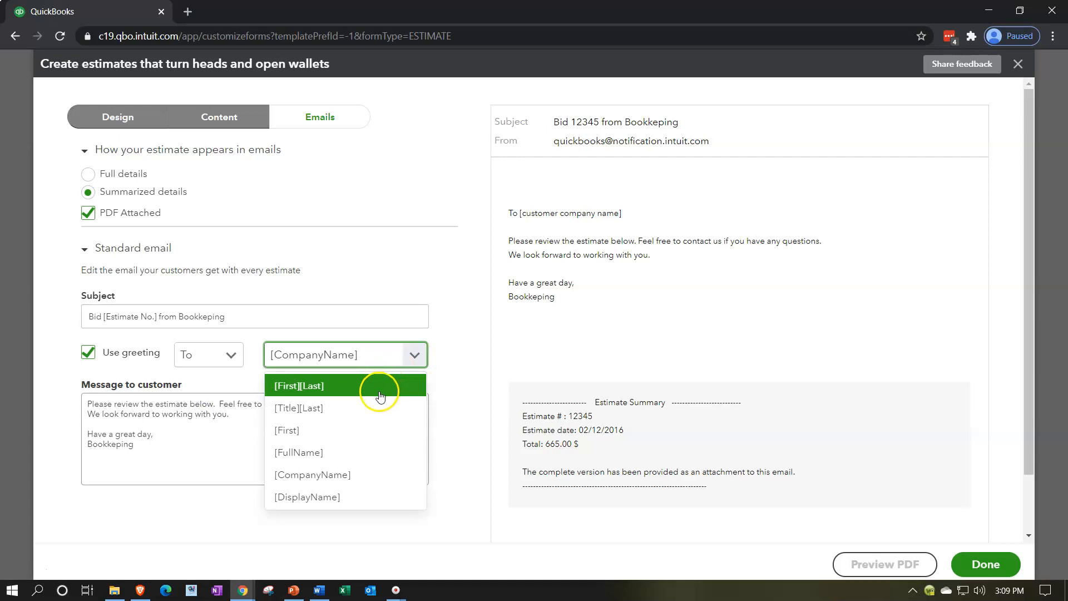
mouse_move(379, 430)
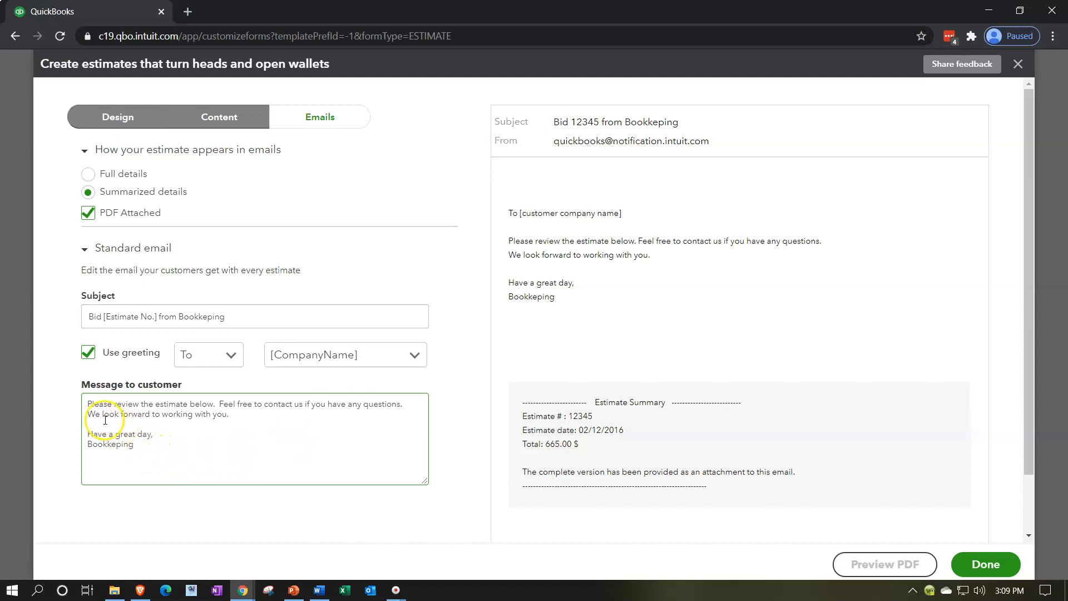
mouse_move(214, 416)
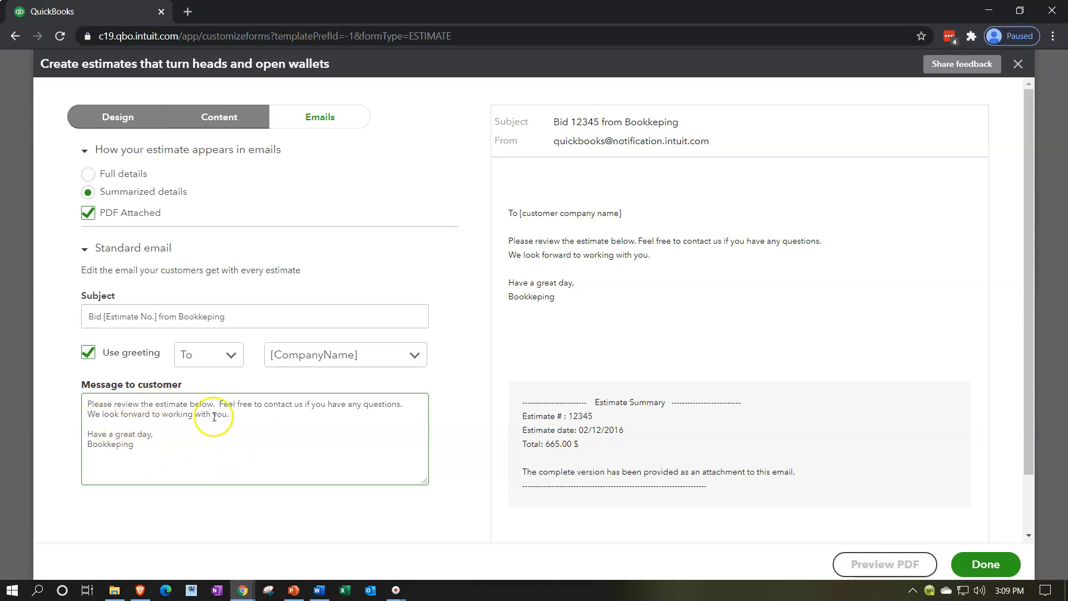
mouse_move(255, 420)
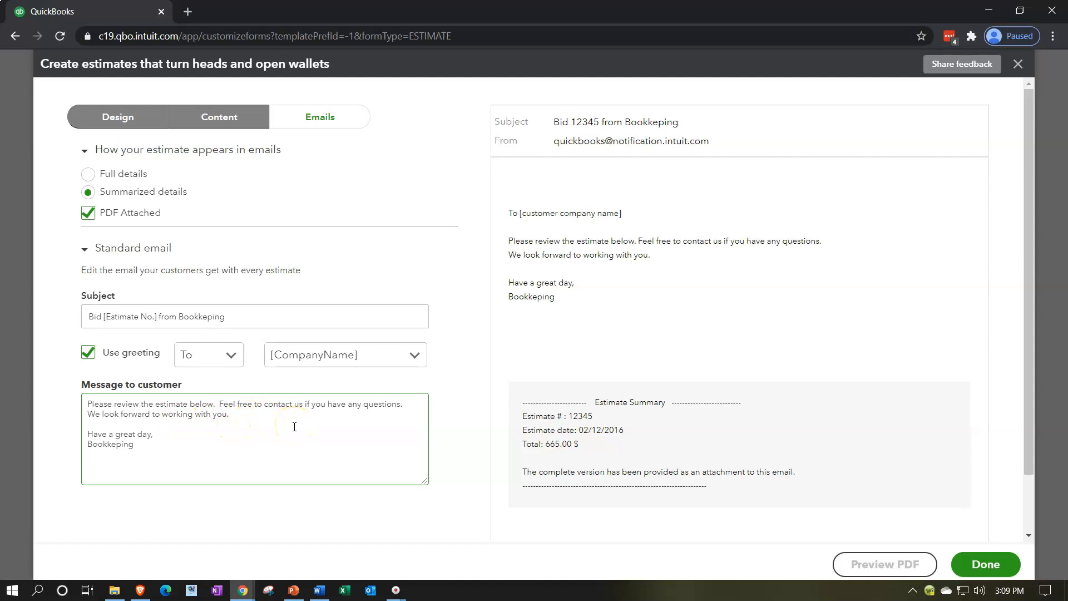
mouse_move(188, 439)
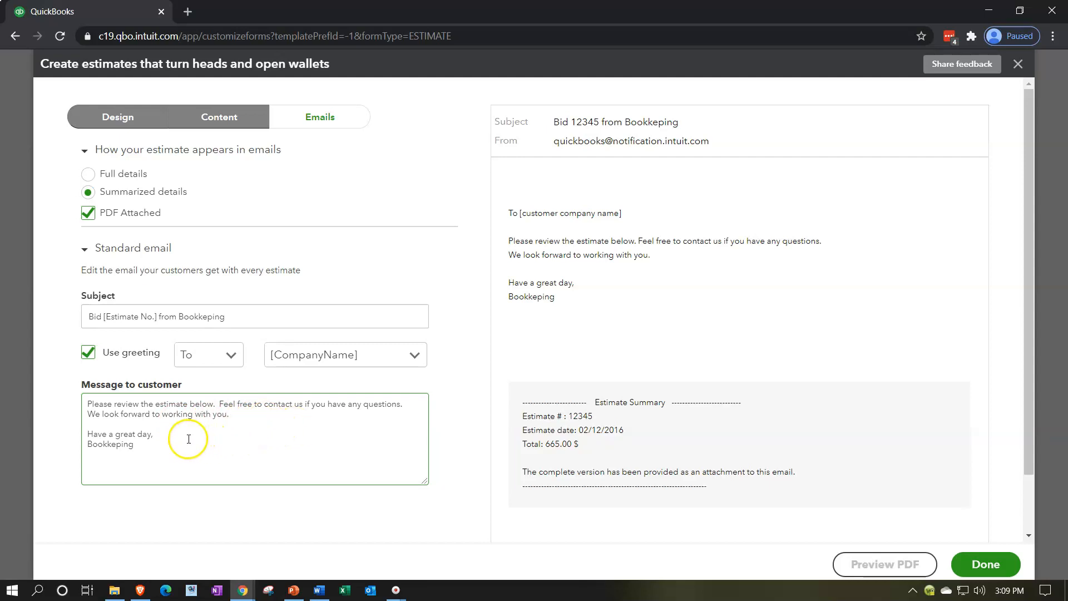
mouse_move(325, 434)
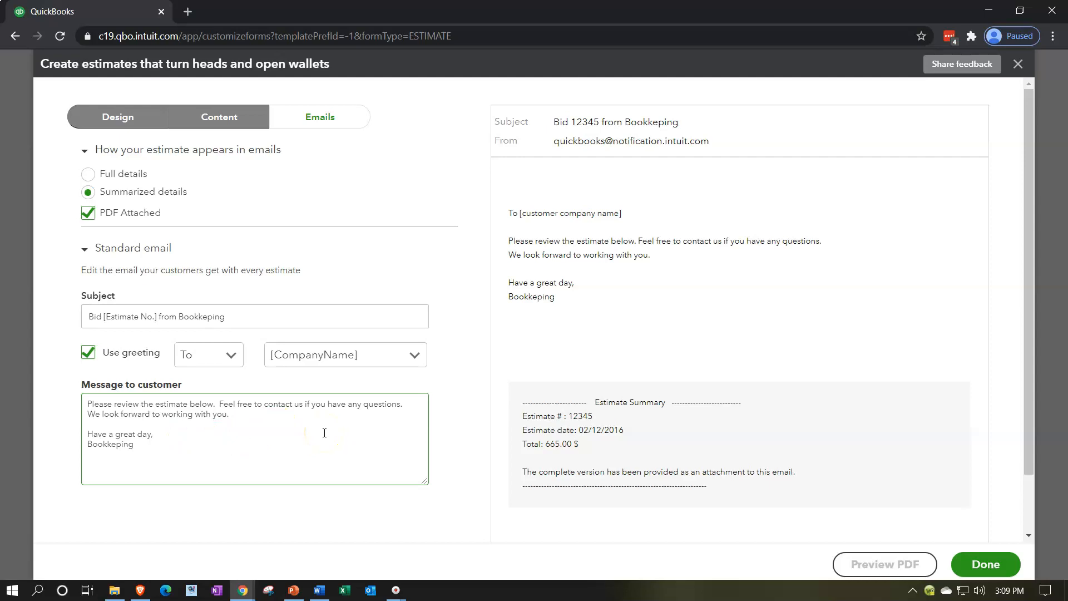
mouse_move(985, 564)
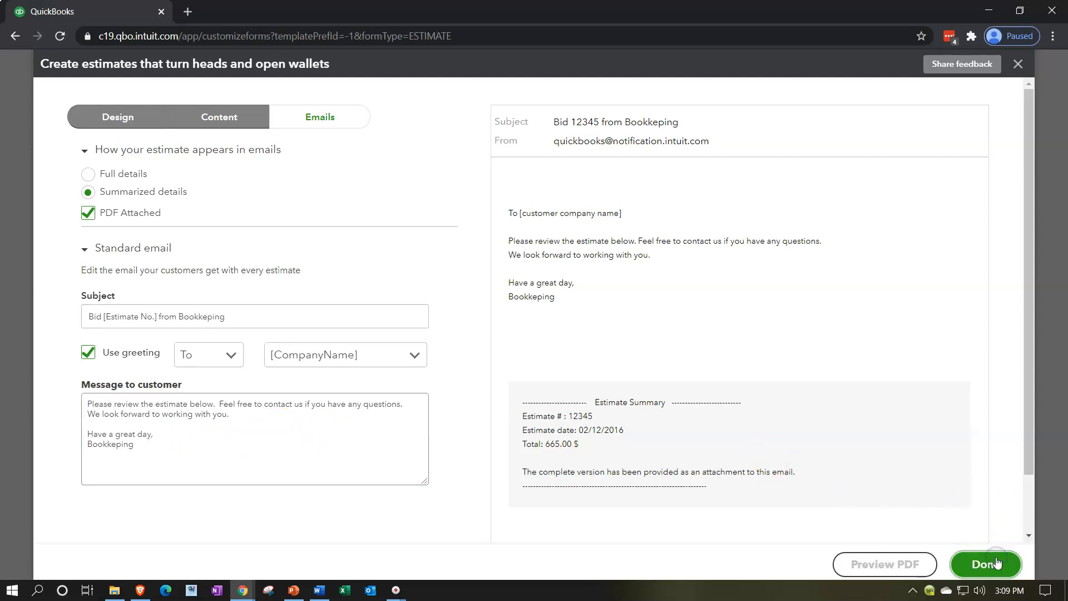
Click Done to save the Template - 2-15 estimate style.
left_click(986, 564)
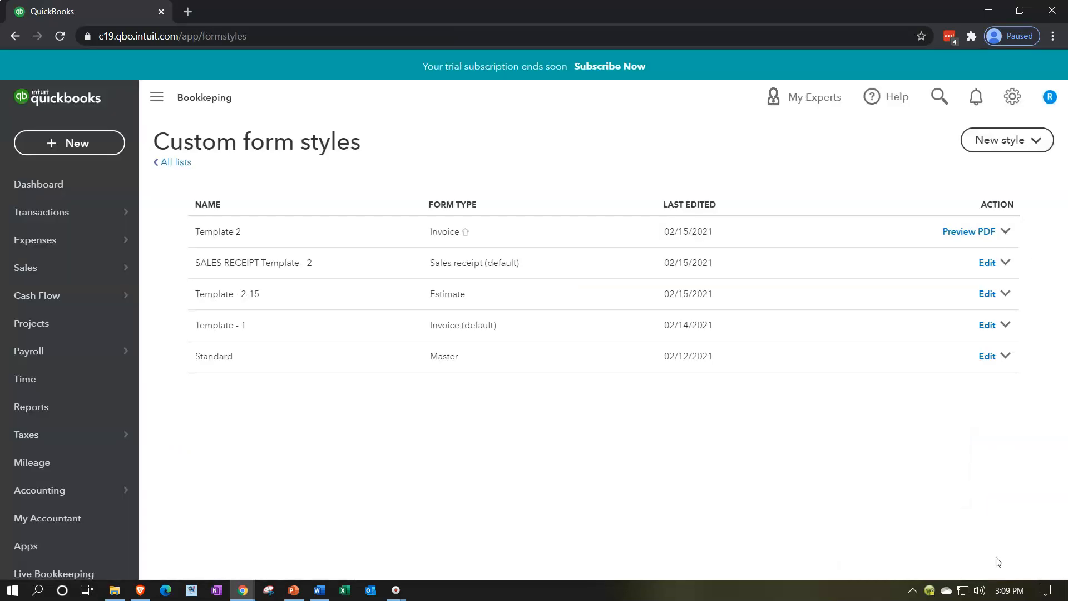
mouse_move(70, 143)
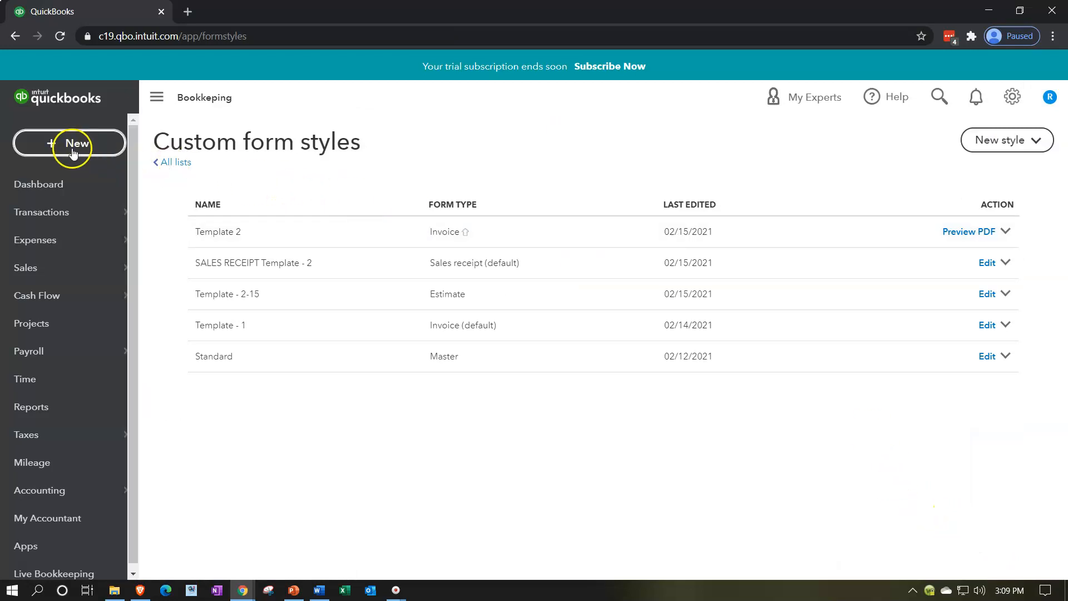
Create new Estimate #1002 and enter Item 1 on its first product line.
left_click(69, 143)
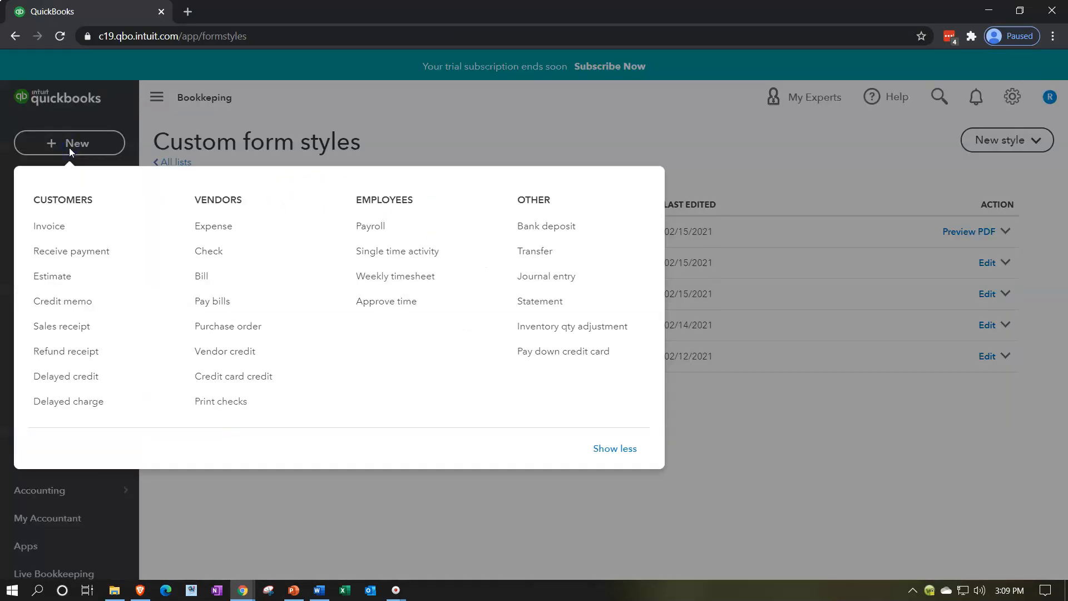
left_click(52, 276)
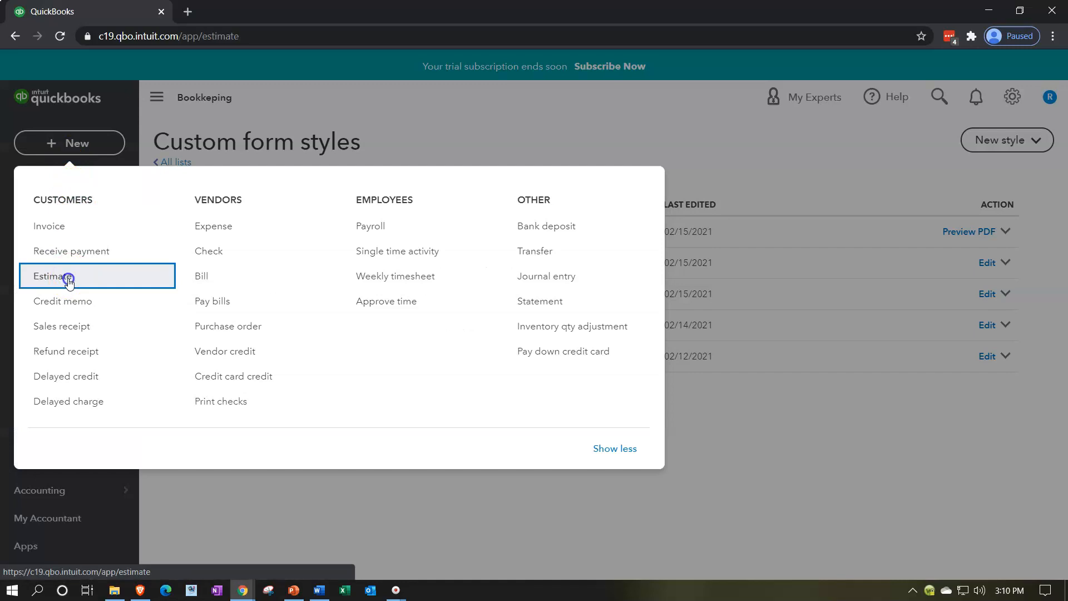
left_click(49, 276)
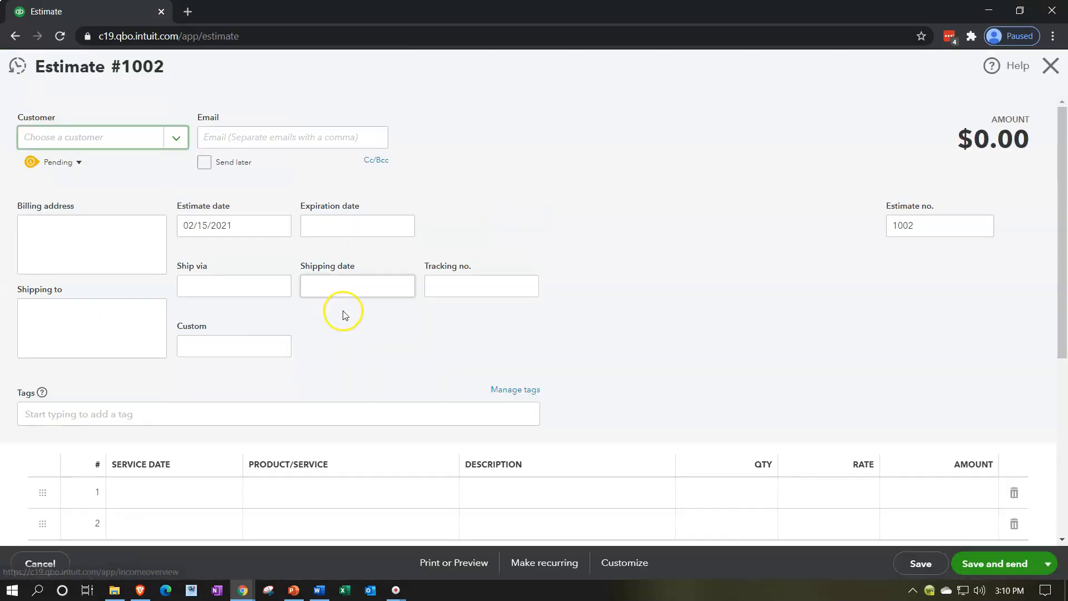
left_click(102, 137)
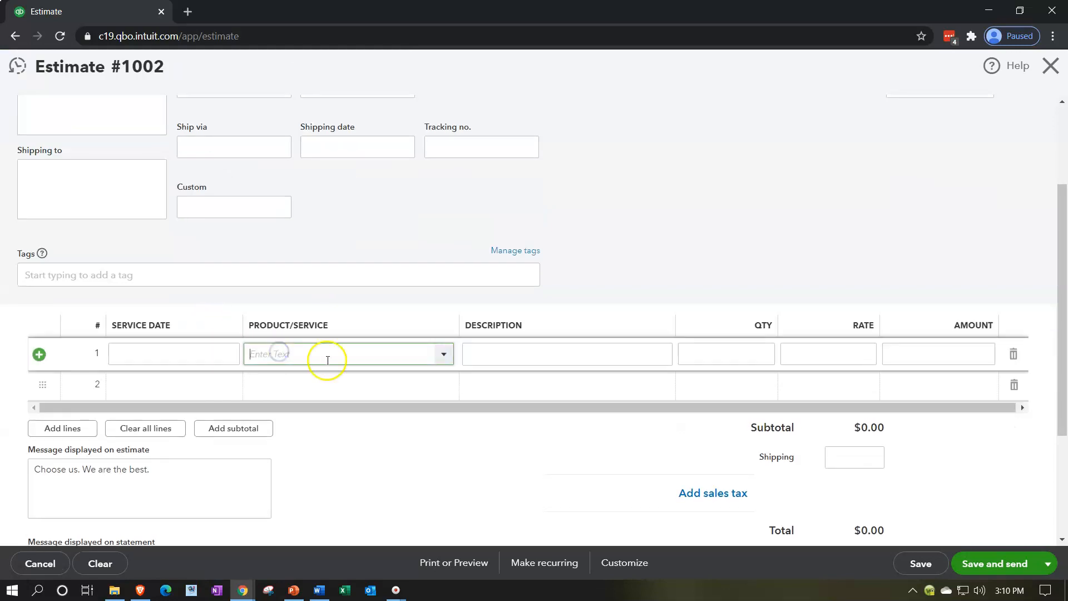
type("Item 1")
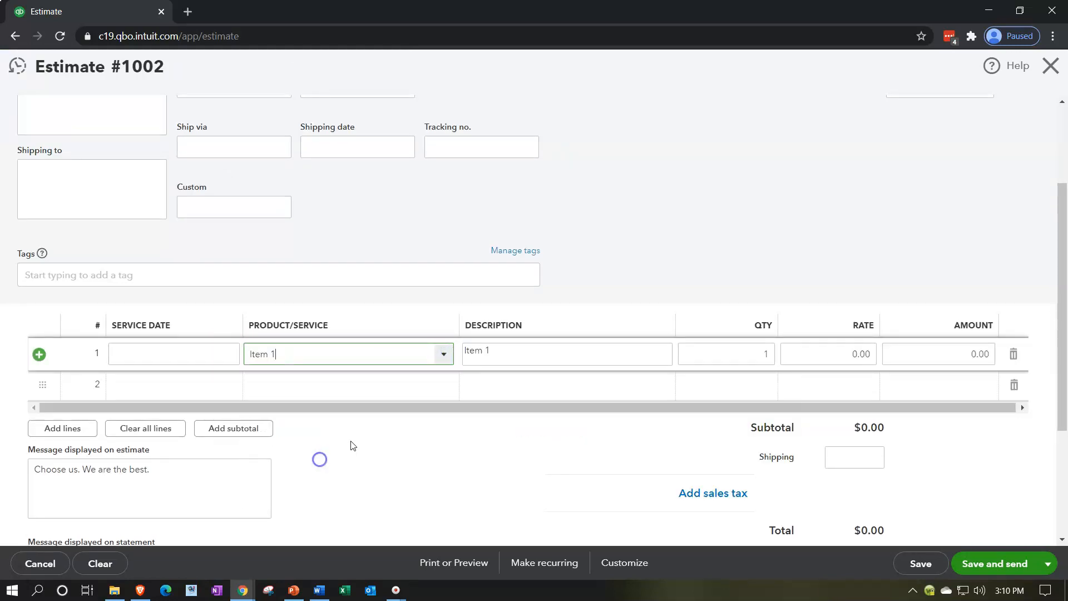
scroll("down", 3)
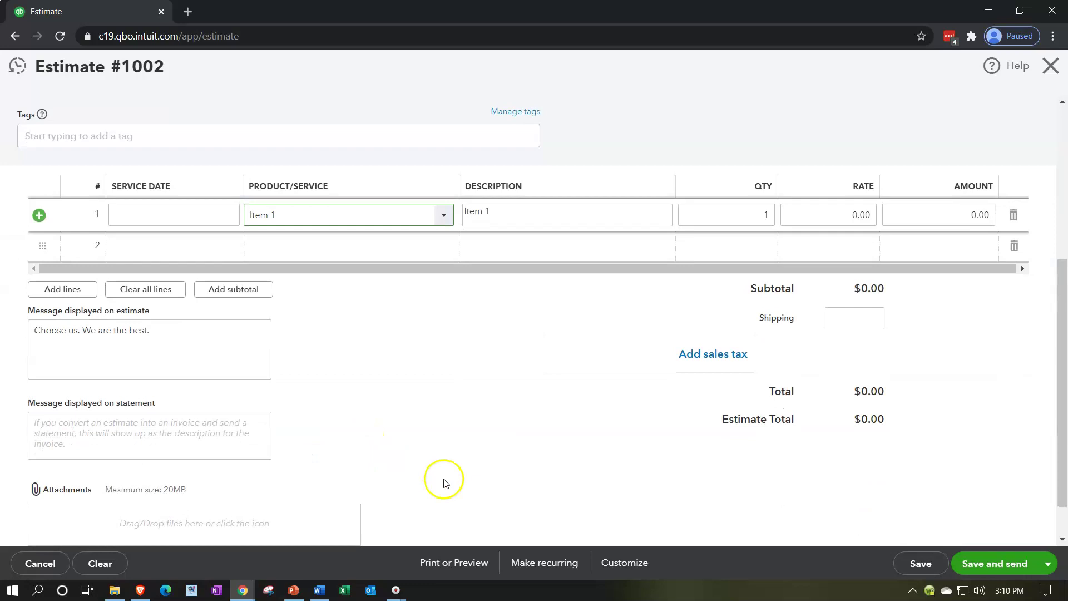
mouse_move(544, 563)
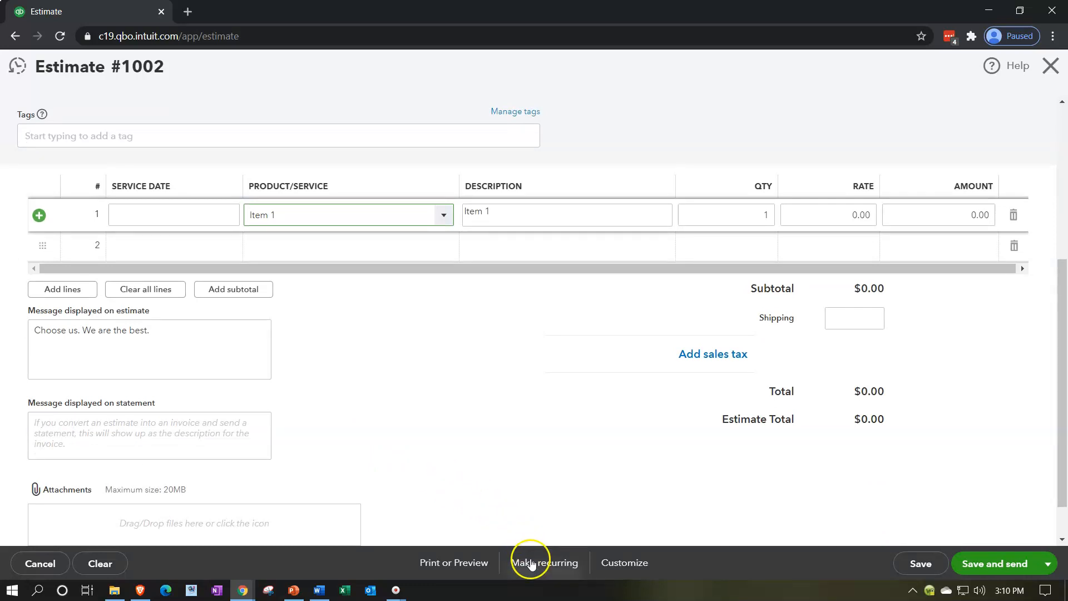
left_click(623, 563)
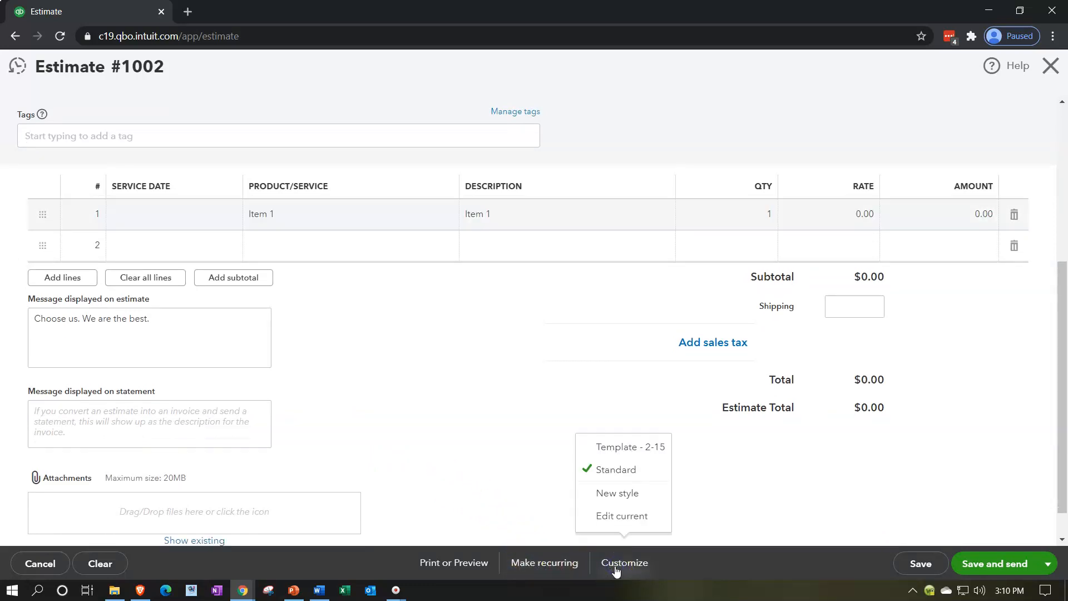
mouse_move(622, 469)
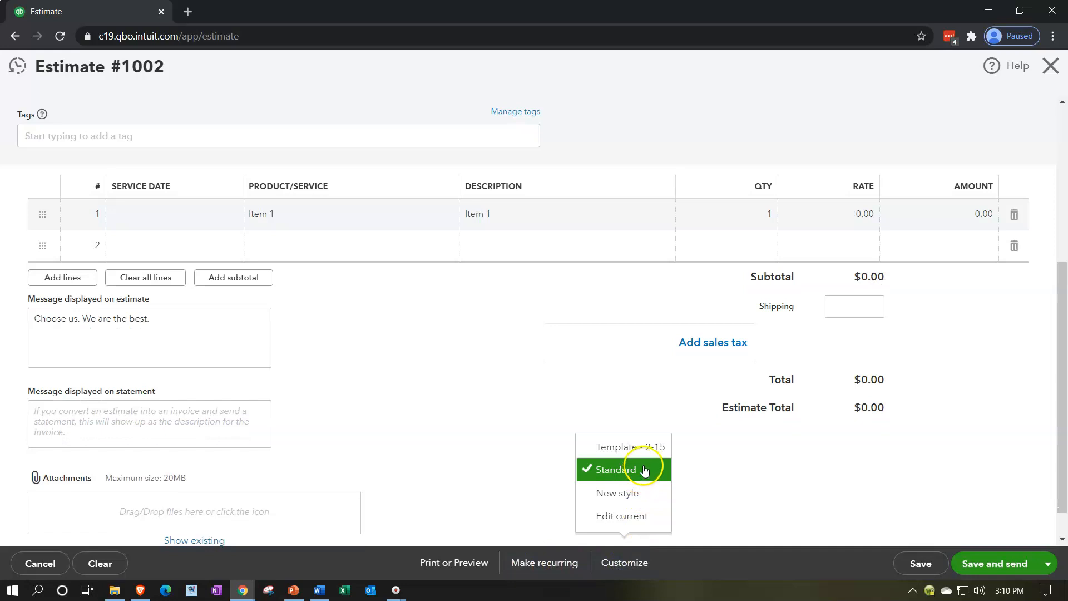
mouse_move(622, 447)
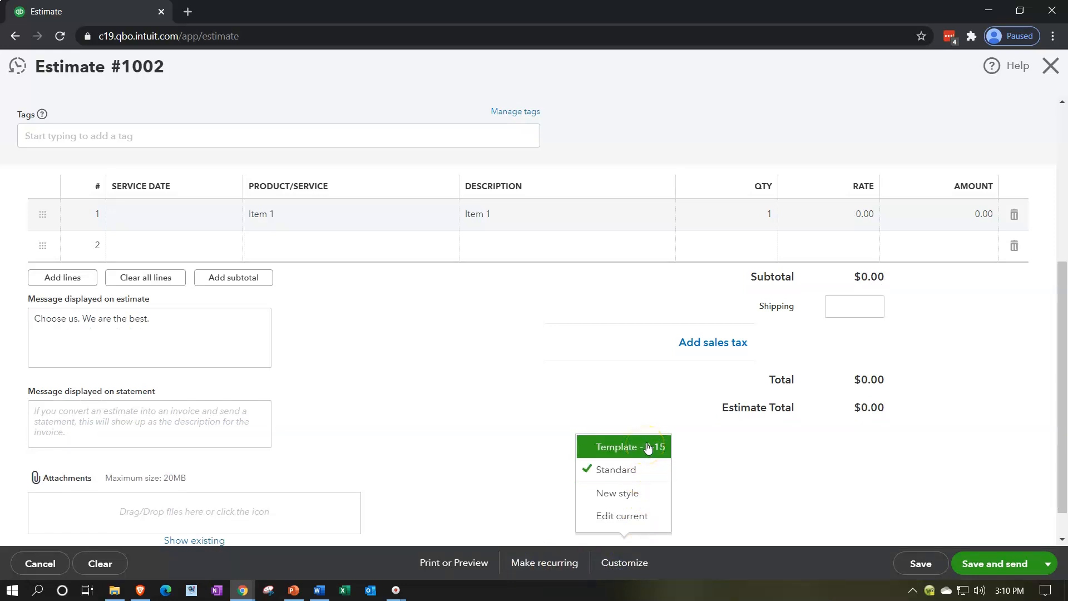
left_click(621, 446)
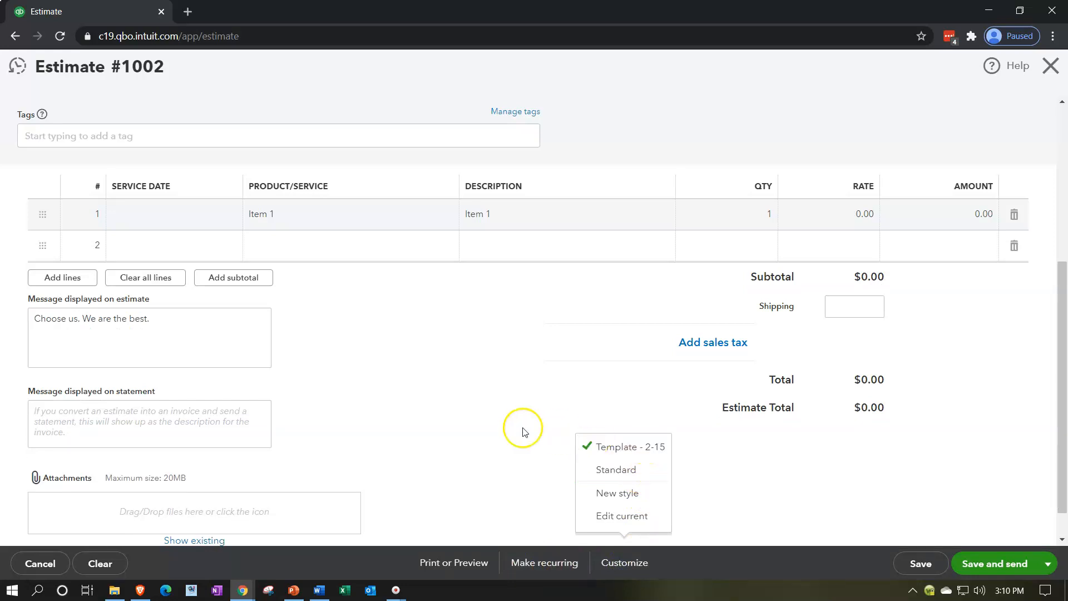
left_click(519, 427)
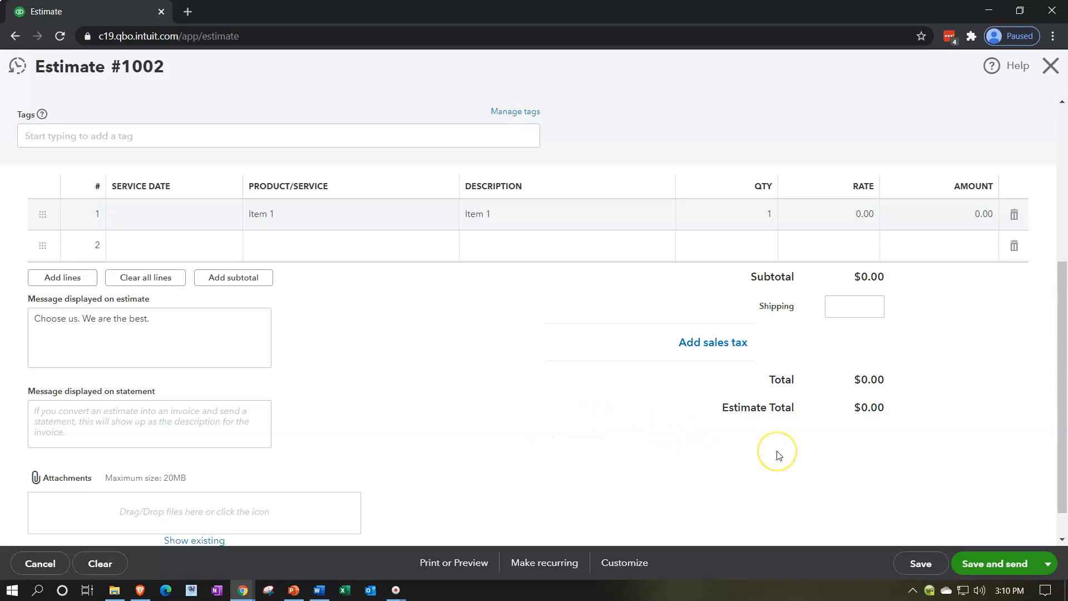
mouse_move(495, 551)
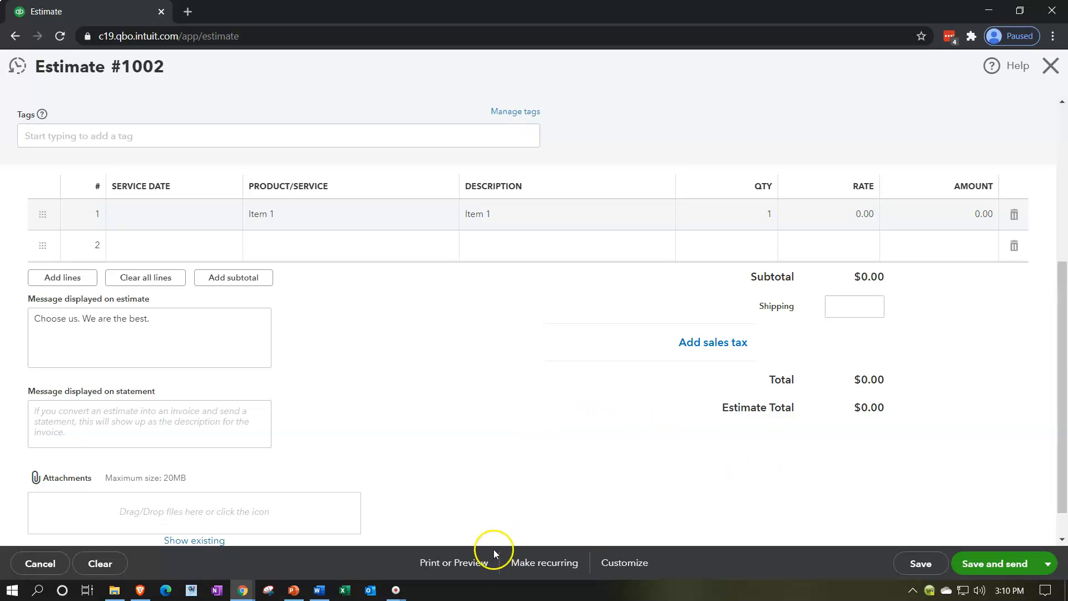
scroll("up", 3)
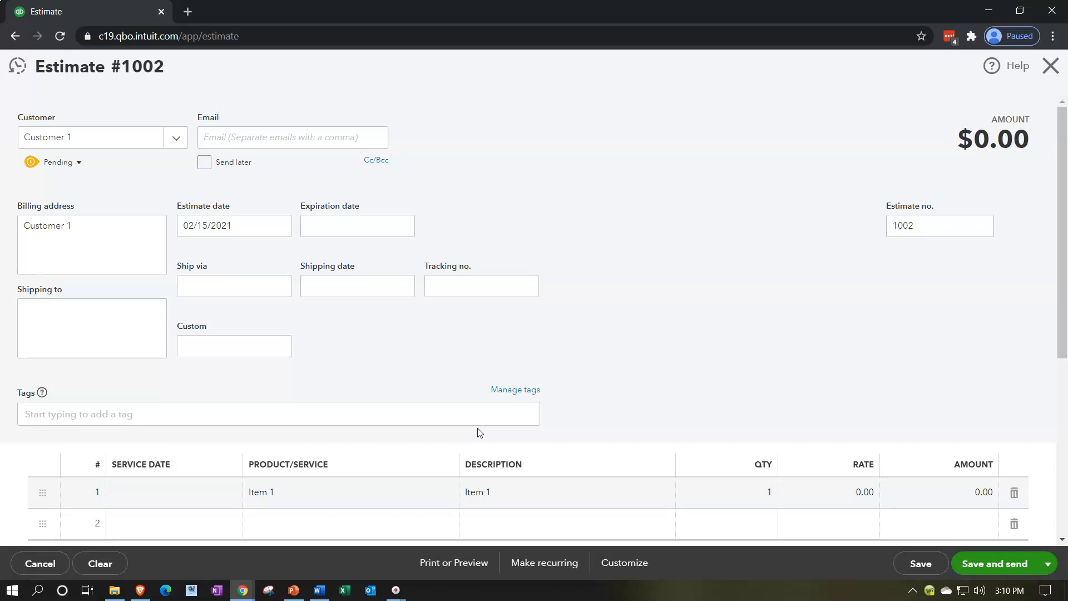
scroll("down", 3)
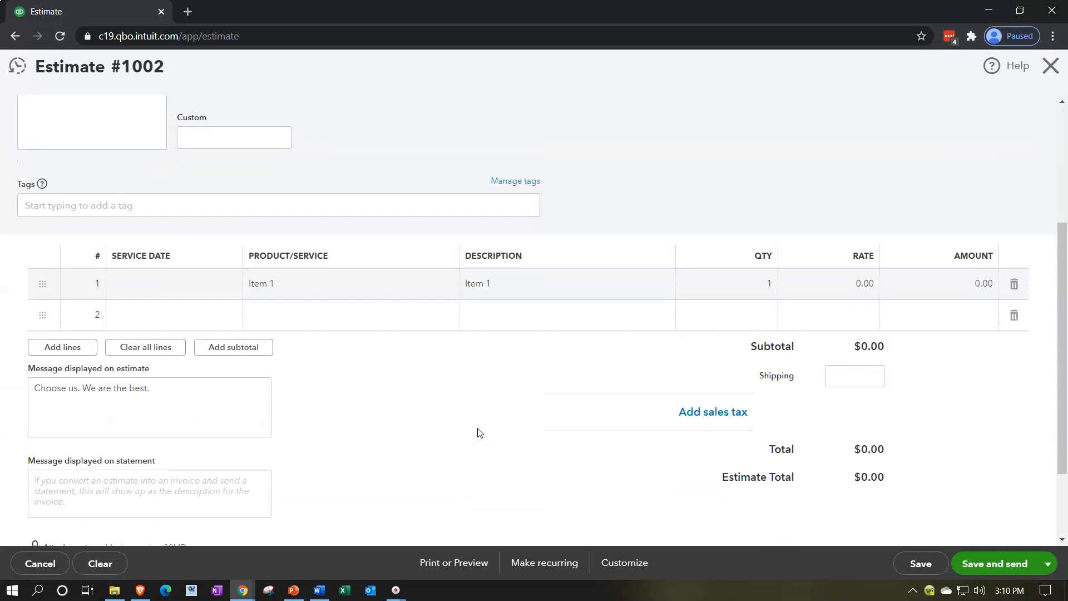
Save Estimate #1002, view its yellow-accented print preview, then close it.
left_click(454, 562)
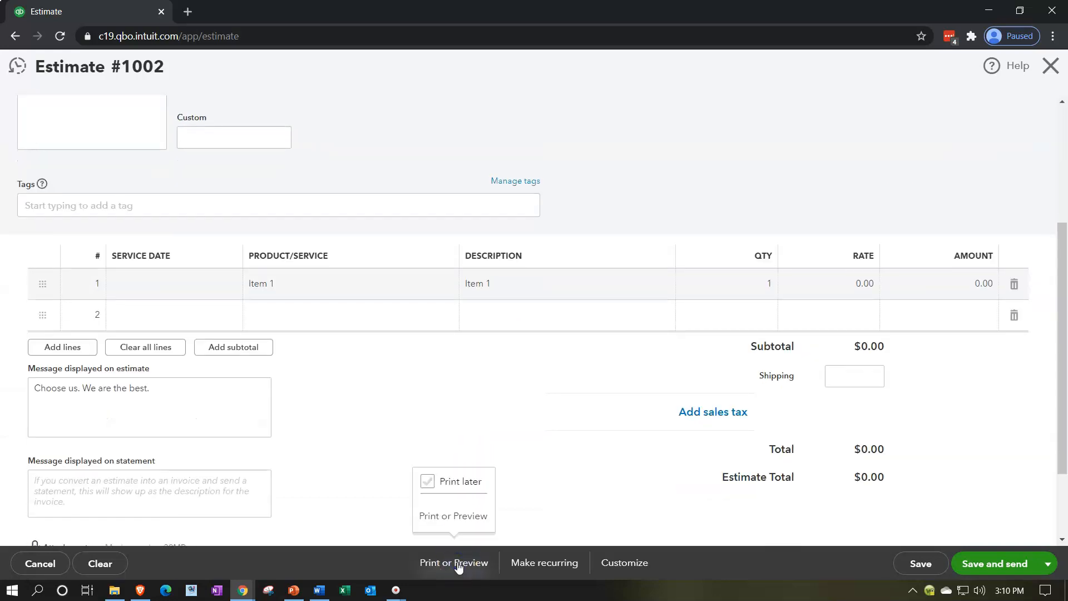
left_click(453, 516)
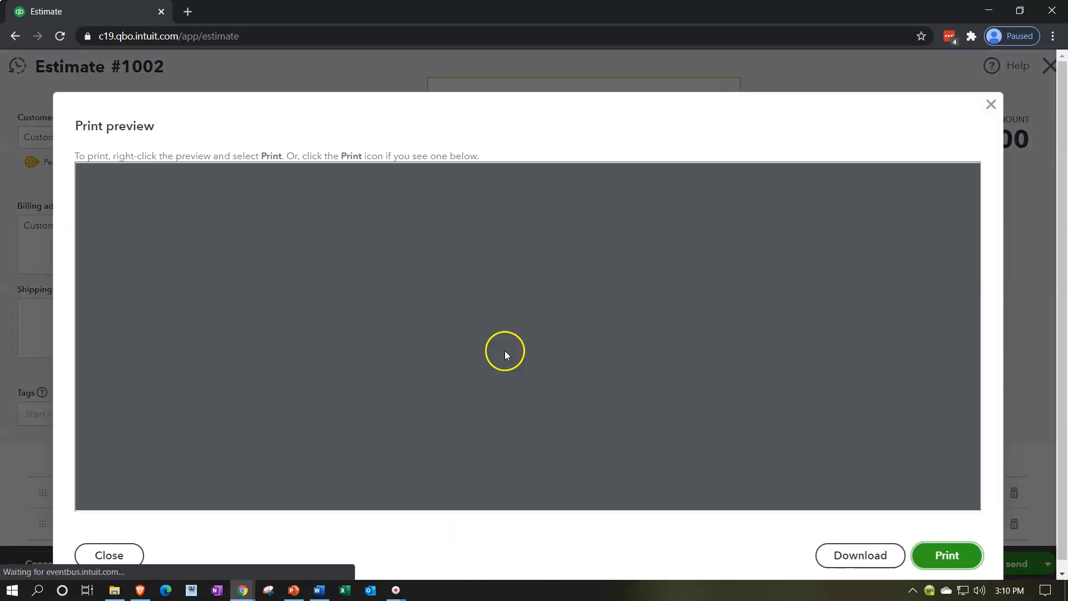
mouse_move(506, 322)
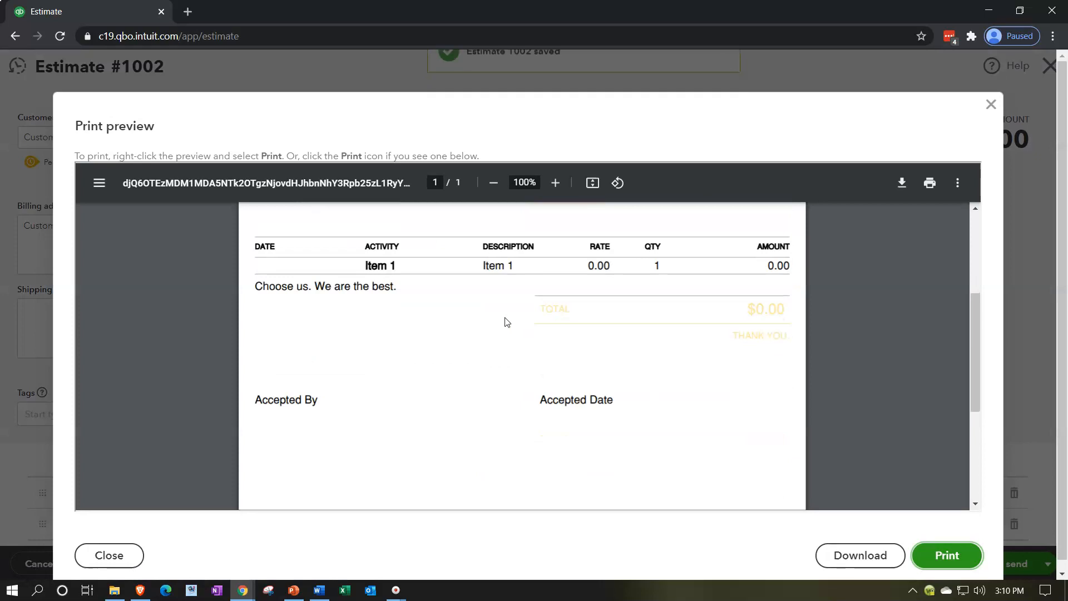
scroll("up", 3)
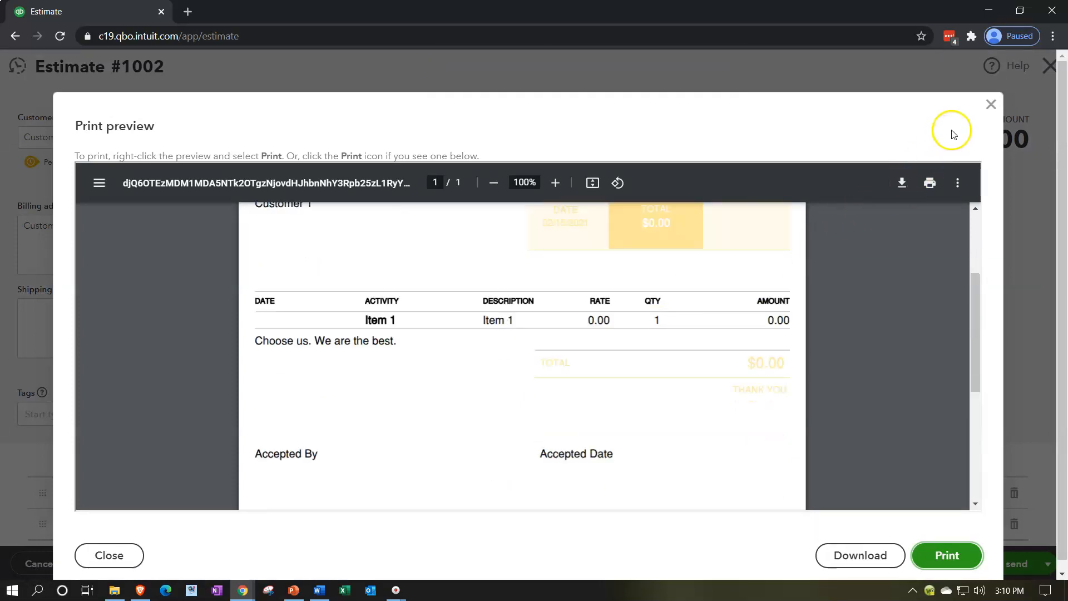
left_click(109, 556)
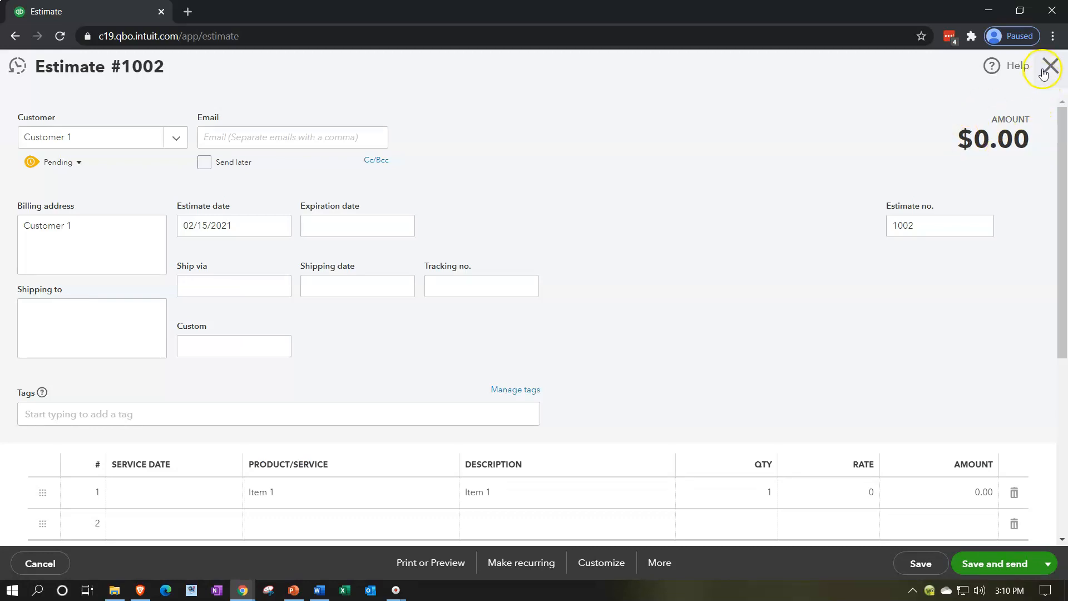
Close the estimate and set Template - 2-15 as the default estimate style.
left_click(1051, 67)
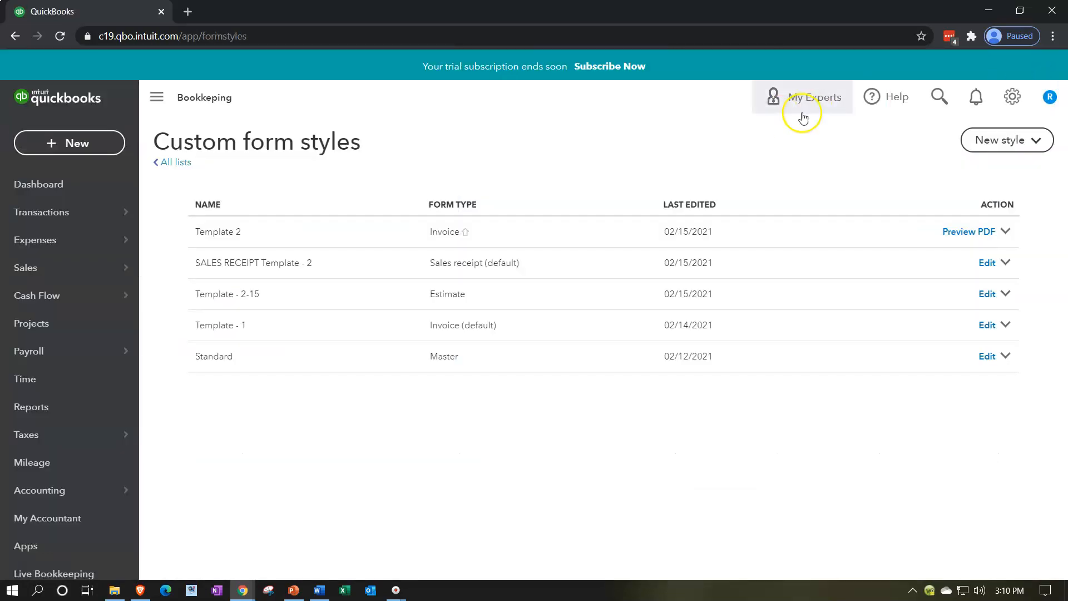
left_click(1013, 97)
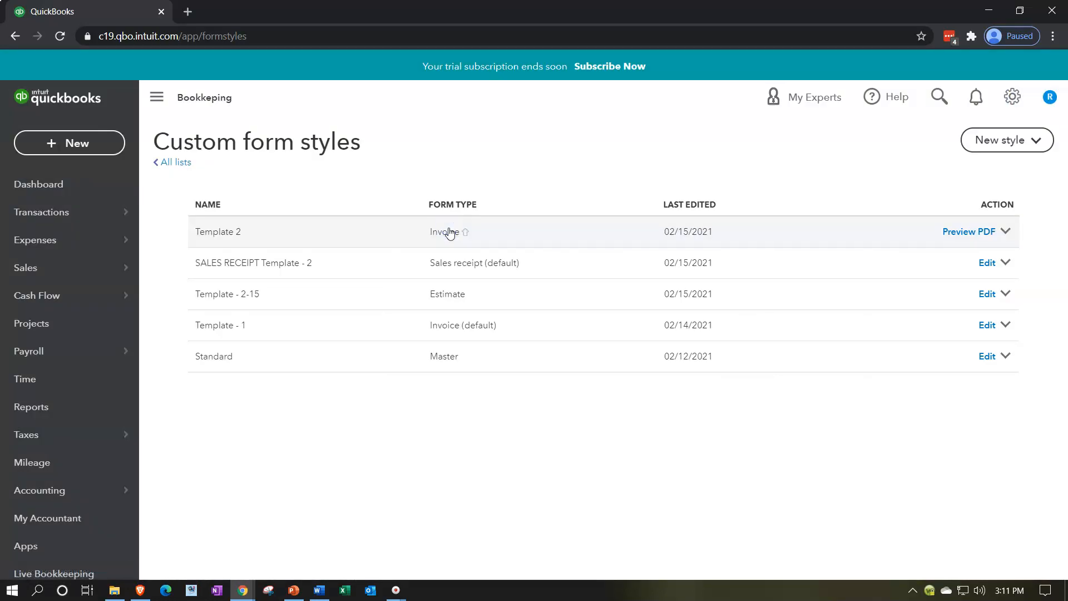
mouse_move(349, 302)
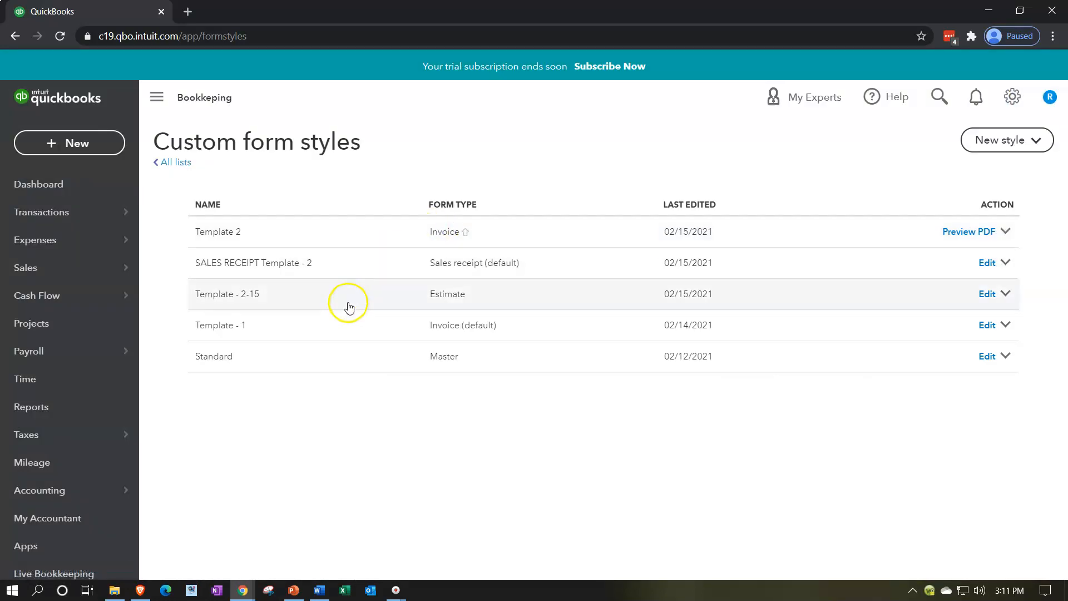
mouse_move(454, 302)
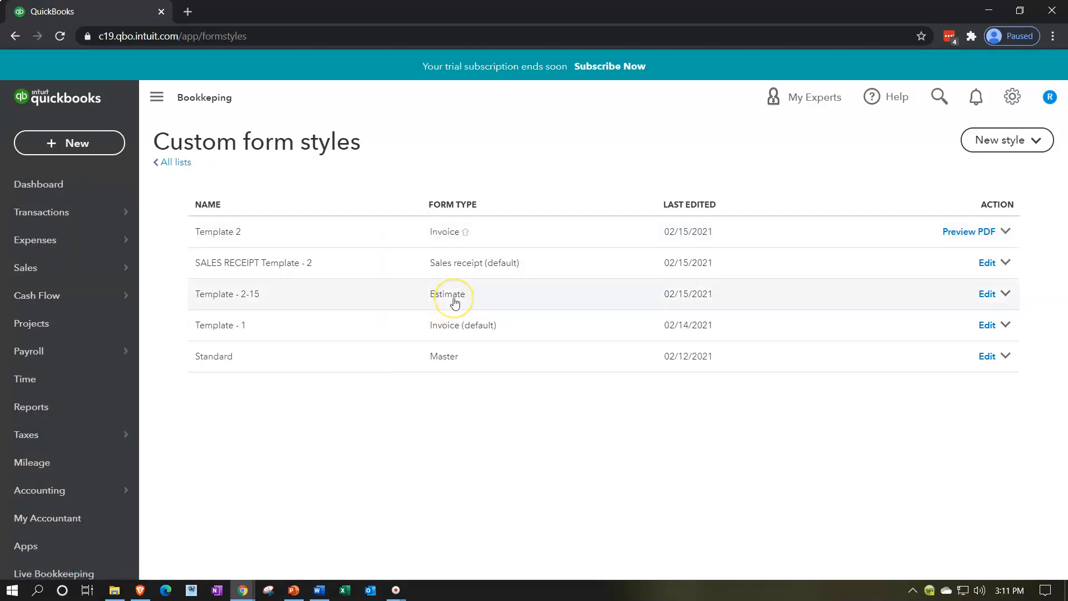
mouse_move(744, 288)
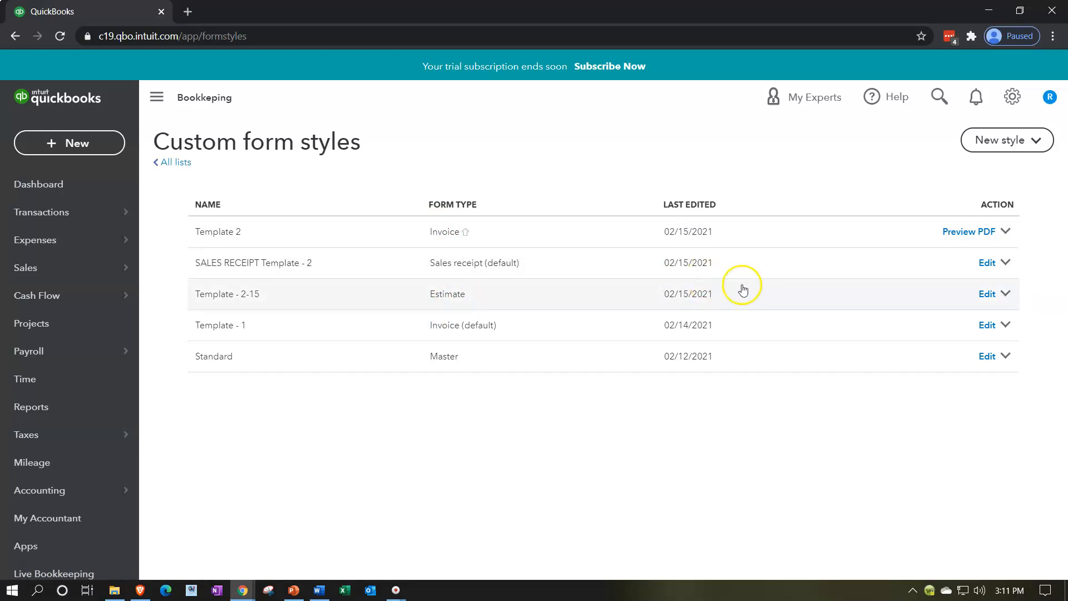
mouse_move(1007, 298)
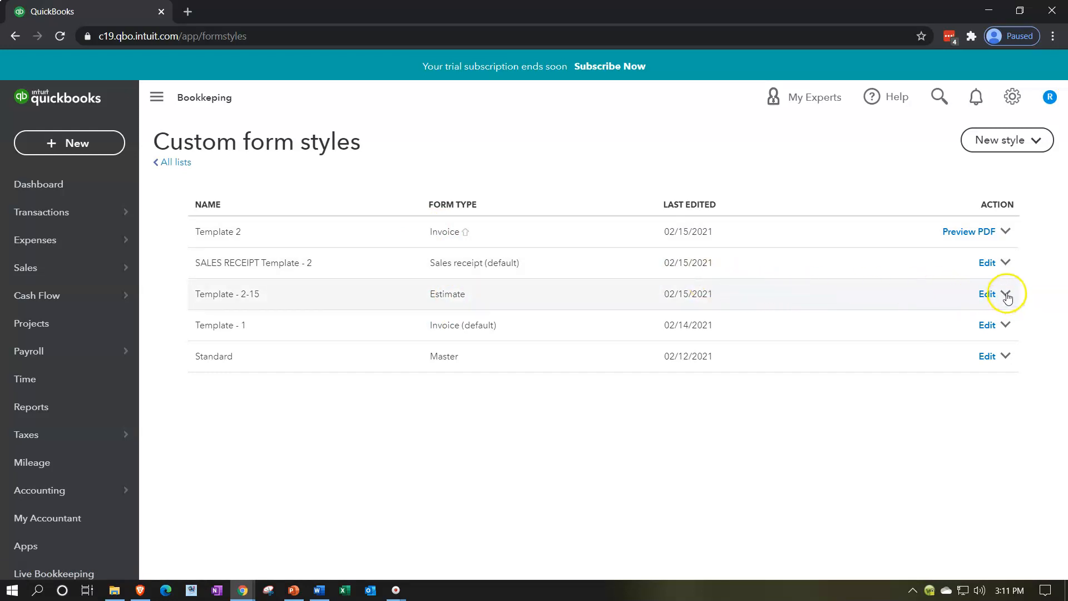
left_click(1005, 294)
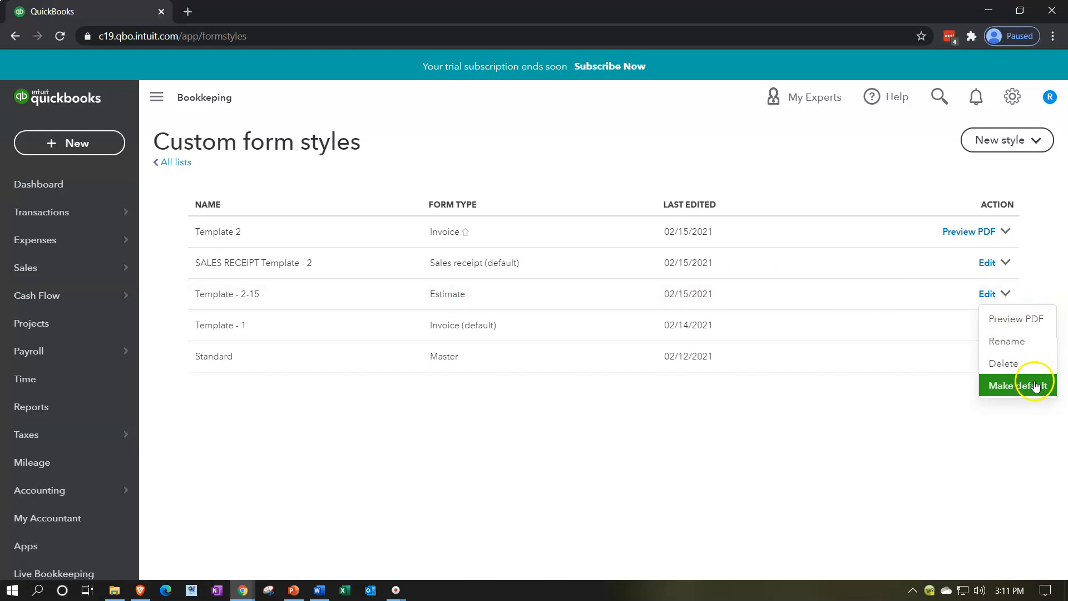
left_click(1015, 385)
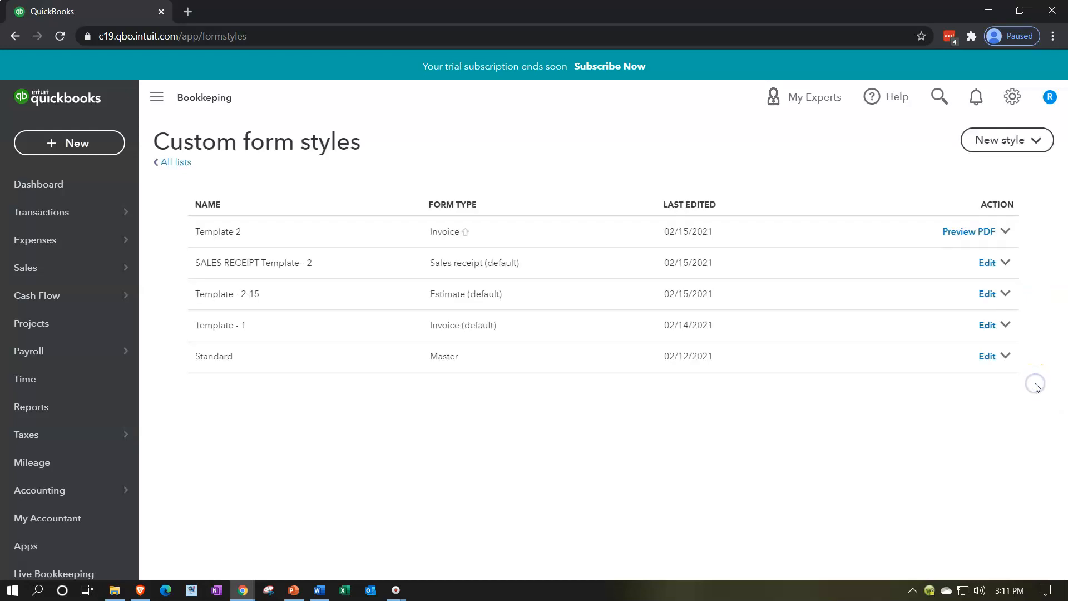
mouse_move(233, 231)
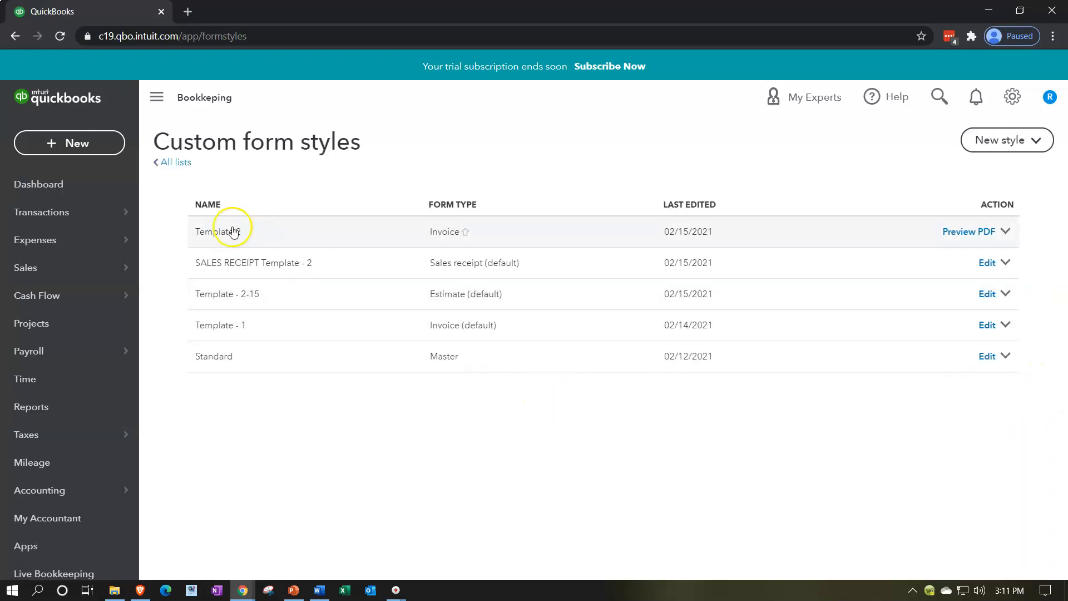
Start a new estimate and attempt a print preview while it is still empty.
left_click(69, 143)
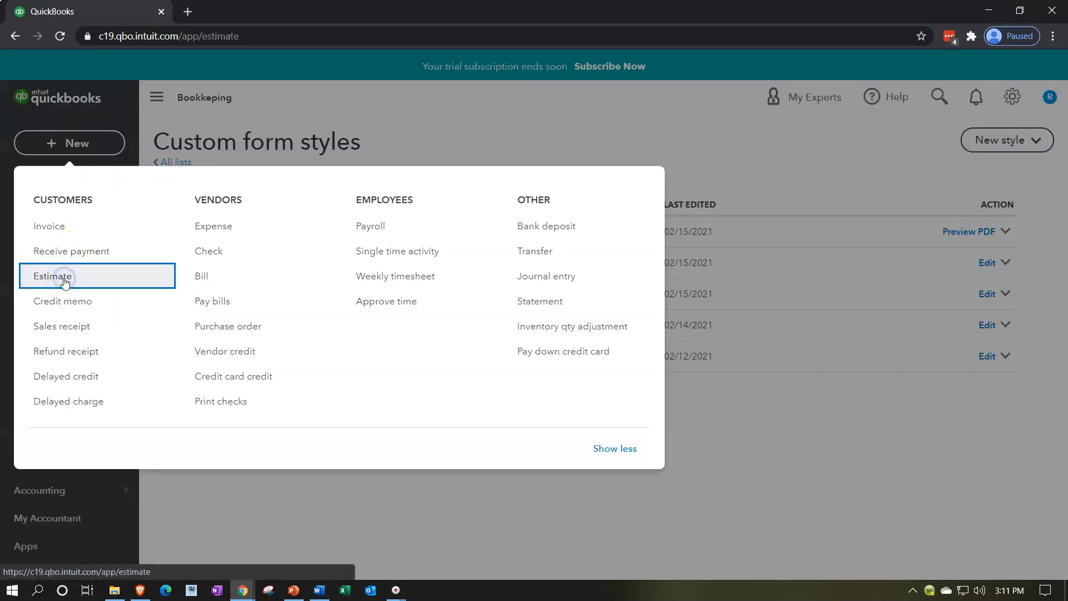
left_click(51, 276)
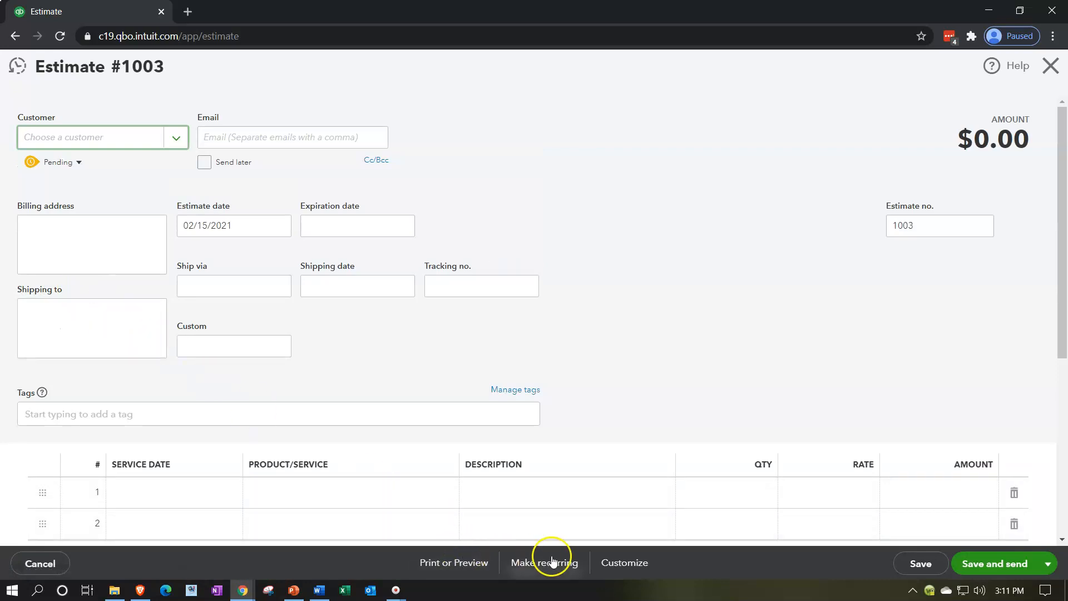
left_click(454, 562)
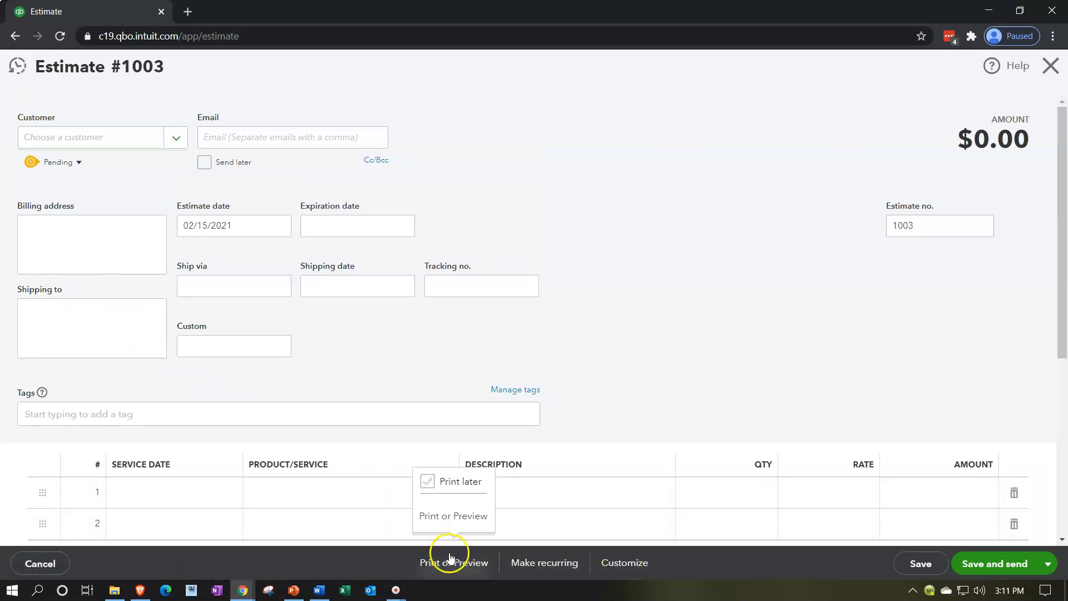
left_click(453, 516)
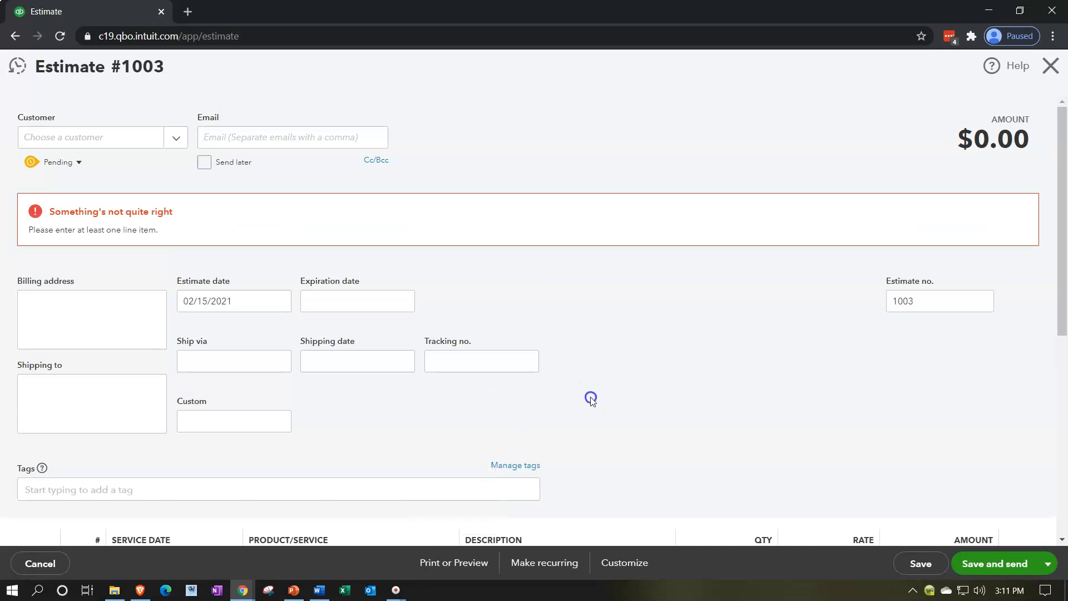
Assign Customer 1, add Item 1 as the first line, and preview the estimate.
left_click(103, 137)
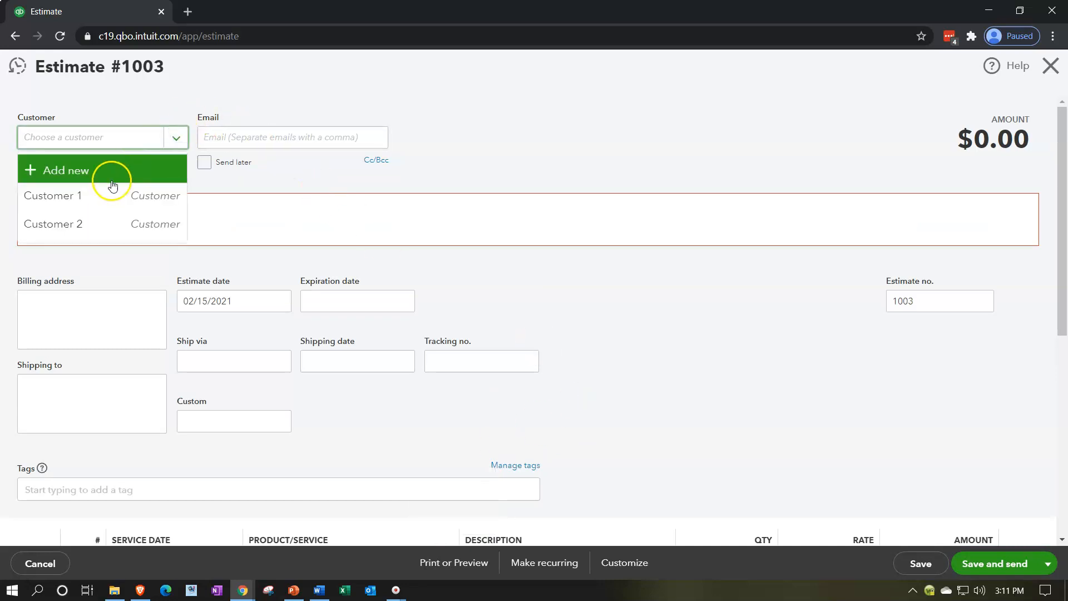
left_click(52, 196)
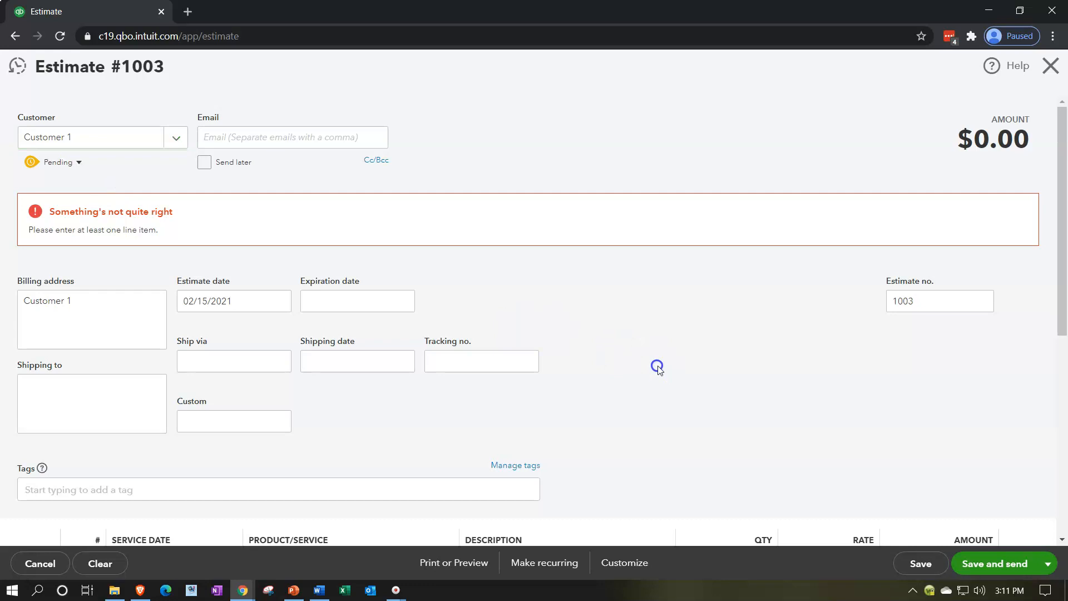
scroll("down", 3)
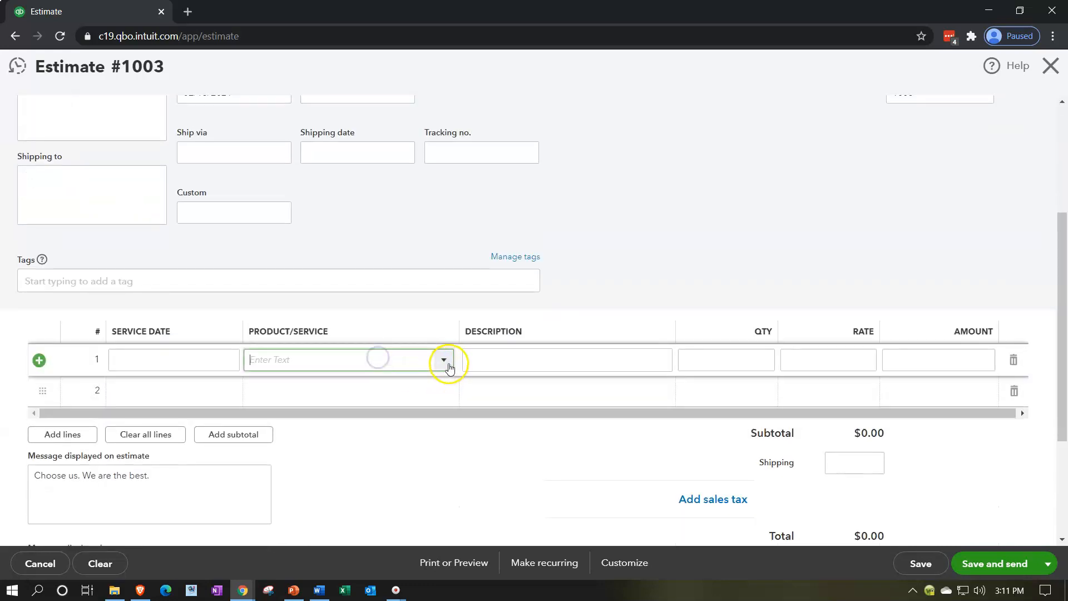
left_click(443, 360)
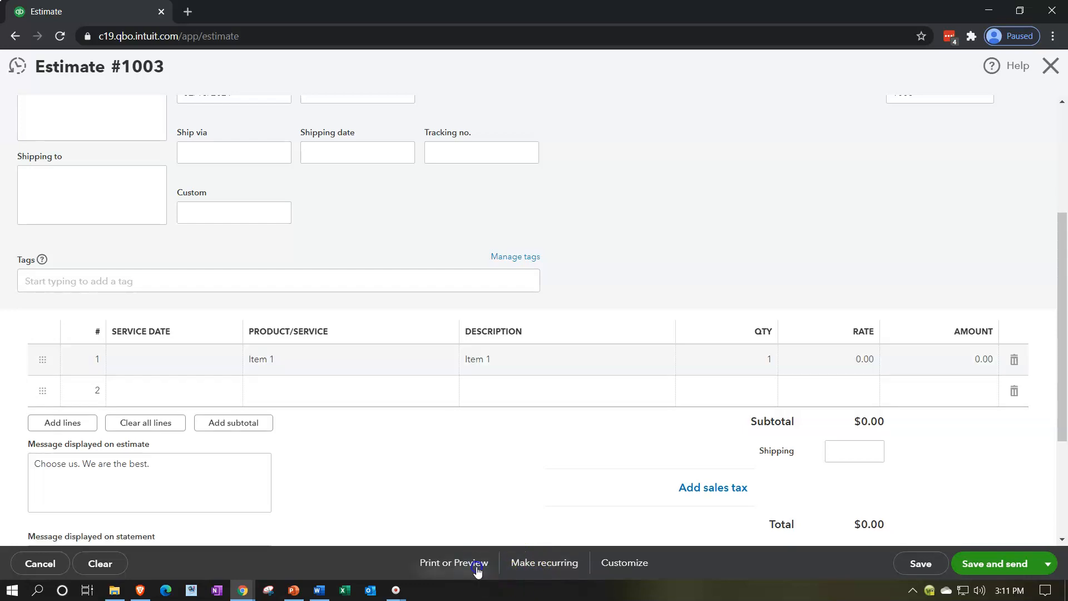
left_click(452, 563)
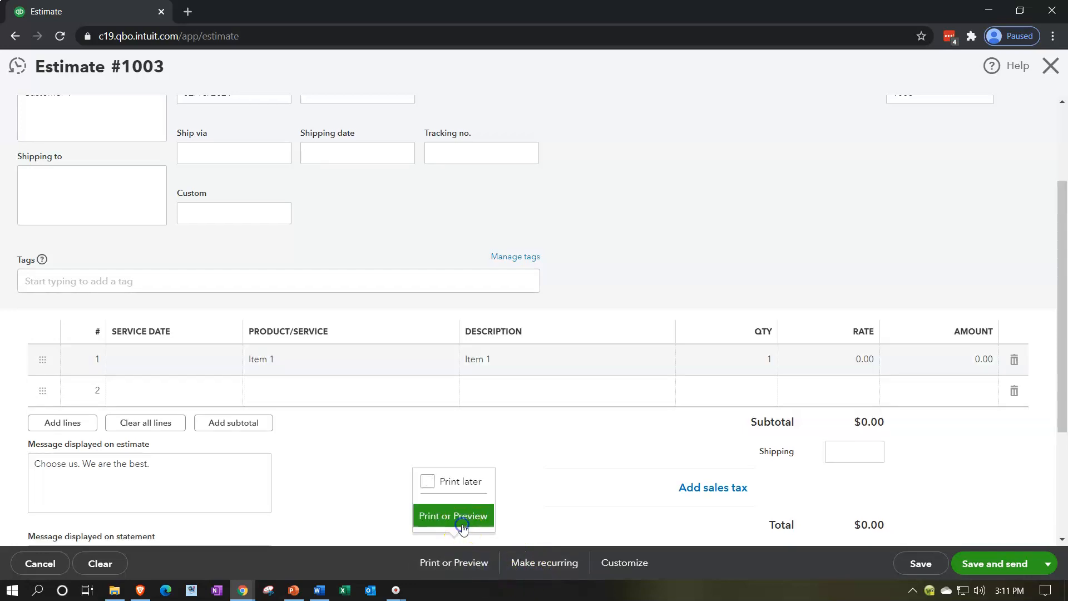
left_click(454, 516)
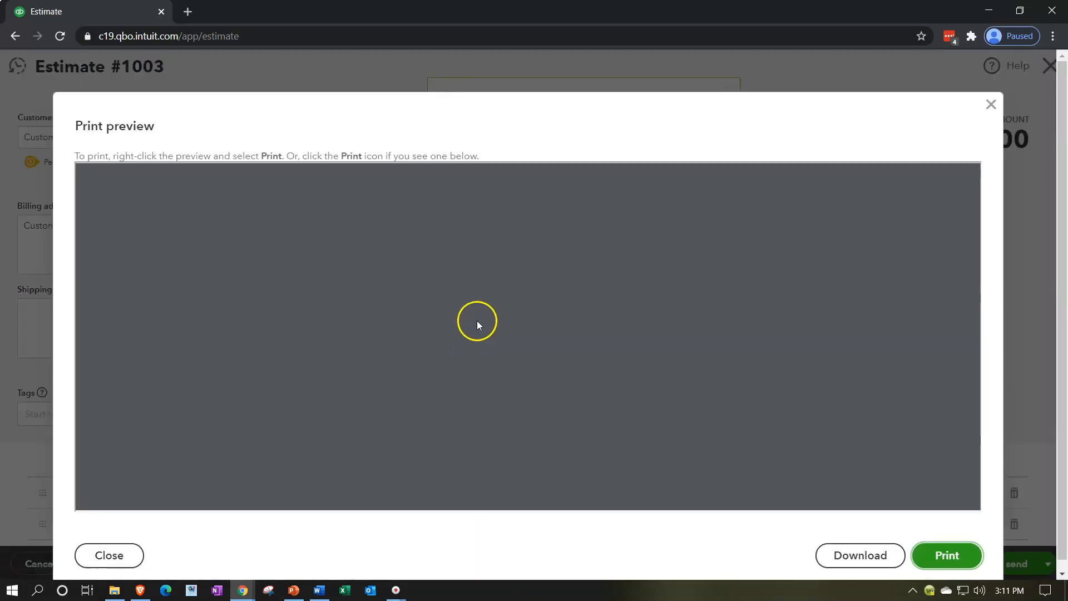